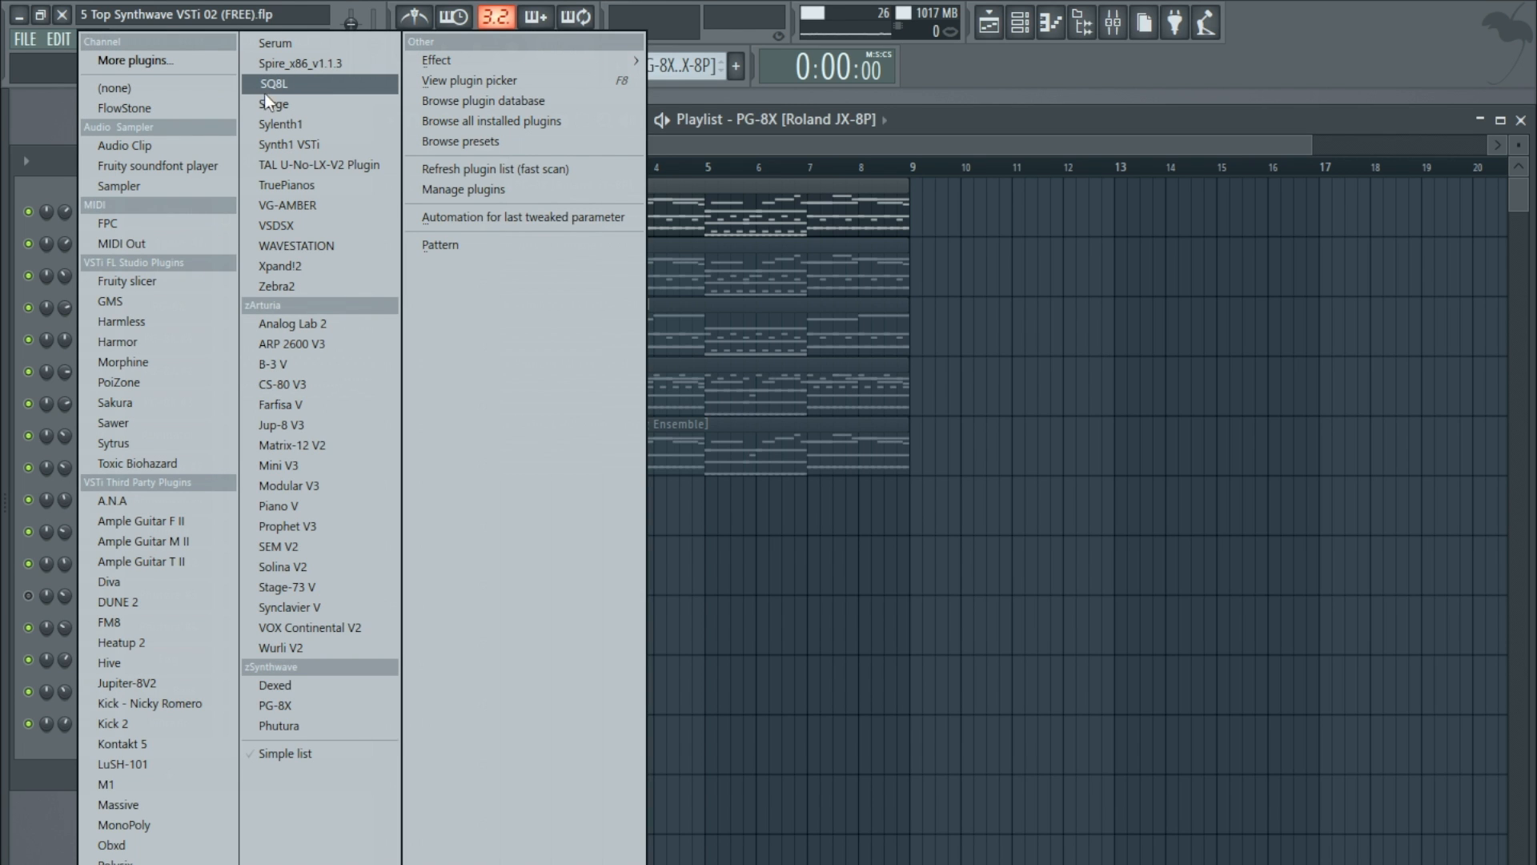
{"action": "mouse_move", "coordinate": [333, 125]}
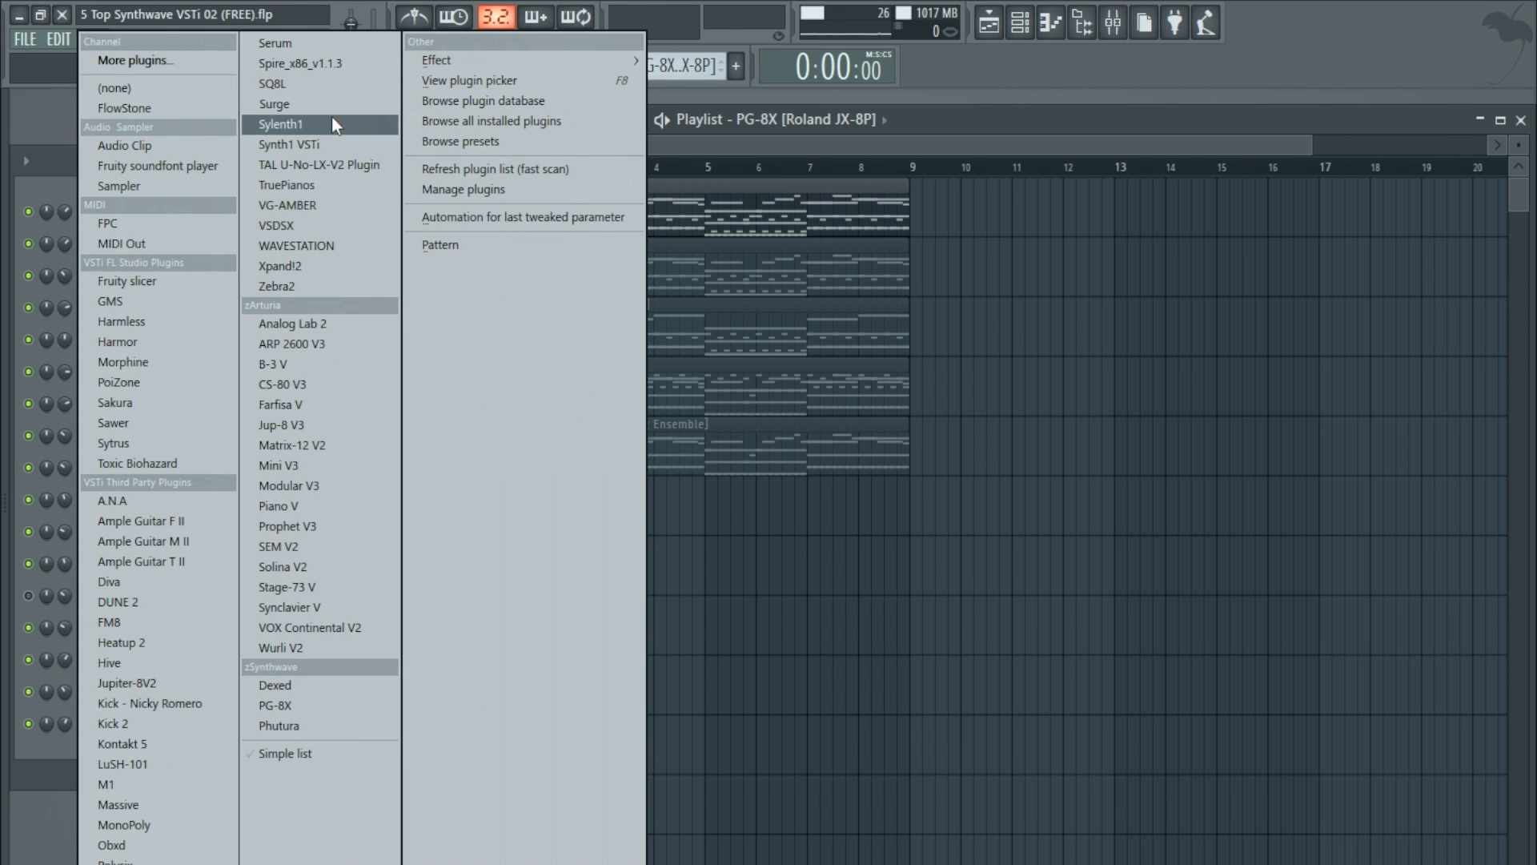
{"action": "mouse_move", "coordinate": [323, 144]}
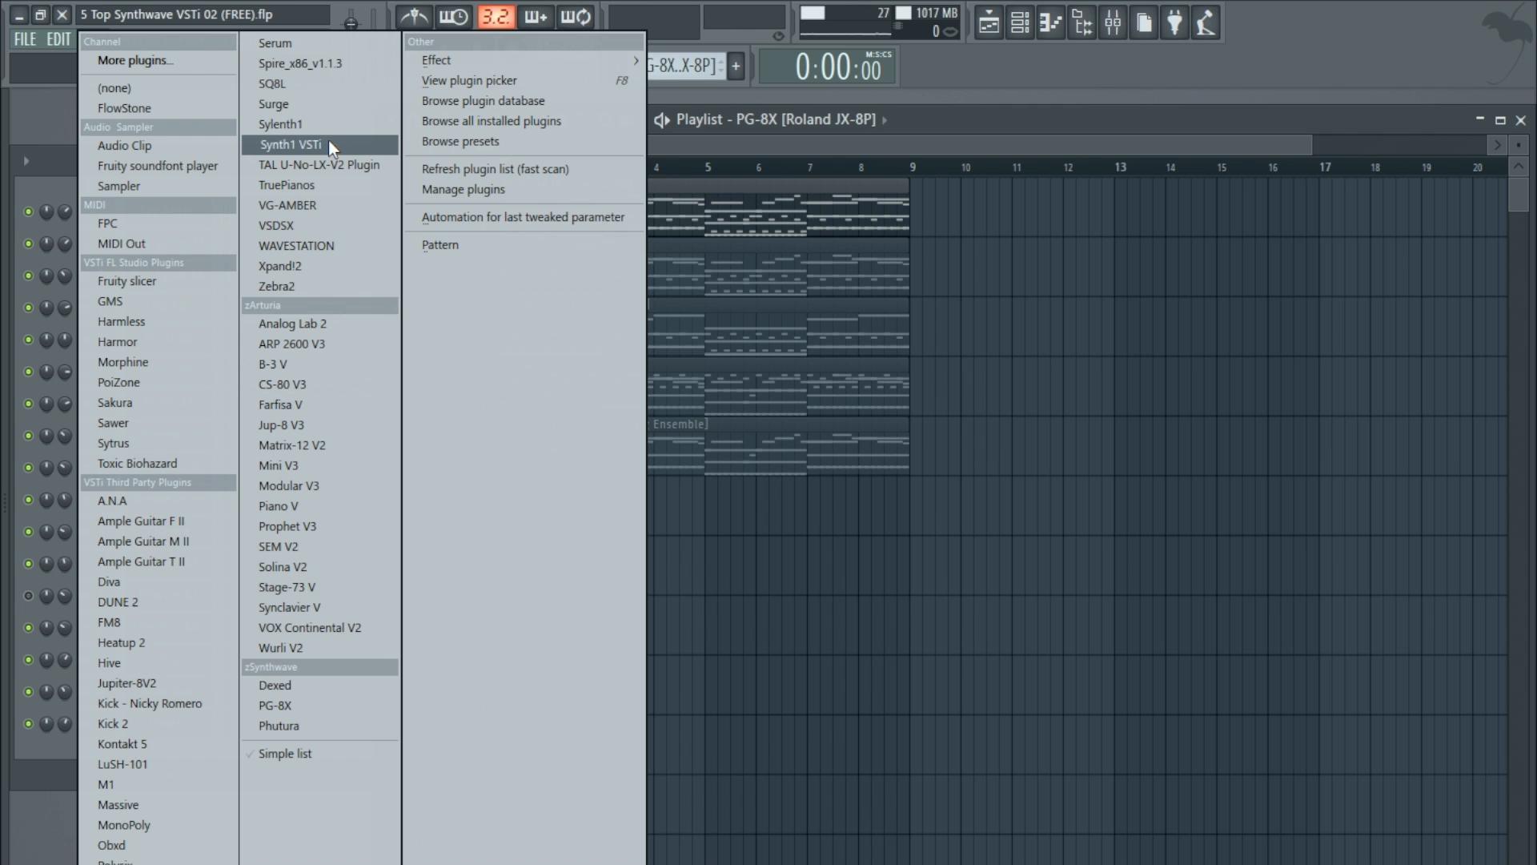
{"action": "mouse_move", "coordinate": [110, 845]}
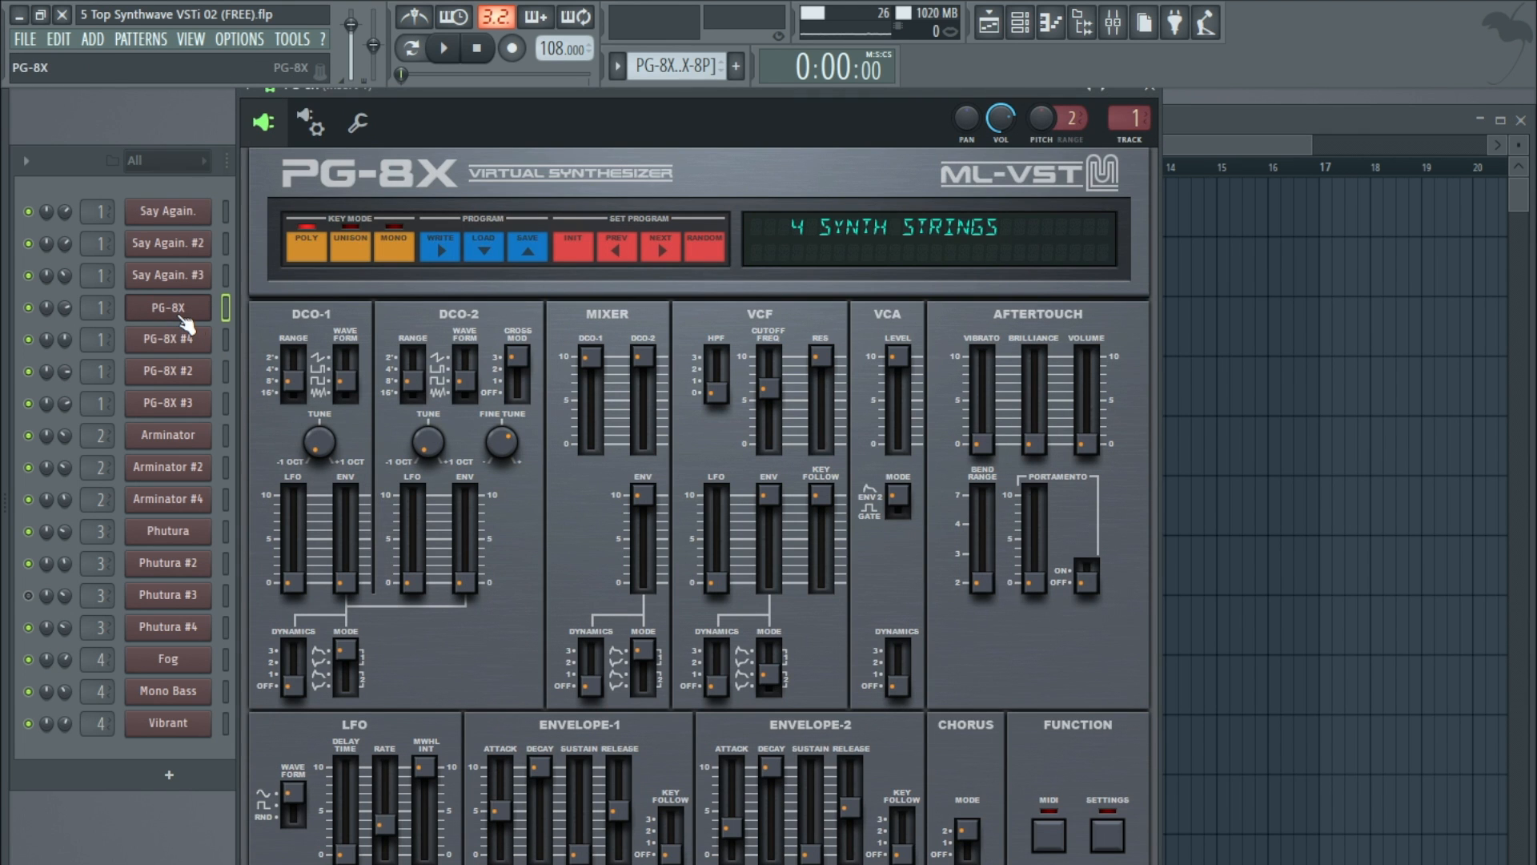
{"action": "mouse_move", "coordinate": [351, 194]}
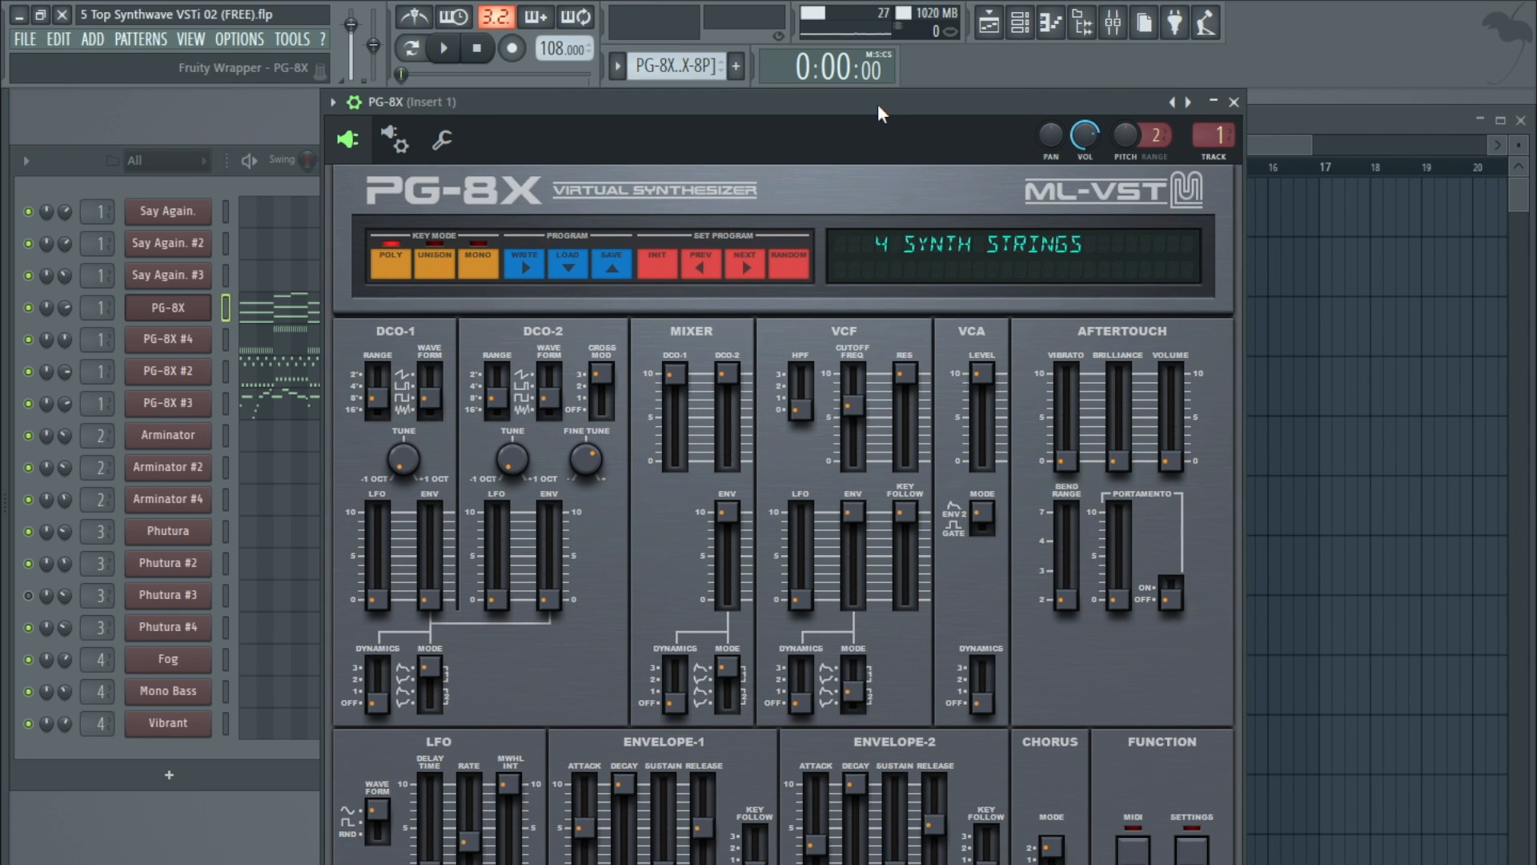
{"action": "mouse_move", "coordinate": [951, 338]}
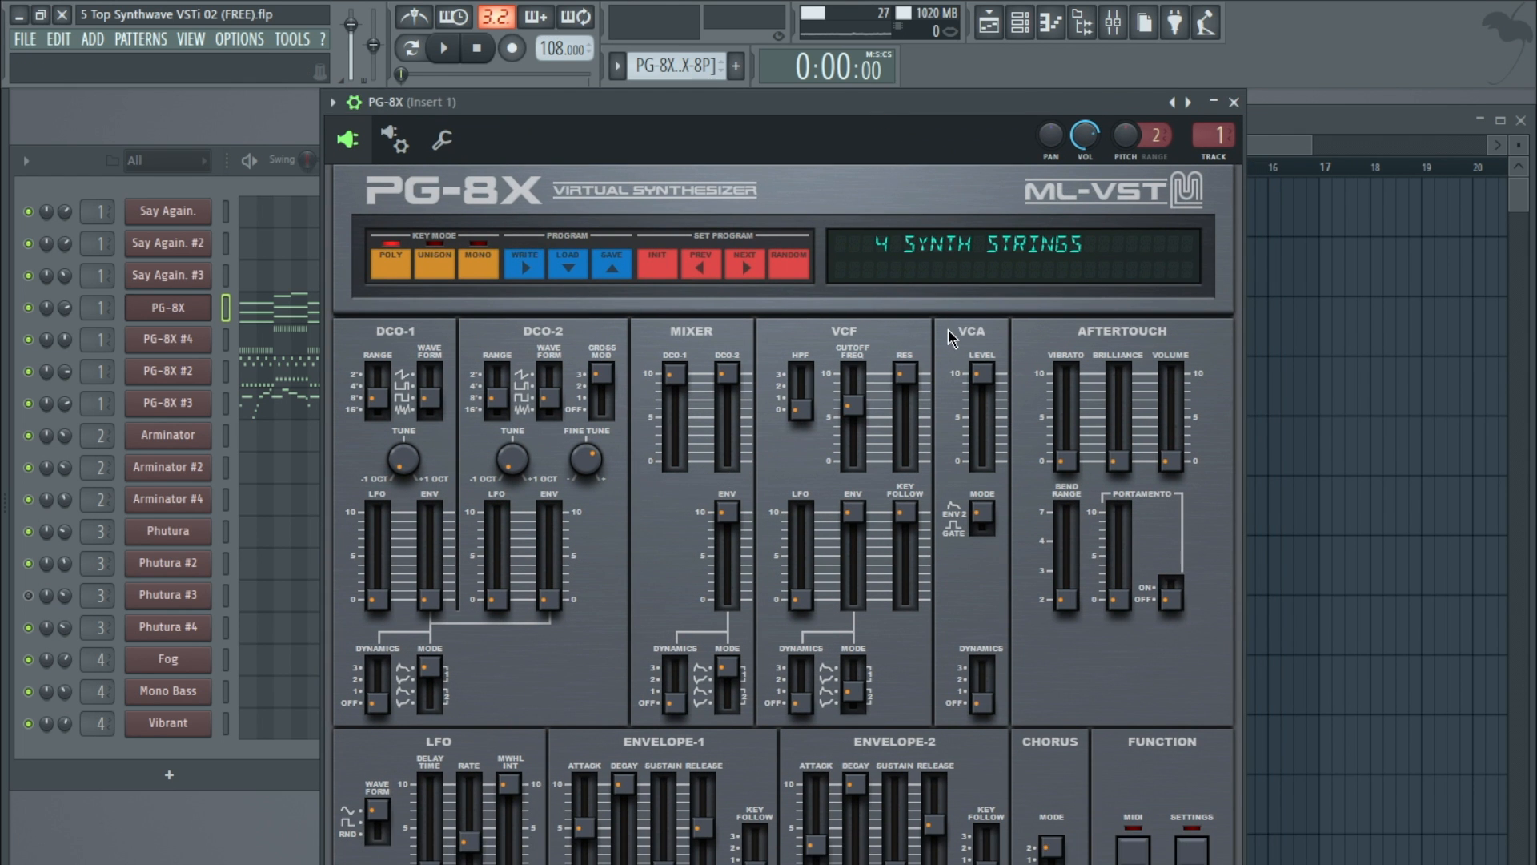
{"action": "mouse_move", "coordinate": [803, 464]}
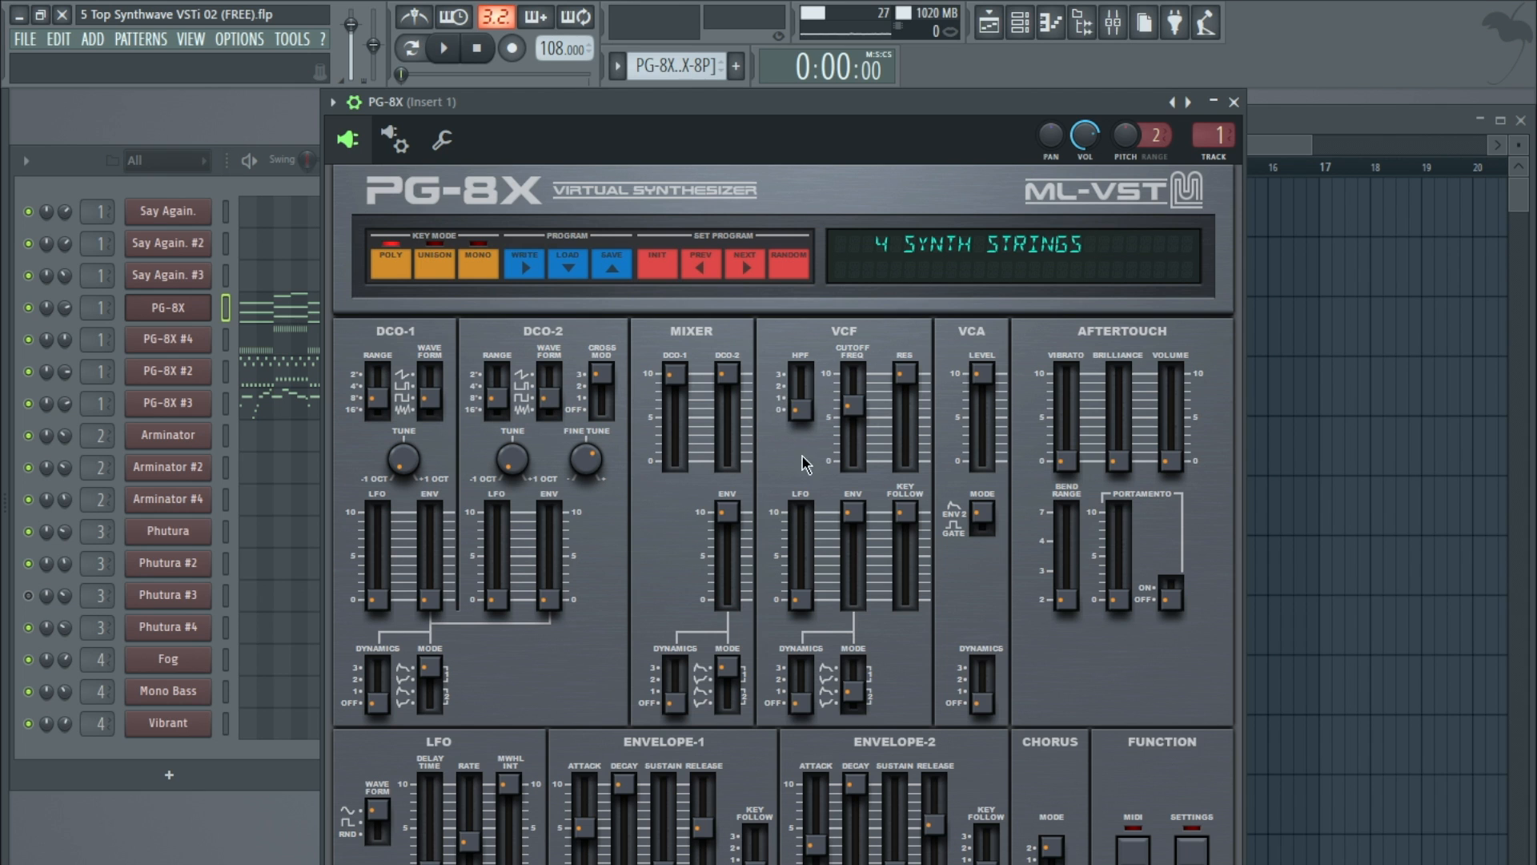
{"action": "mouse_move", "coordinate": [381, 367]}
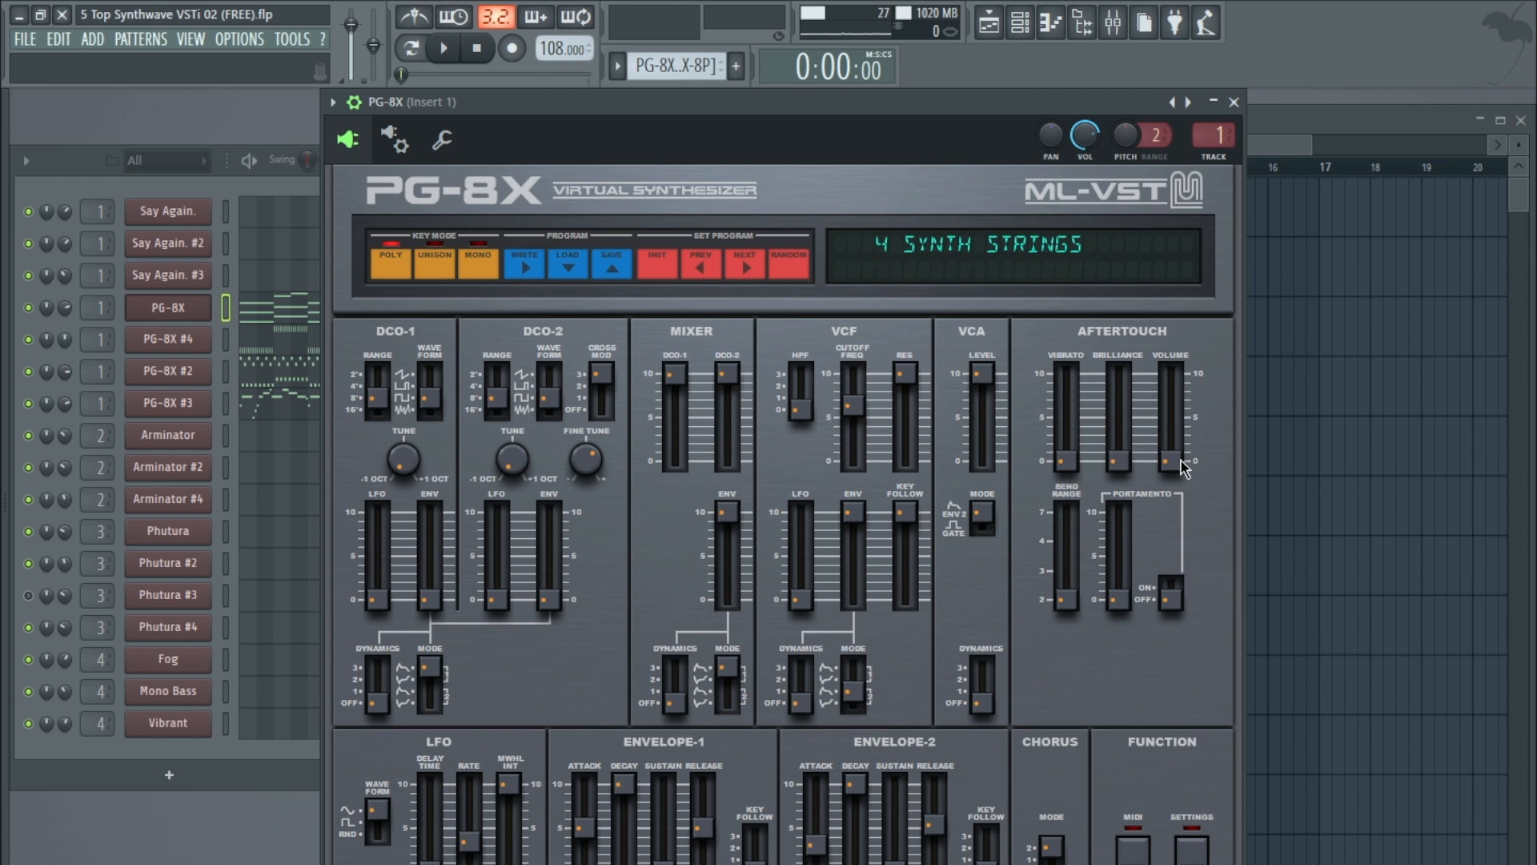
{"action": "mouse_move", "coordinate": [1156, 549]}
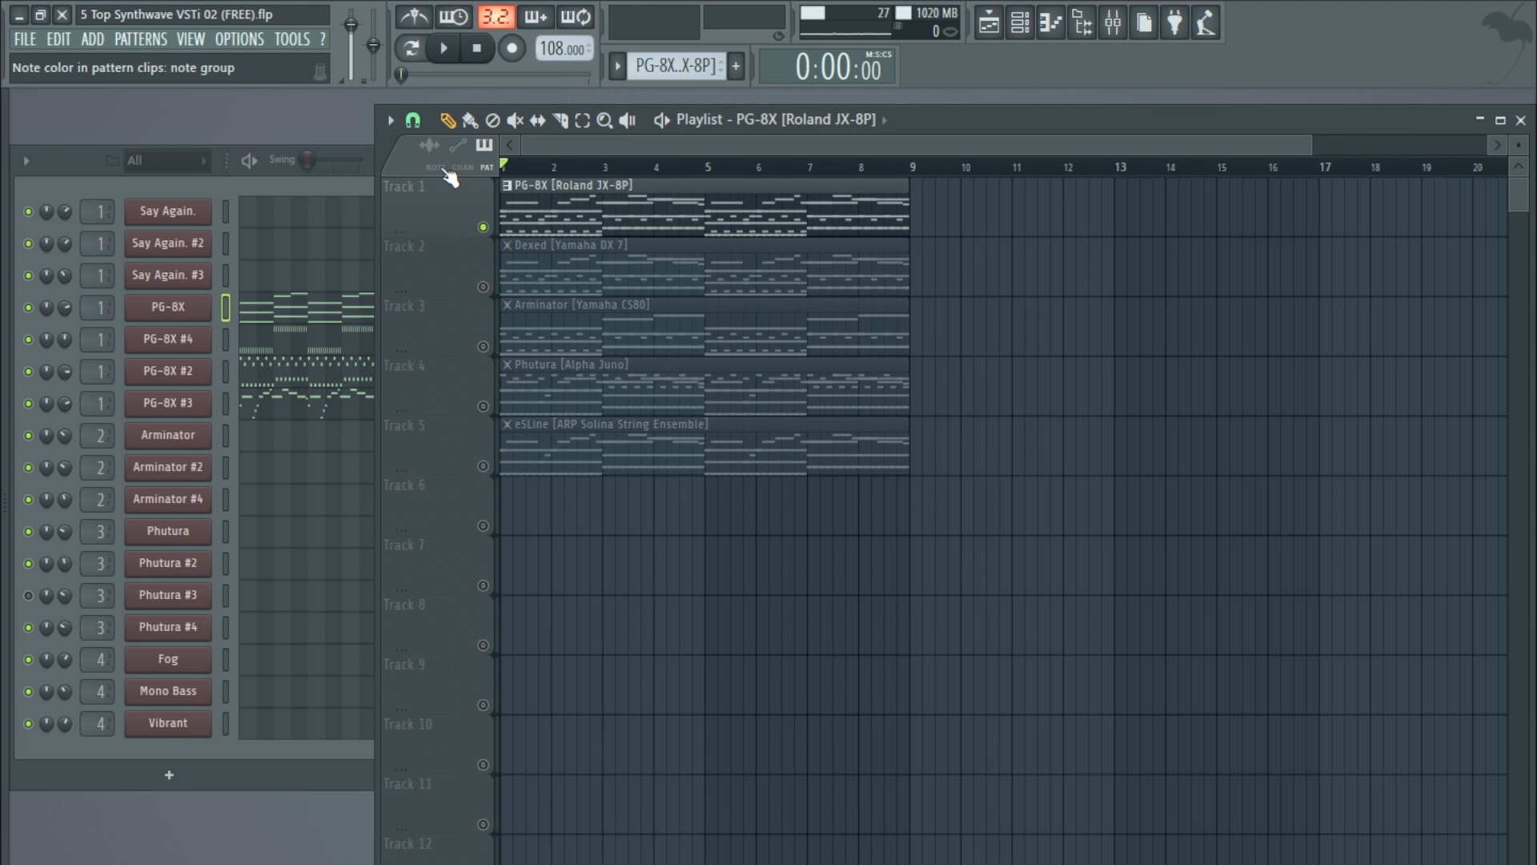
Step: Play the PG-8X melody, stop, and show PG-8X #3 with the 53 Fresh Pad 2 preset
{"action": "left_click", "coordinate": [442, 48]}
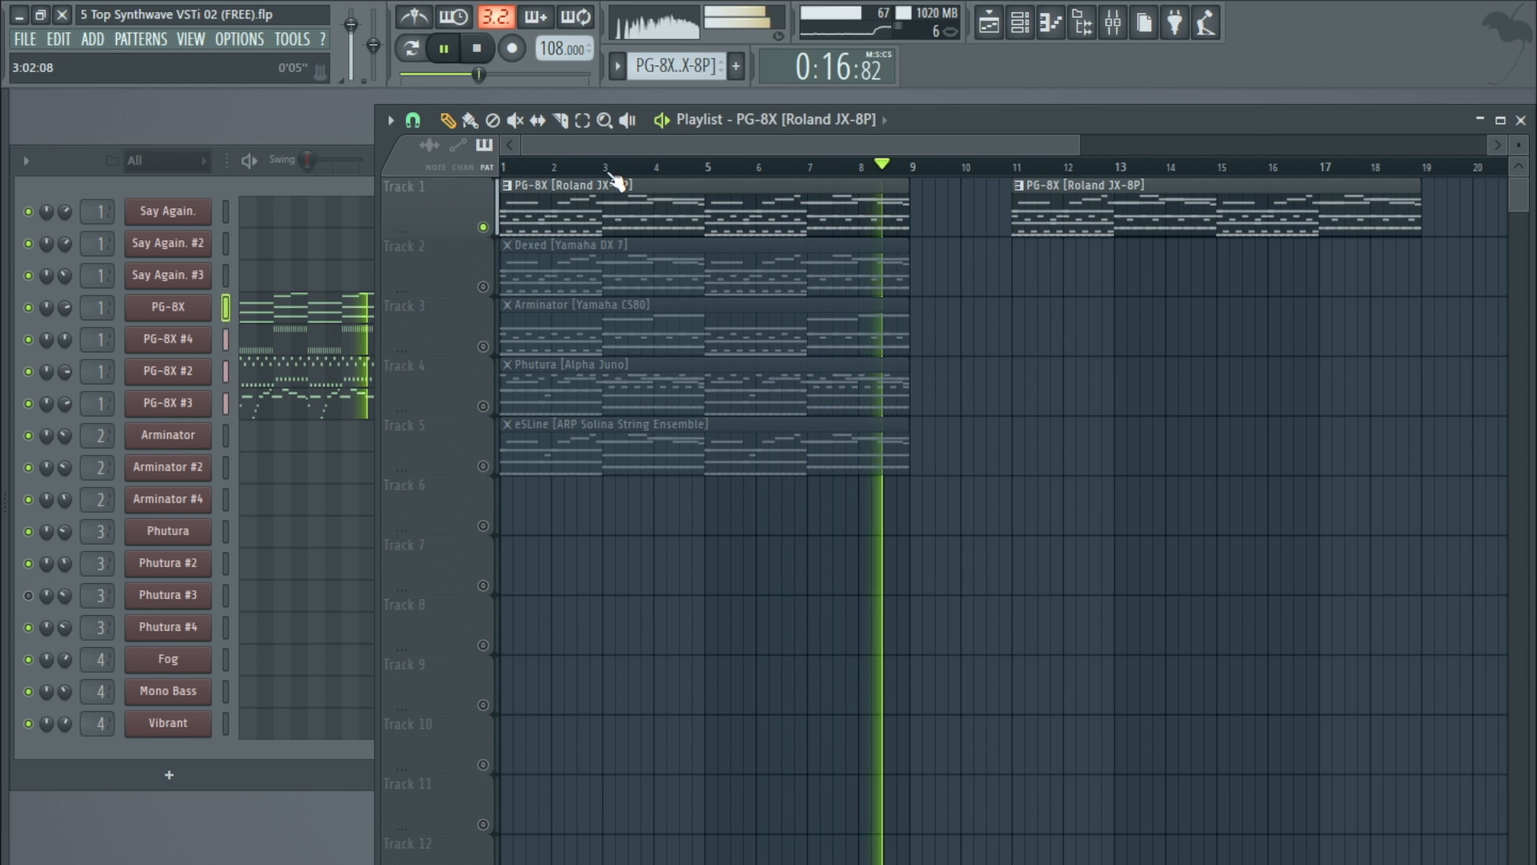
{"action": "left_click", "coordinate": [477, 48]}
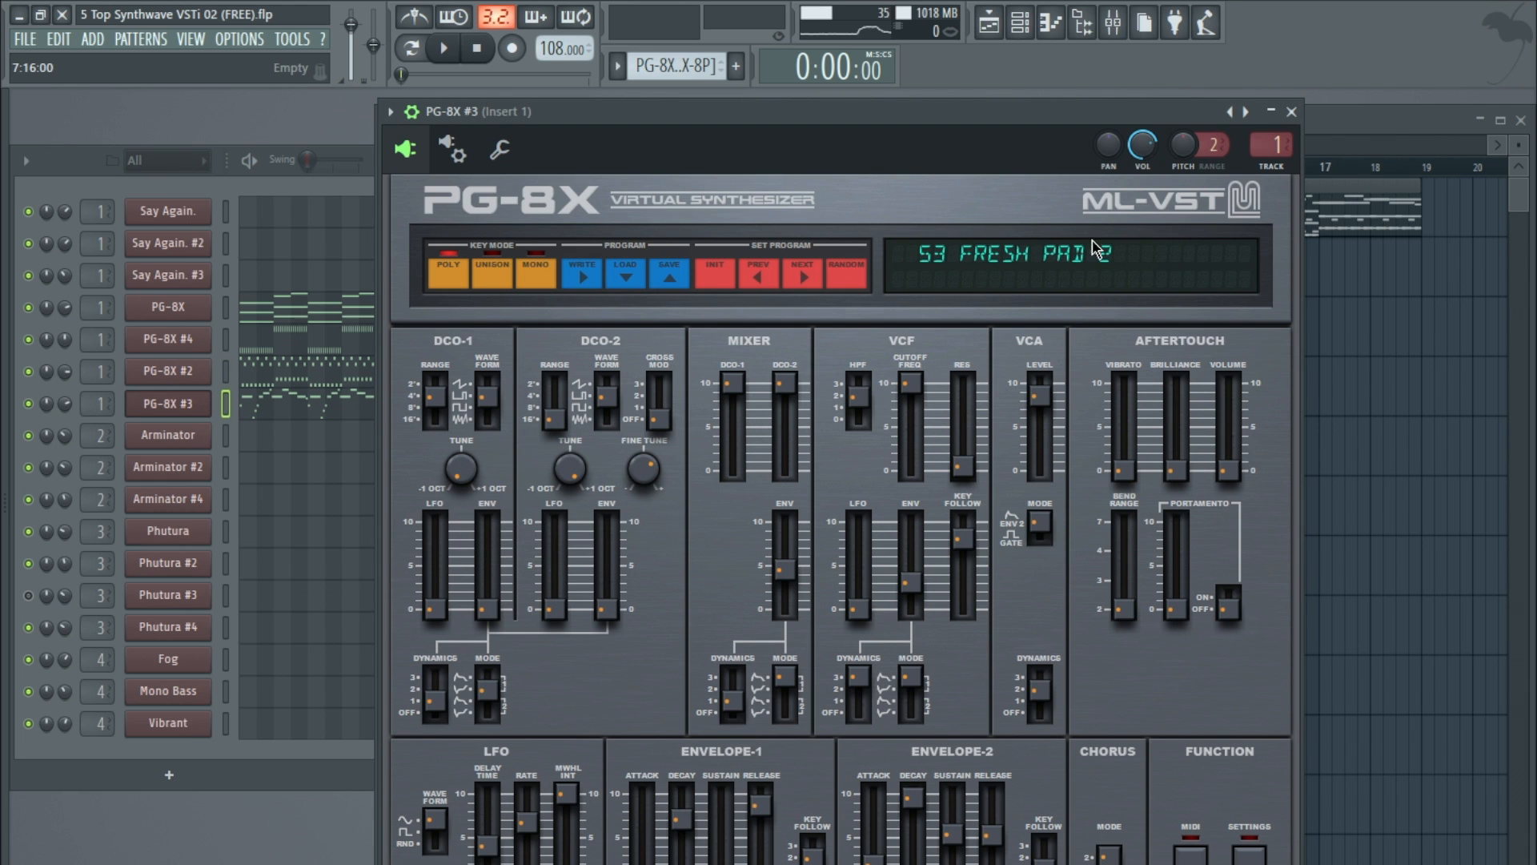
Step: Show the PG-8X preset bank listing programs 1–32, Reso Pad to Big Synth Flute
{"action": "left_click", "coordinate": [1020, 253]}
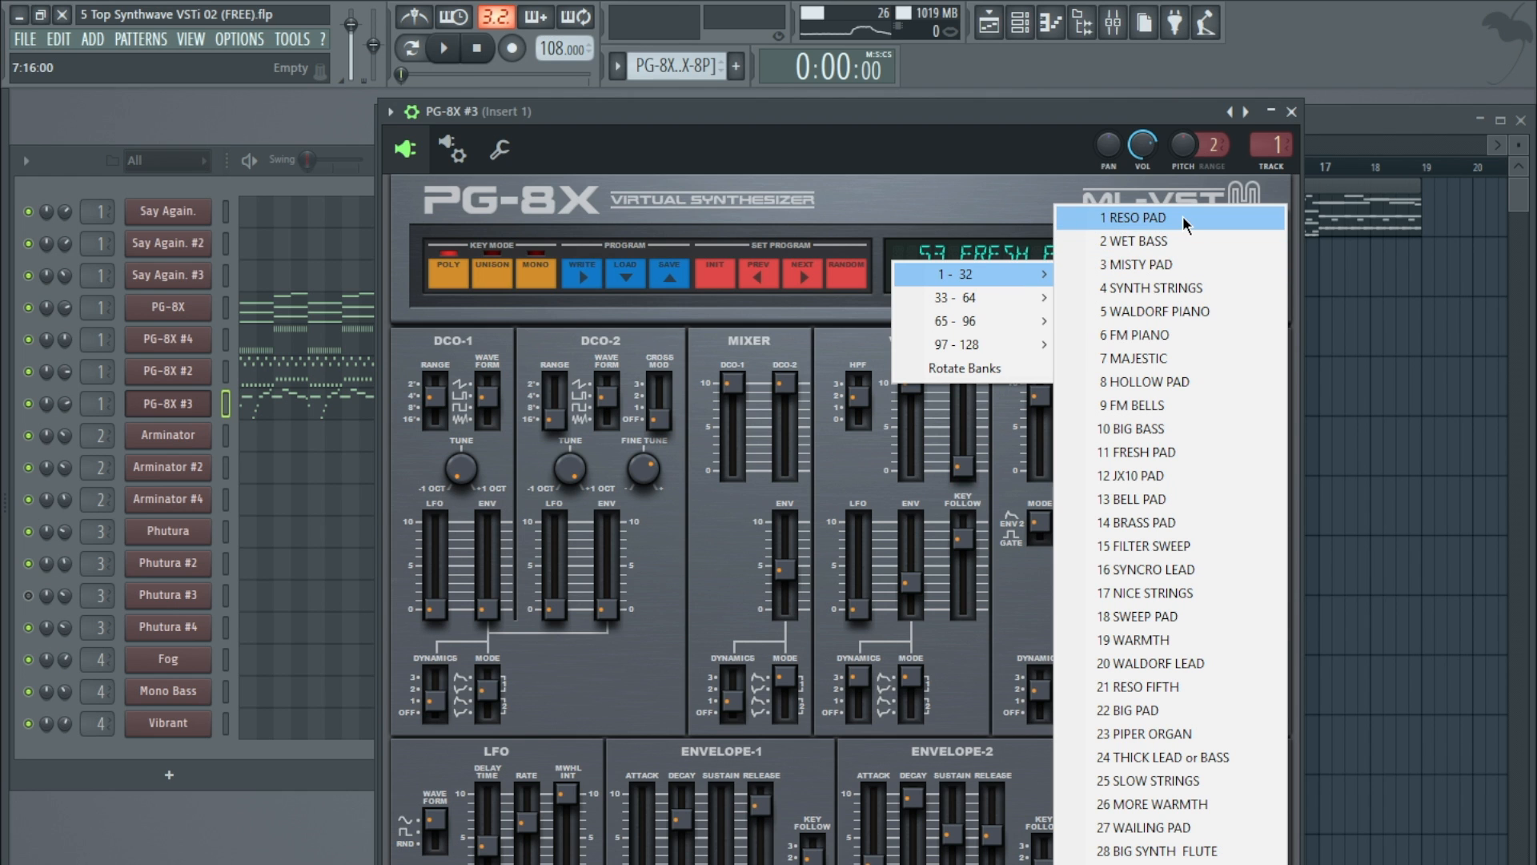
{"action": "mouse_move", "coordinate": [1169, 217]}
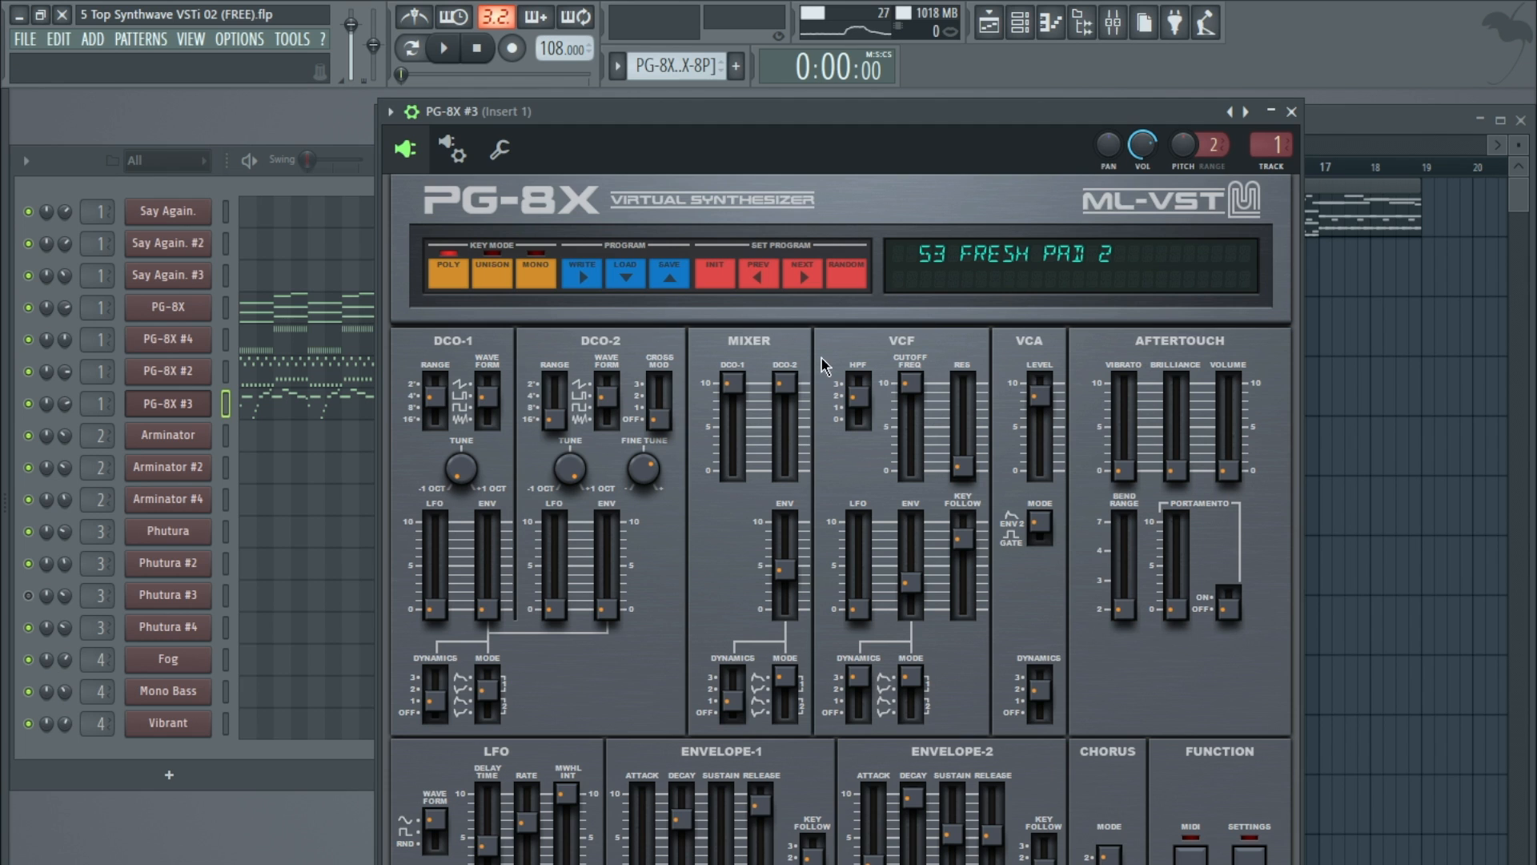
{"action": "mouse_move", "coordinate": [831, 405]}
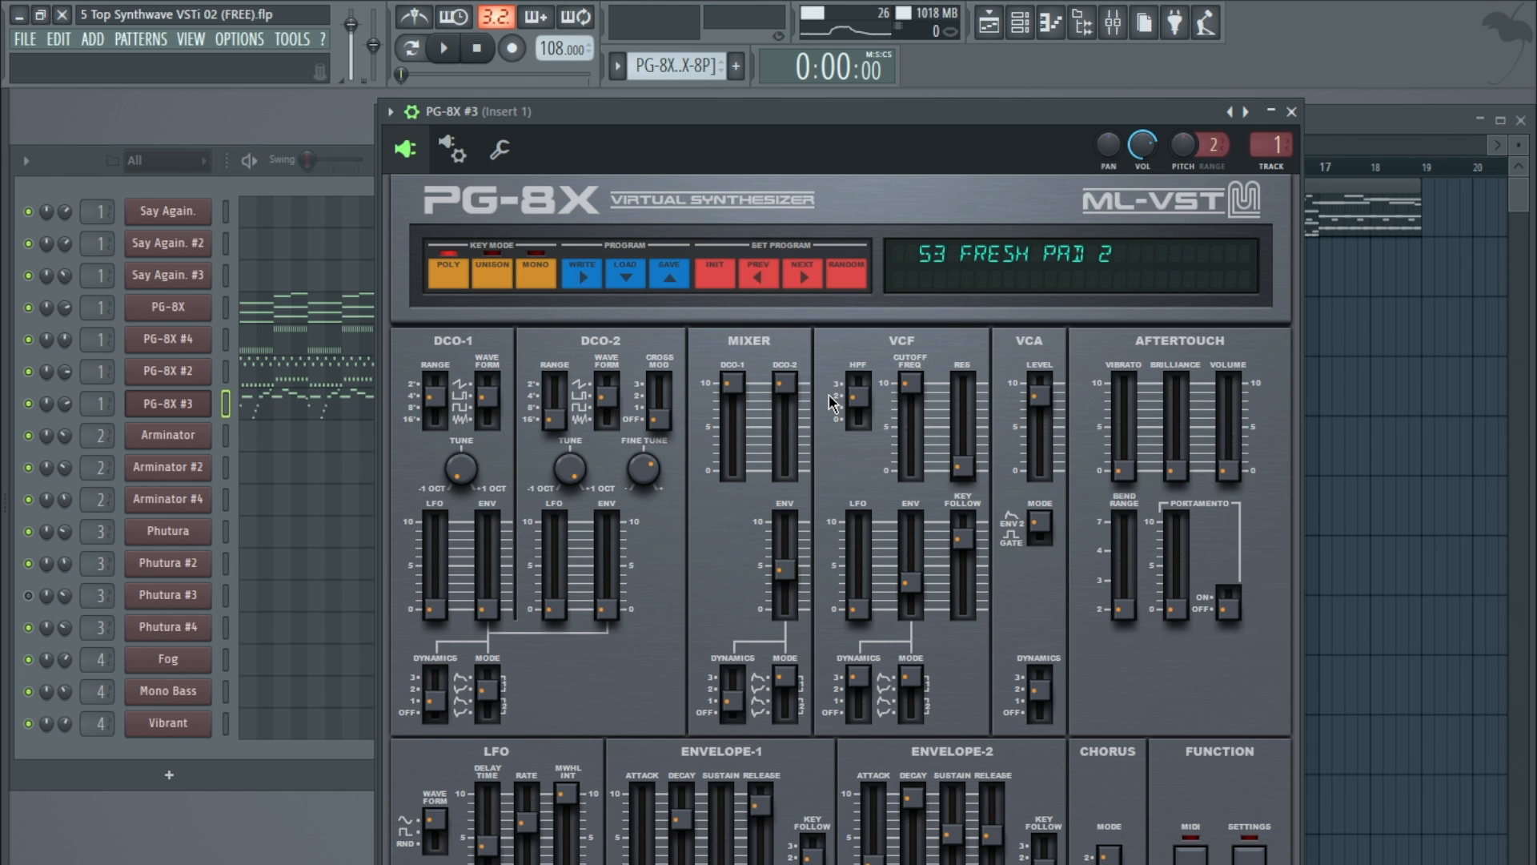
{"action": "mouse_move", "coordinate": [1167, 208]}
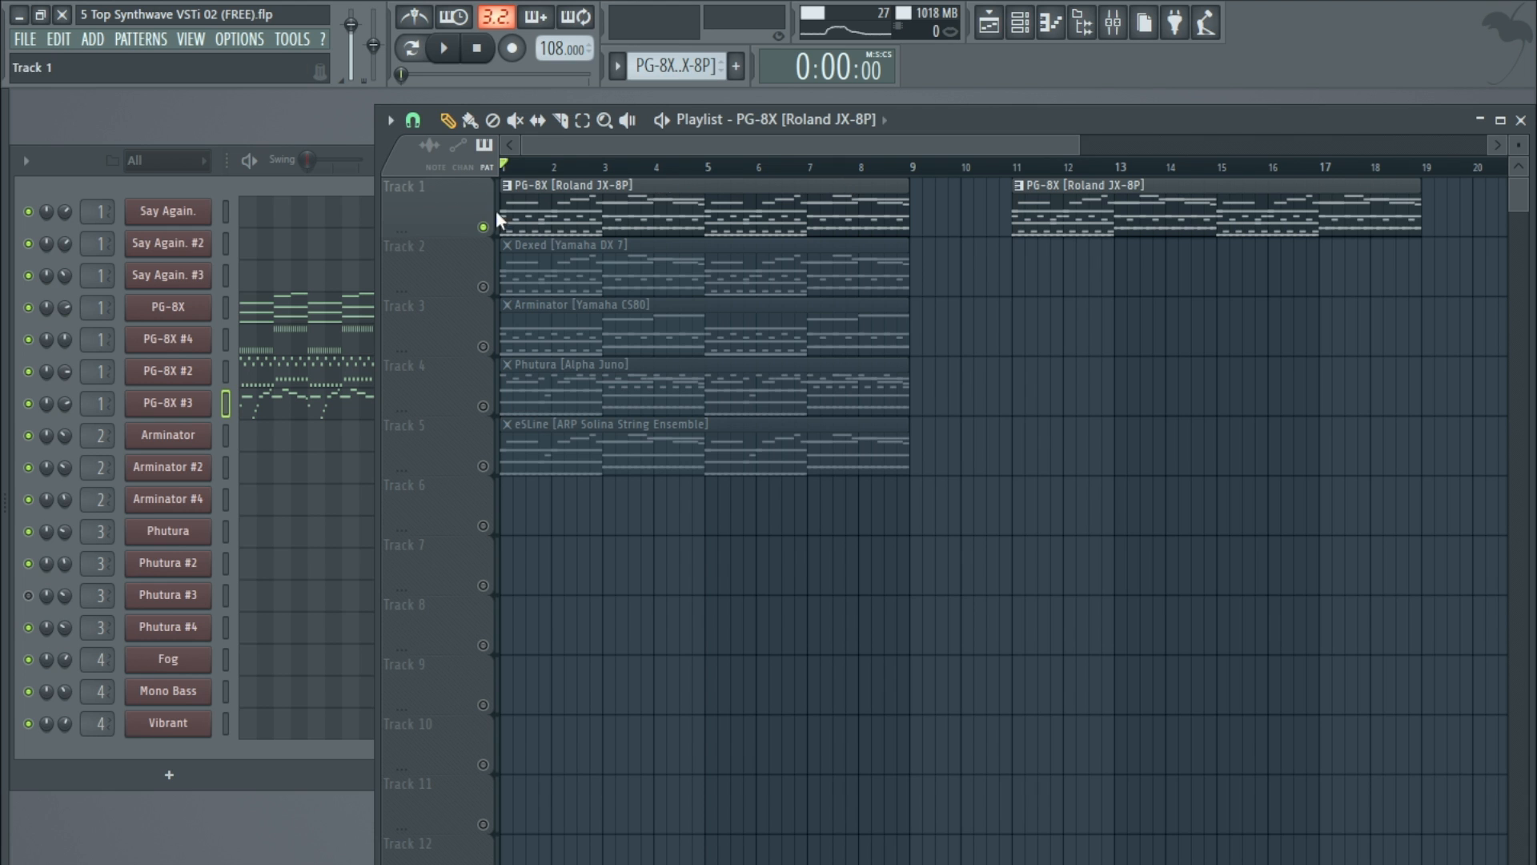
Step: Remove the PG-8X clips and play the unmuted Dexed pattern for the Say Again. #3 channel
{"action": "left_click", "coordinate": [581, 277]}
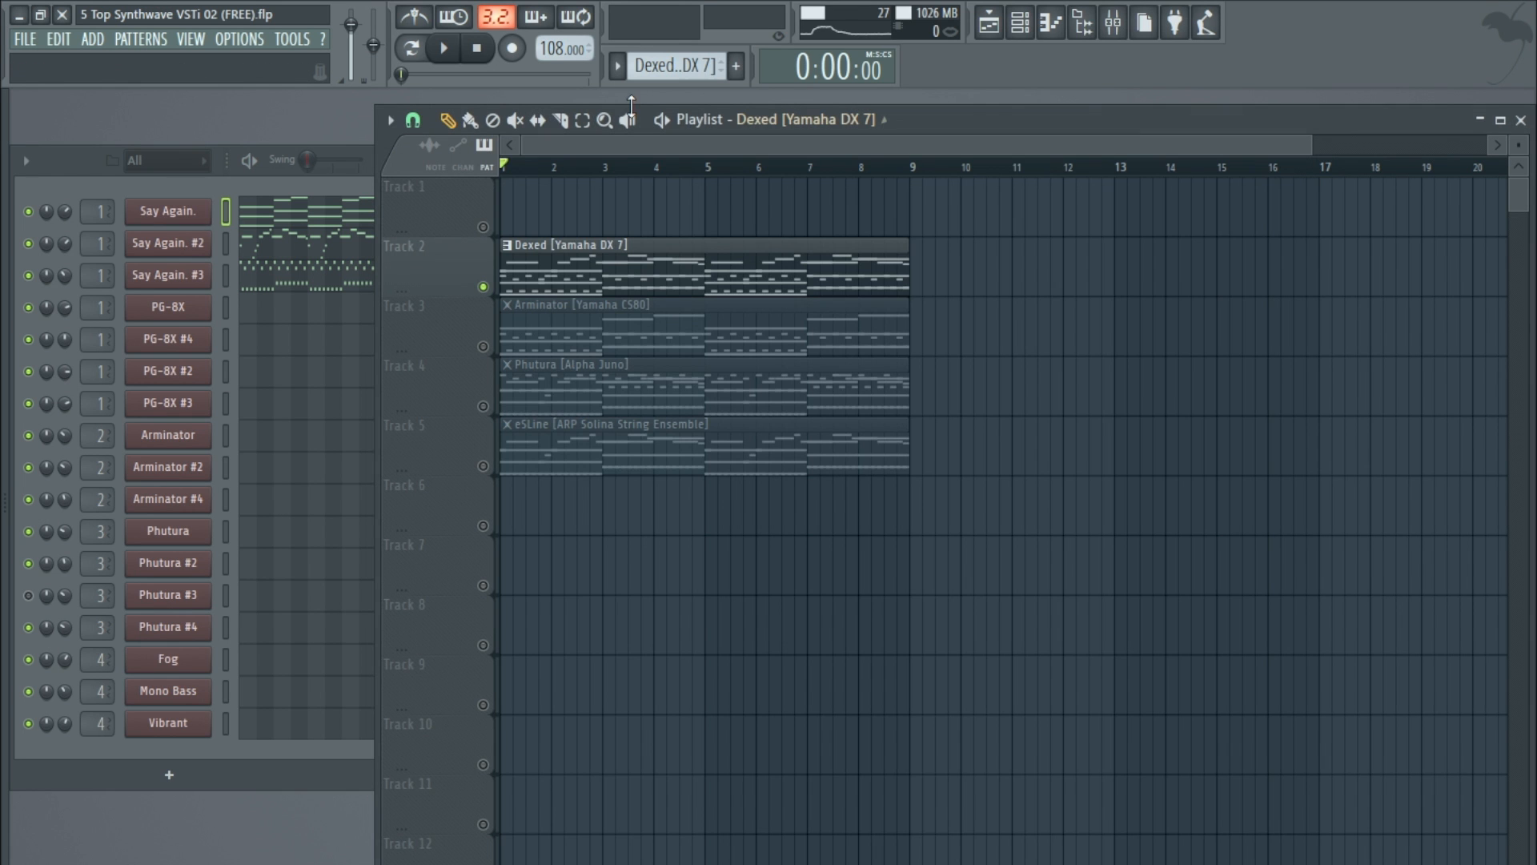
{"action": "left_click", "coordinate": [442, 47]}
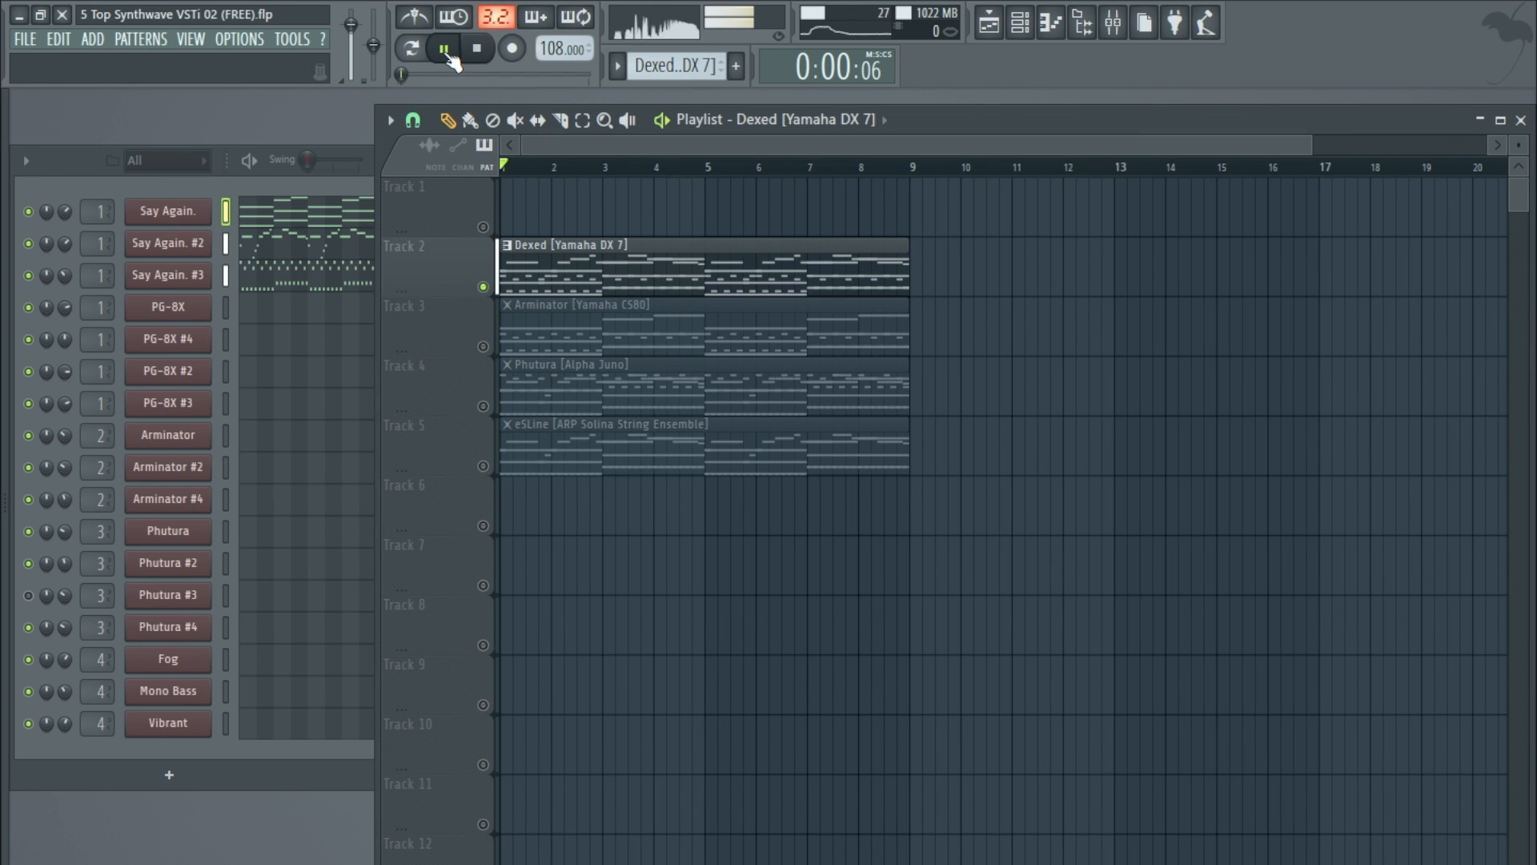
{"action": "left_click", "coordinate": [444, 48]}
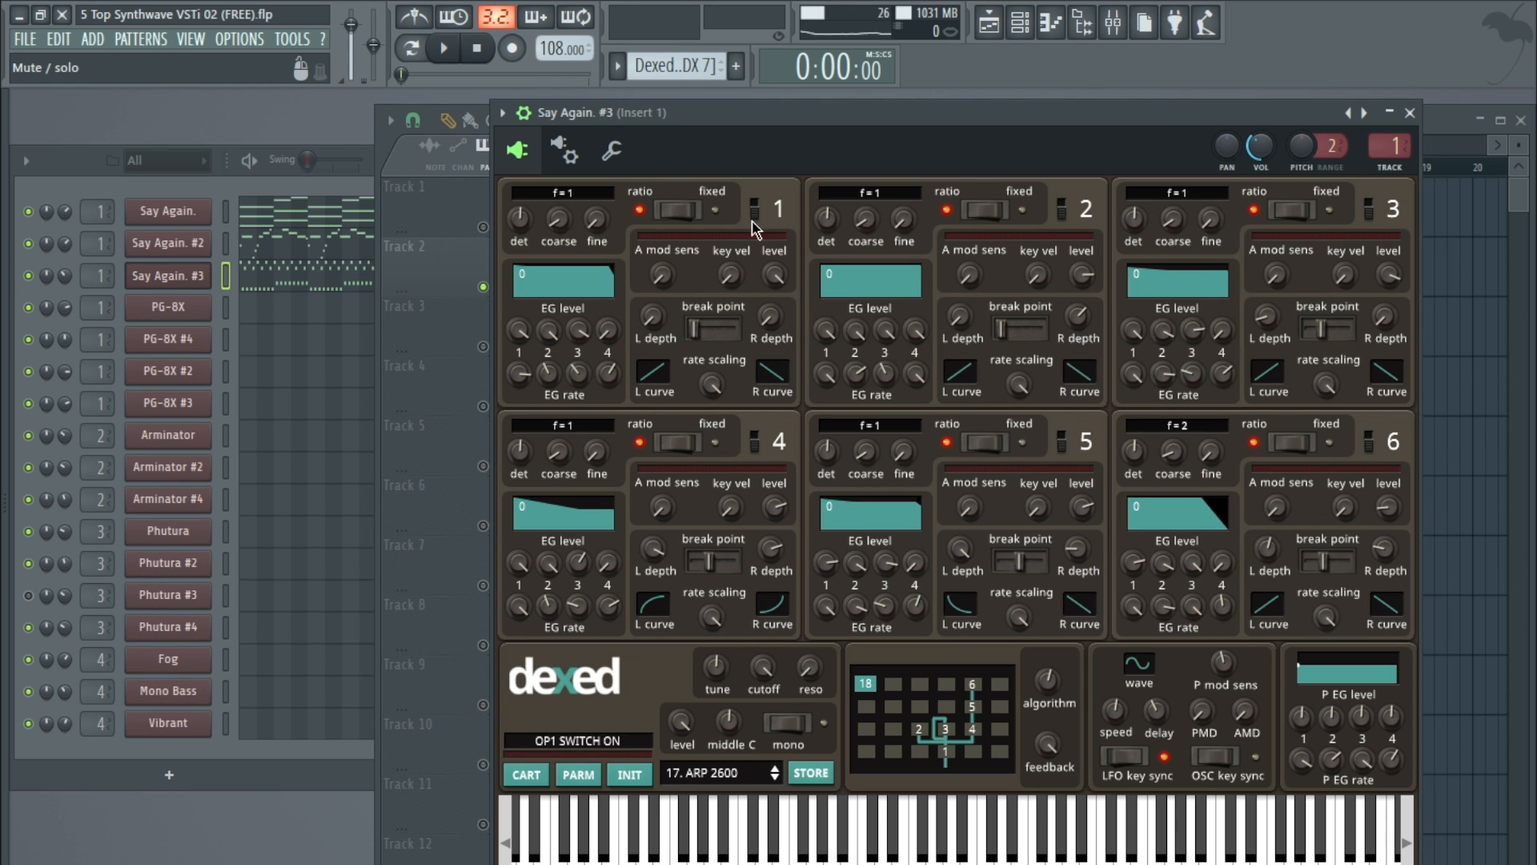
Step: Toggle operator 1 in the Dexed synth before swapping to the Arminator synth
{"action": "left_click", "coordinate": [577, 741]}
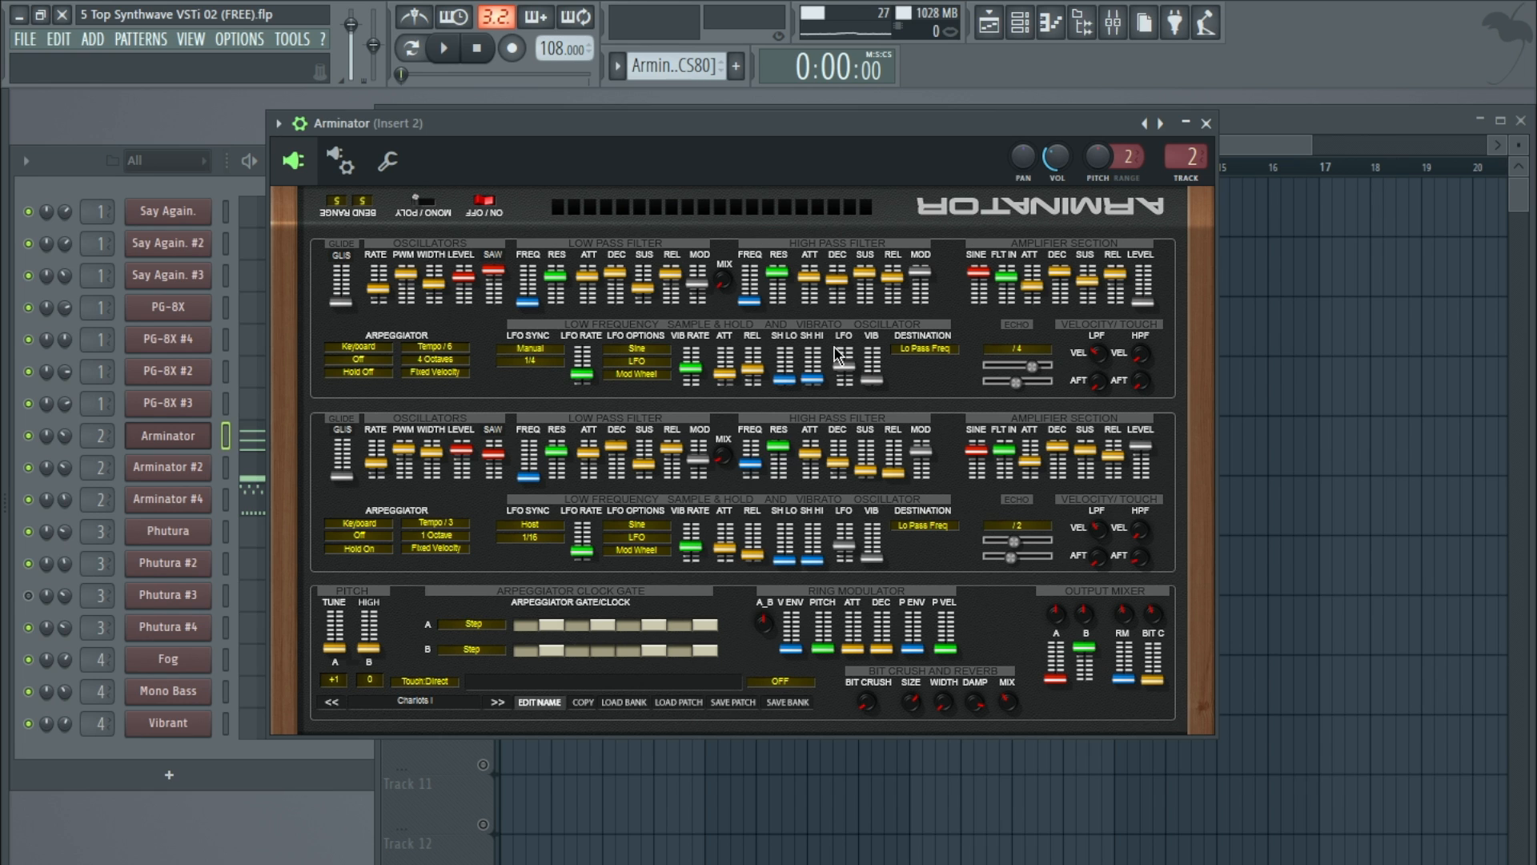
{"action": "mouse_move", "coordinate": [714, 335]}
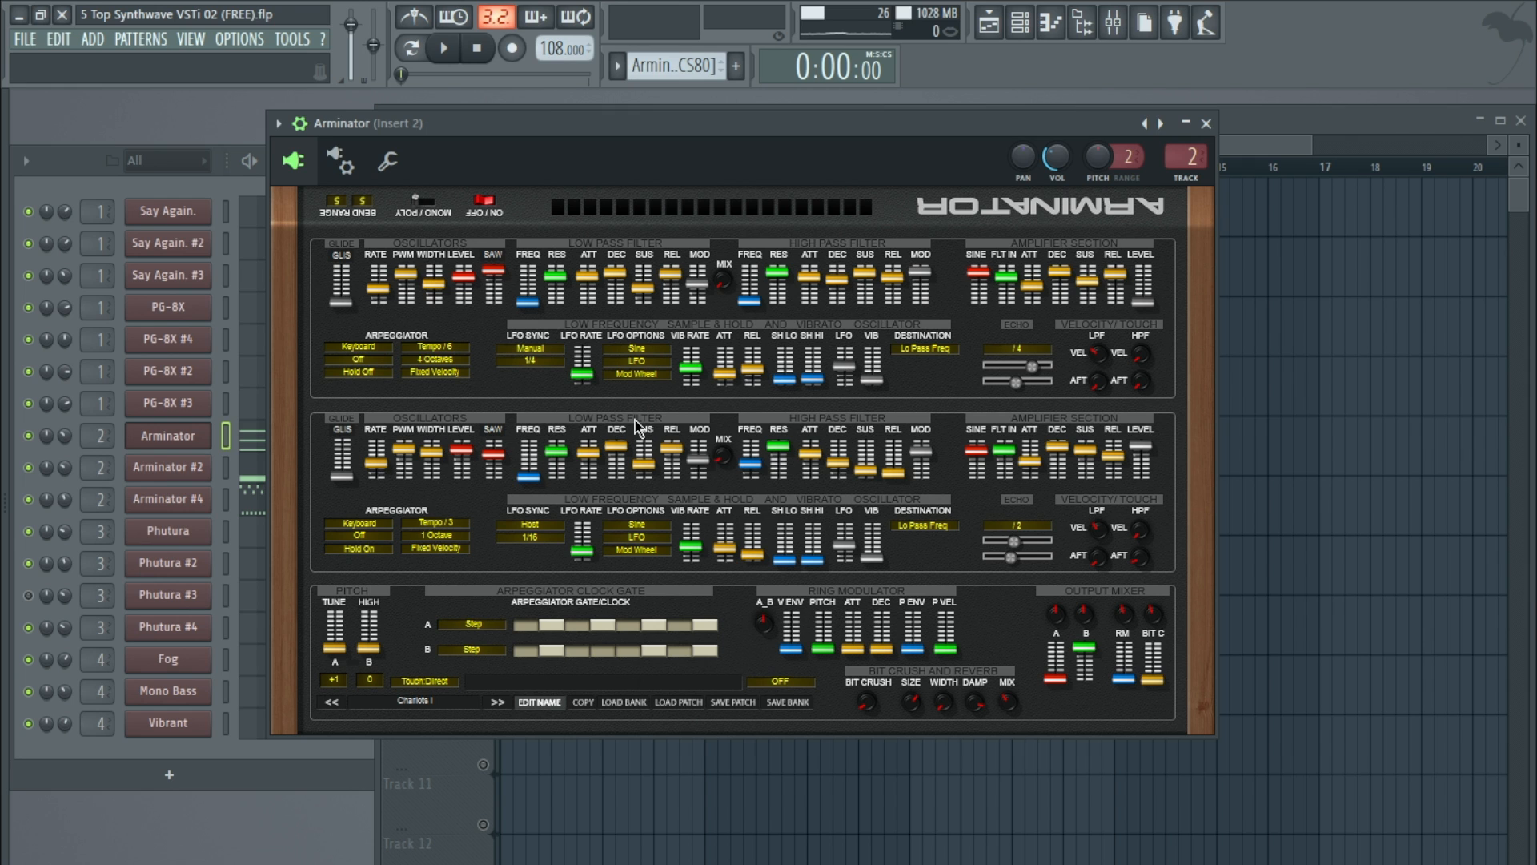
{"action": "mouse_move", "coordinate": [1204, 125]}
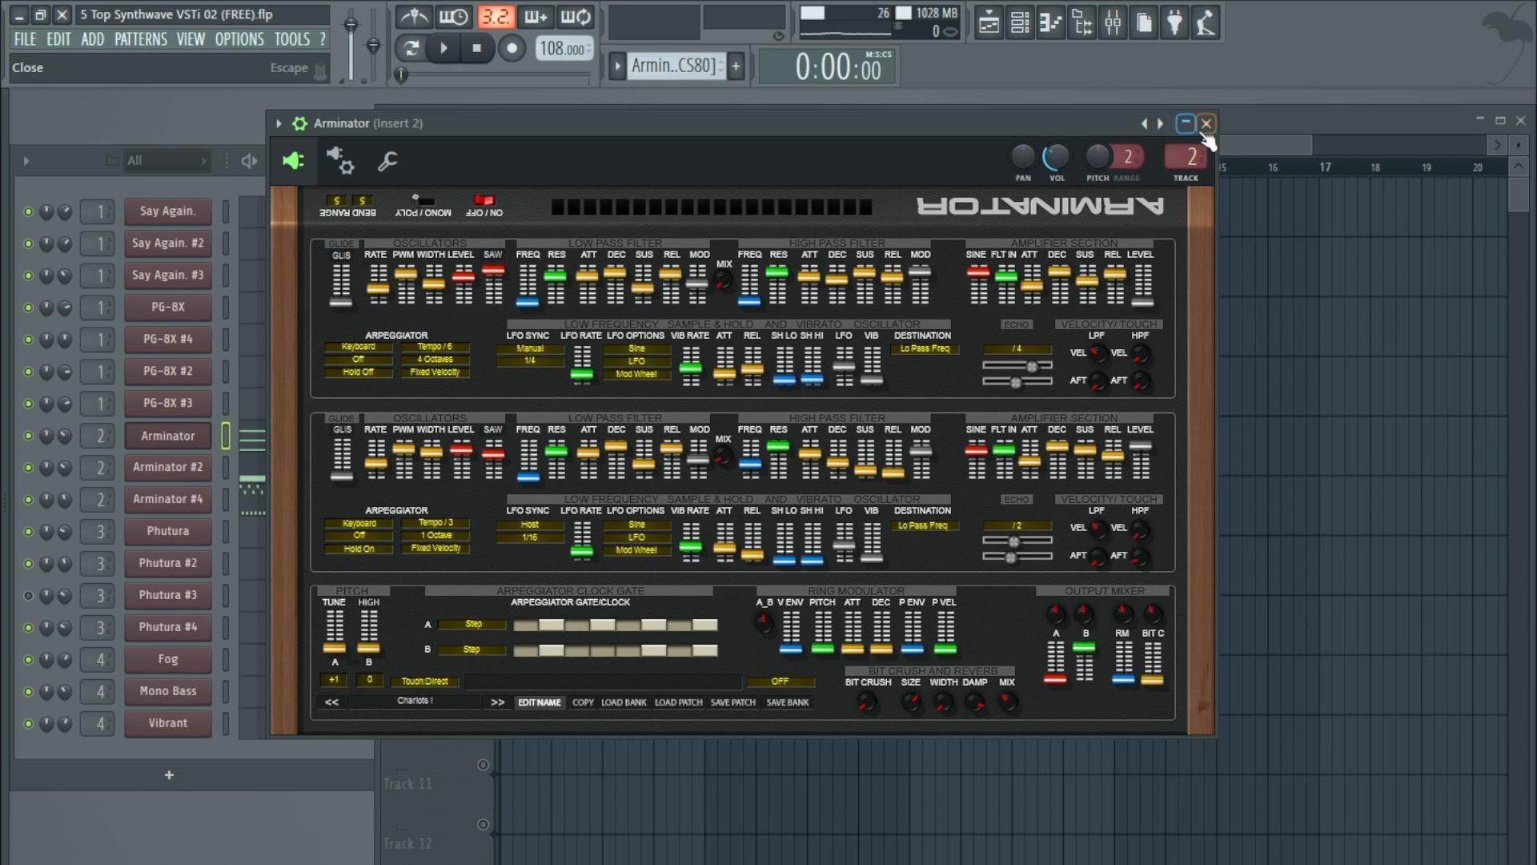
Step: Close the Arminator synth window and return to the playlist
{"action": "left_click", "coordinate": [1204, 124]}
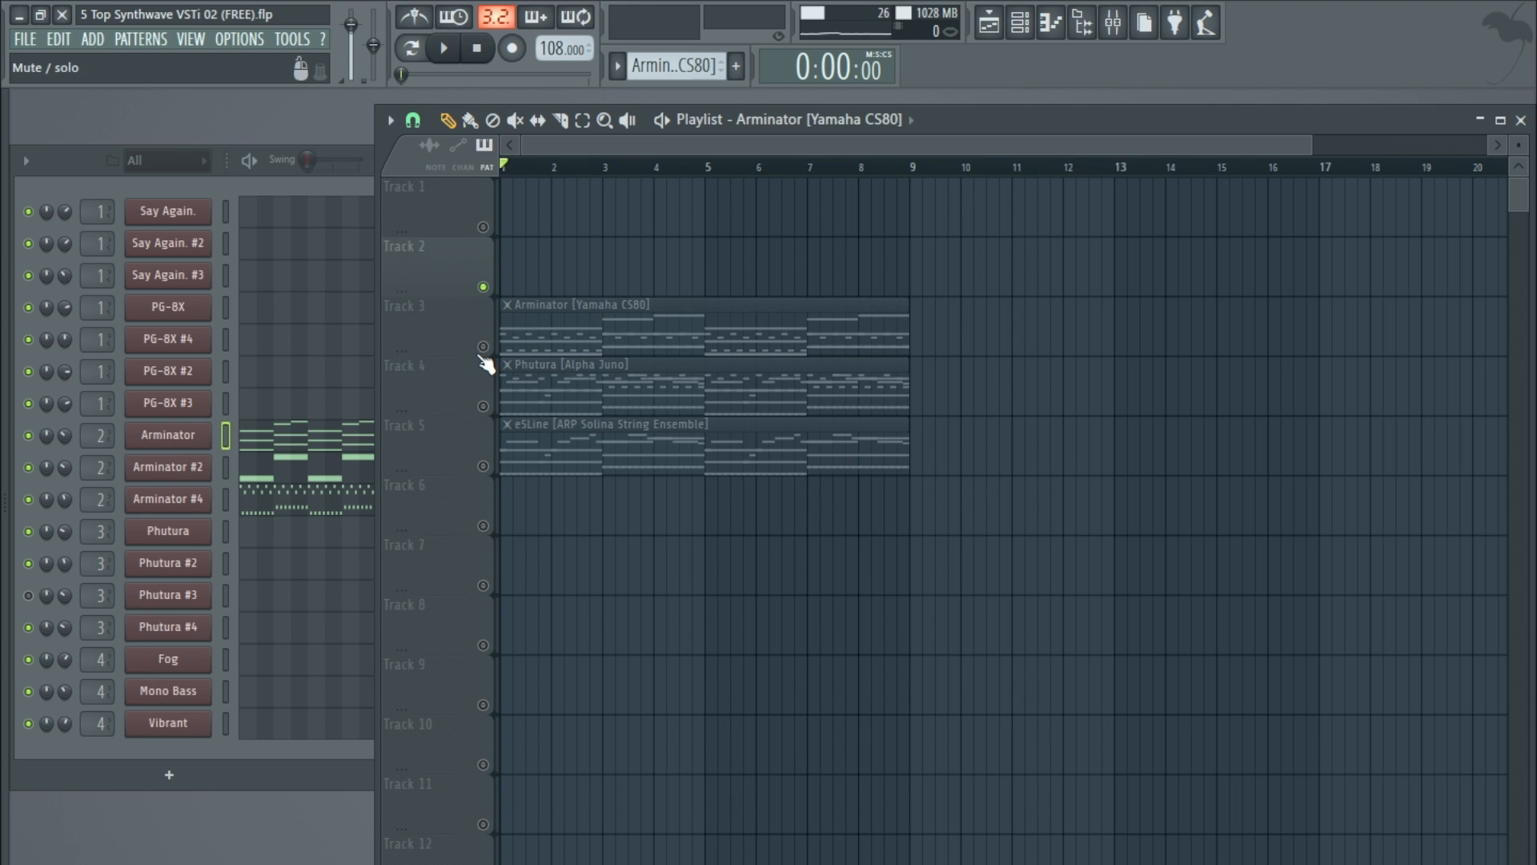
Step: Unmute and play the Arminator track, remove its second clip, solo the channel and stop
{"action": "left_click", "coordinate": [441, 46]}
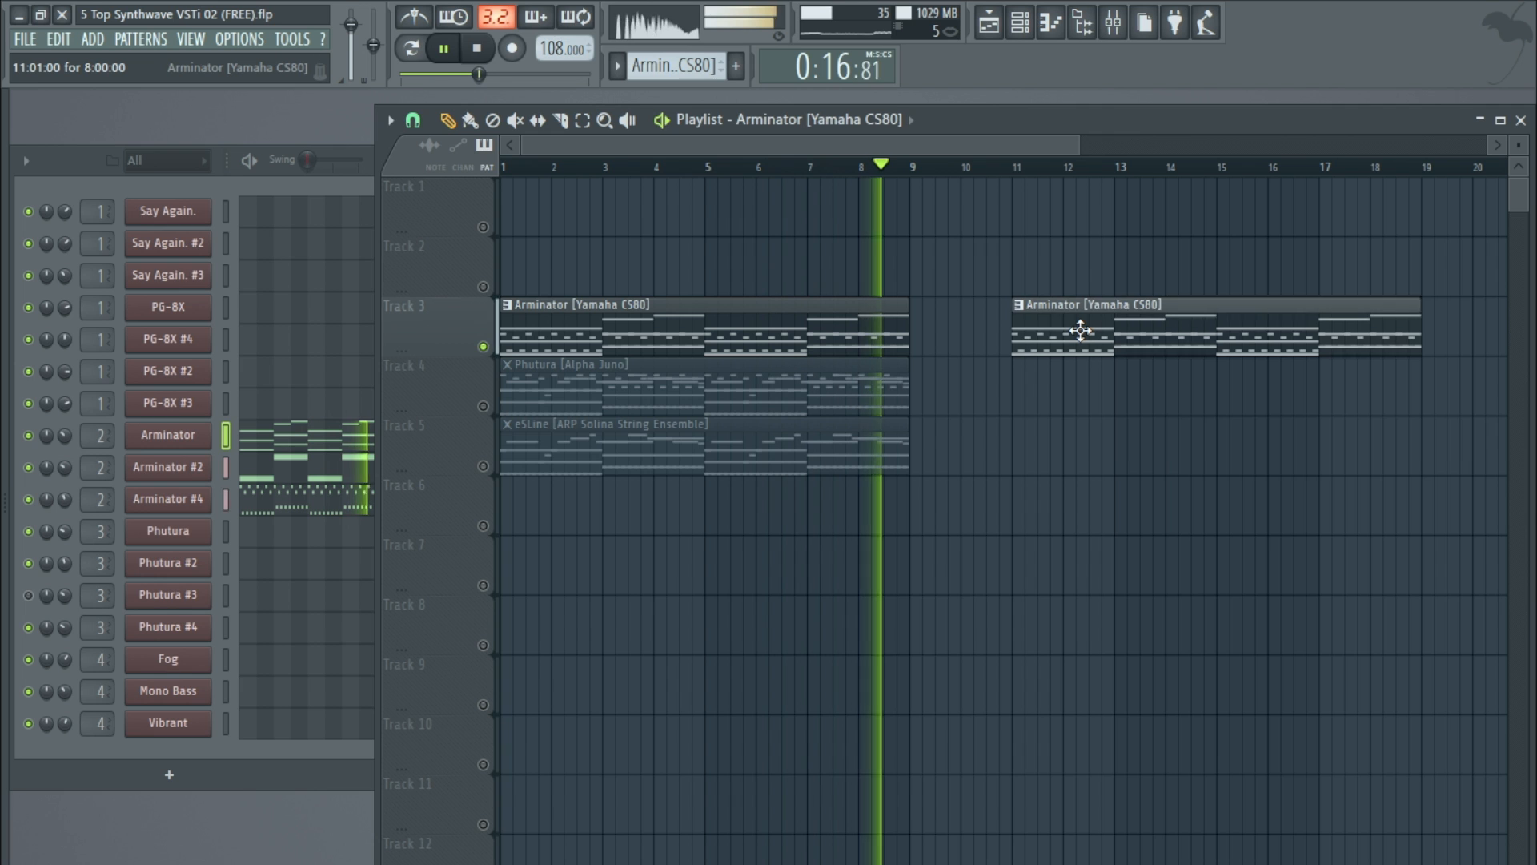
{"action": "left_click", "coordinate": [443, 48]}
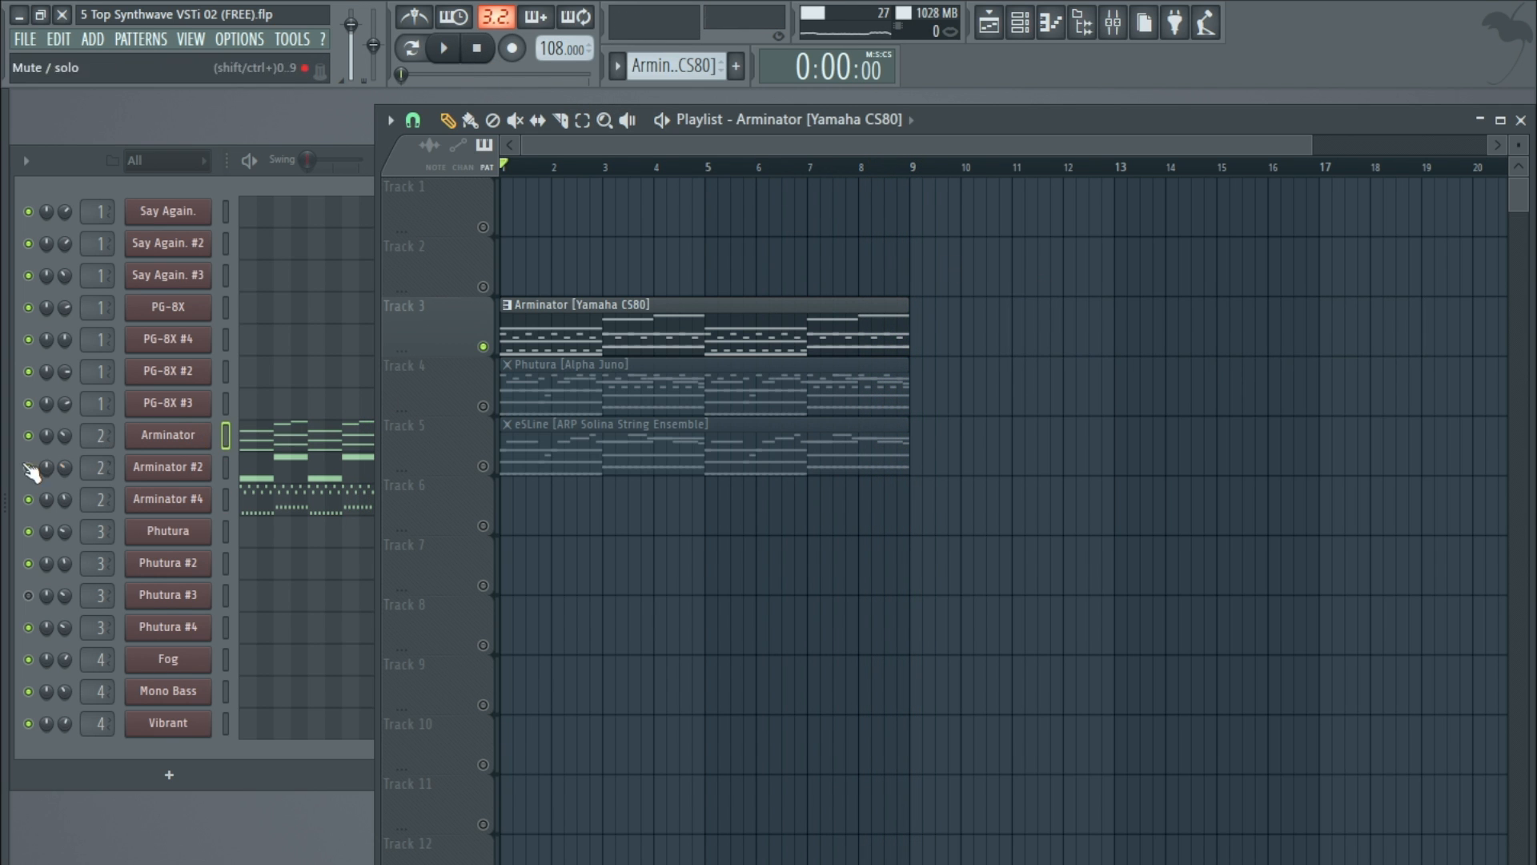
{"action": "left_click", "coordinate": [441, 47]}
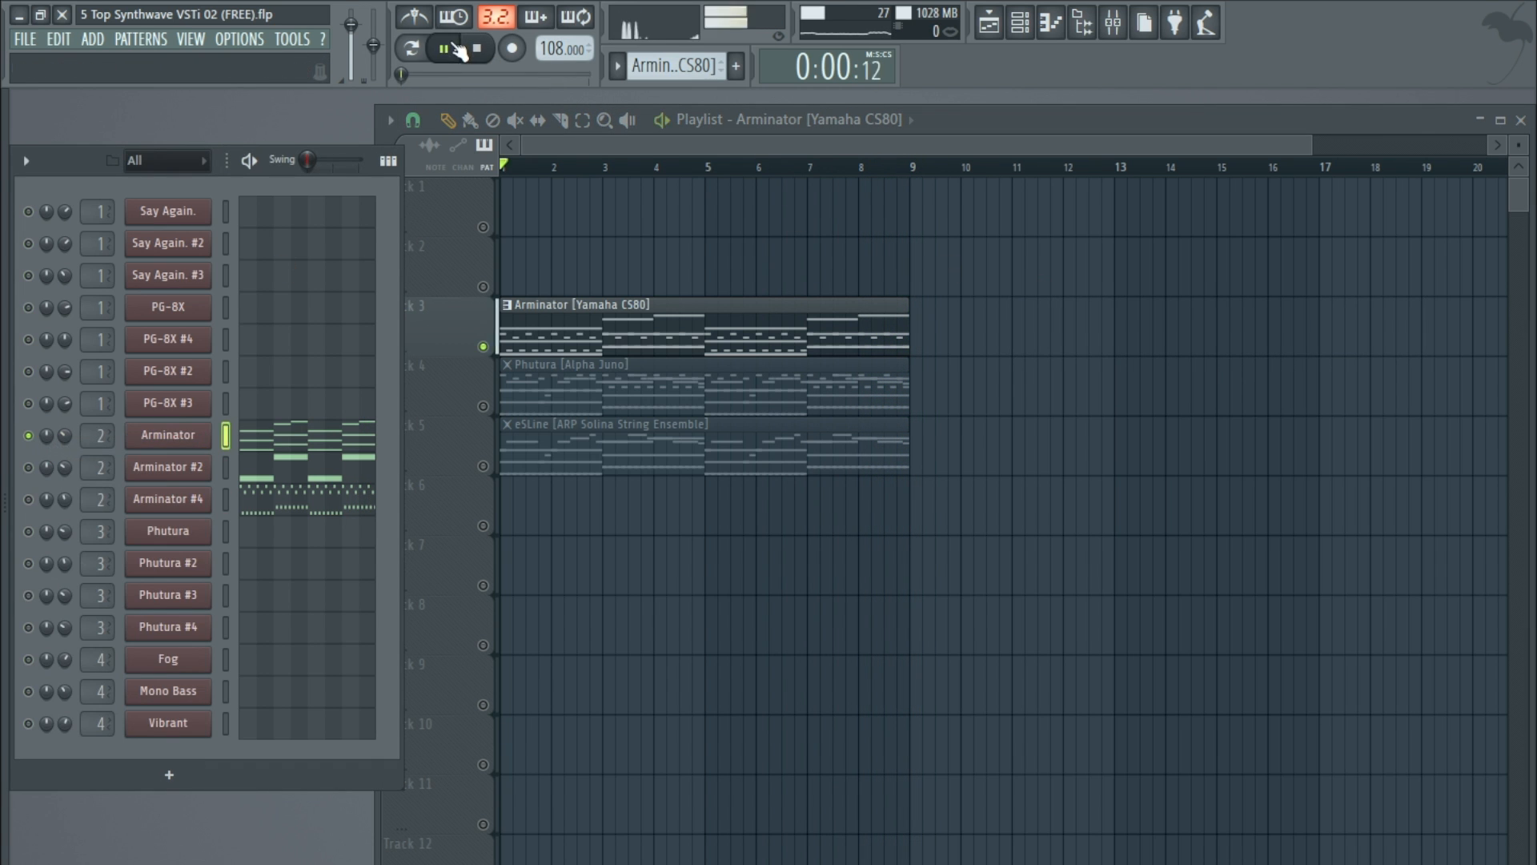
{"action": "left_click", "coordinate": [441, 48]}
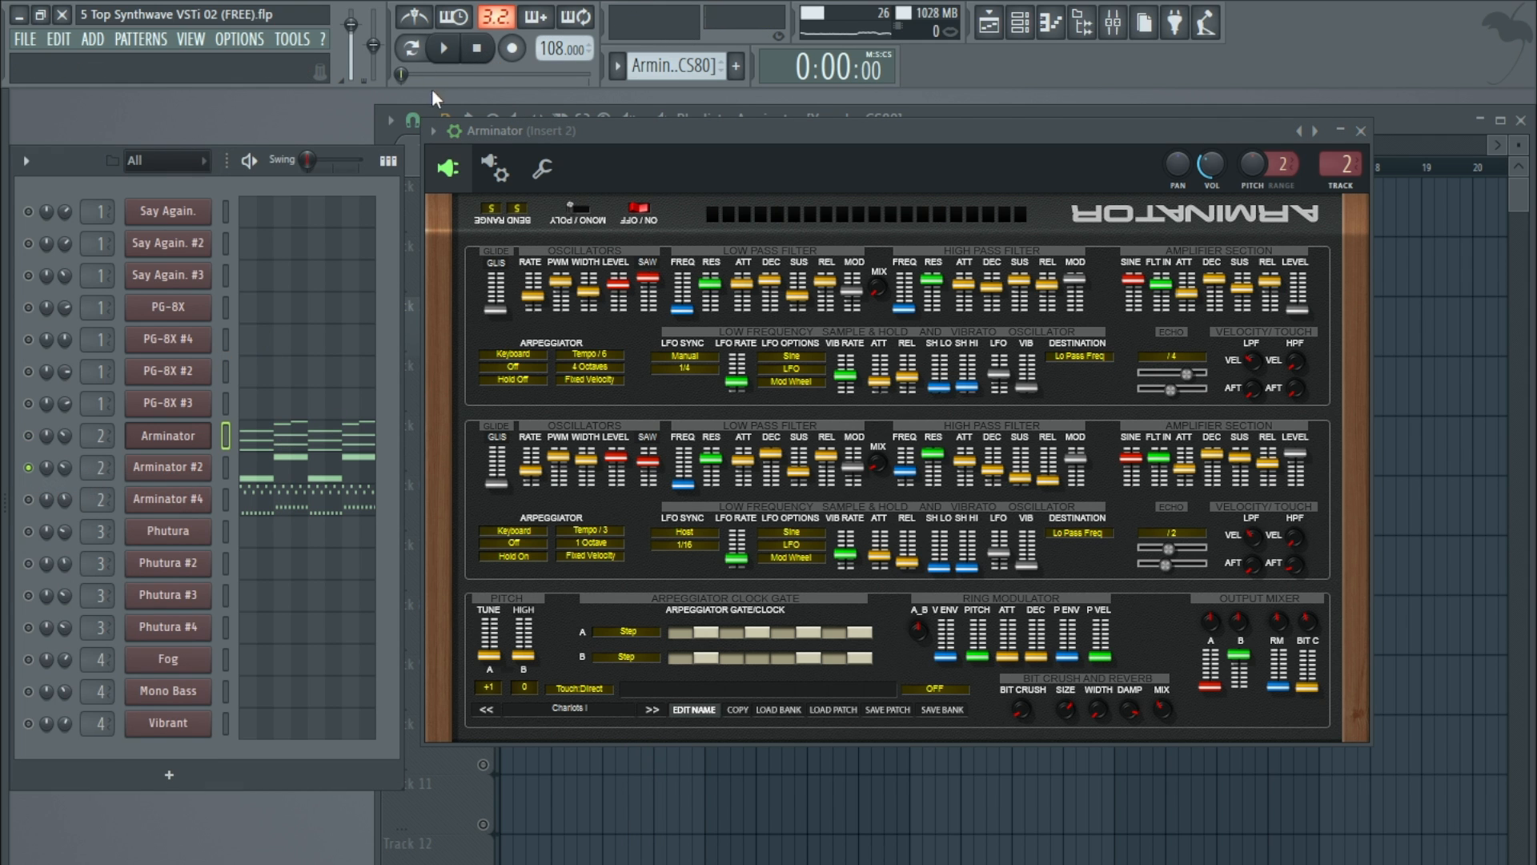
Step: Play Arminator #2, stop, then solo Arminator #4 and play it instead
{"action": "left_click", "coordinate": [441, 47]}
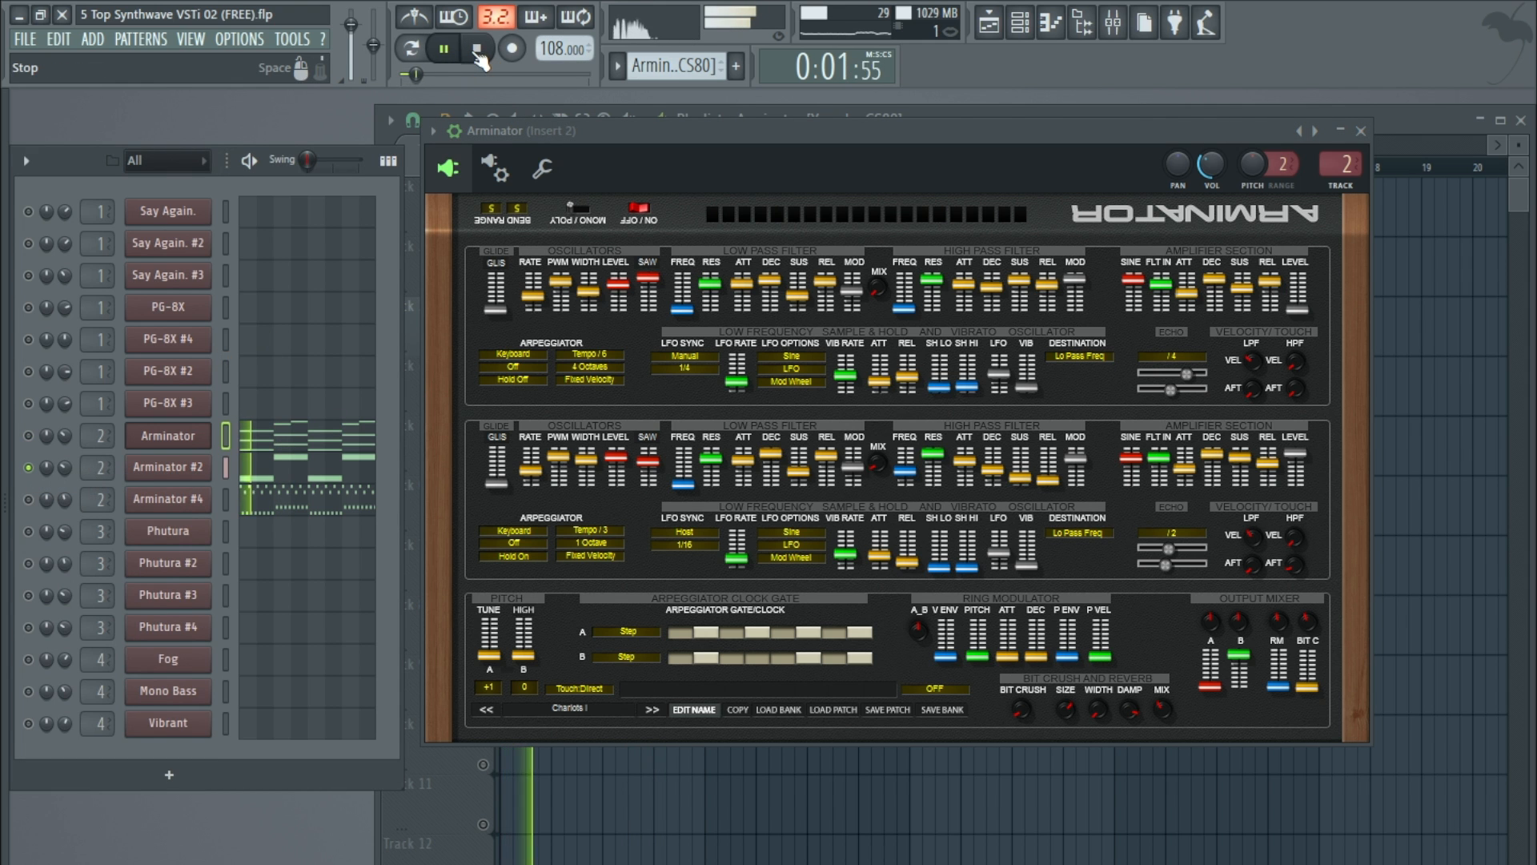
{"action": "left_click", "coordinate": [474, 48]}
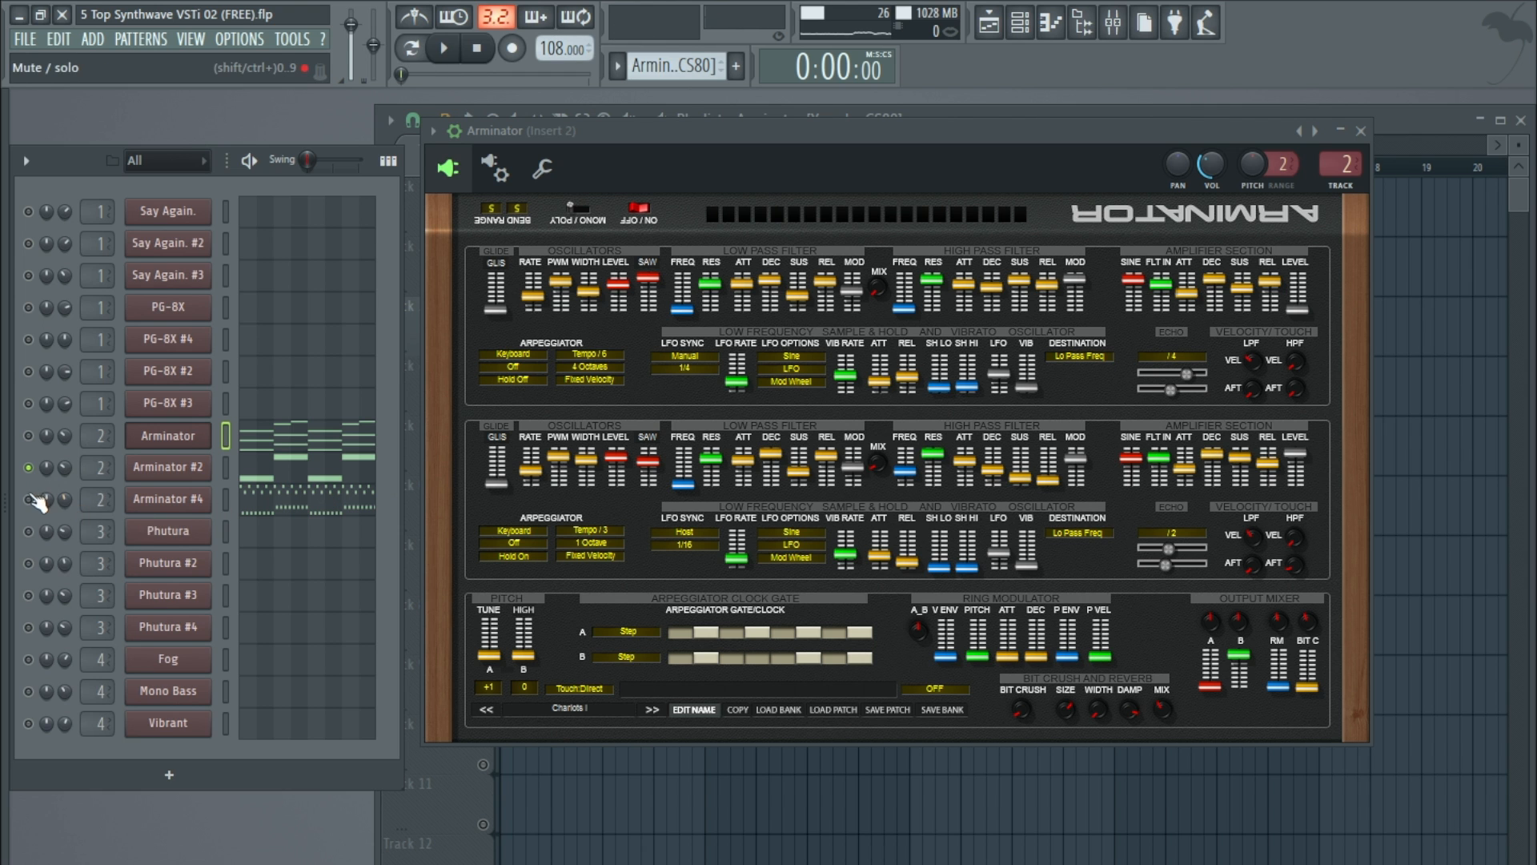
{"action": "left_click", "coordinate": [442, 48]}
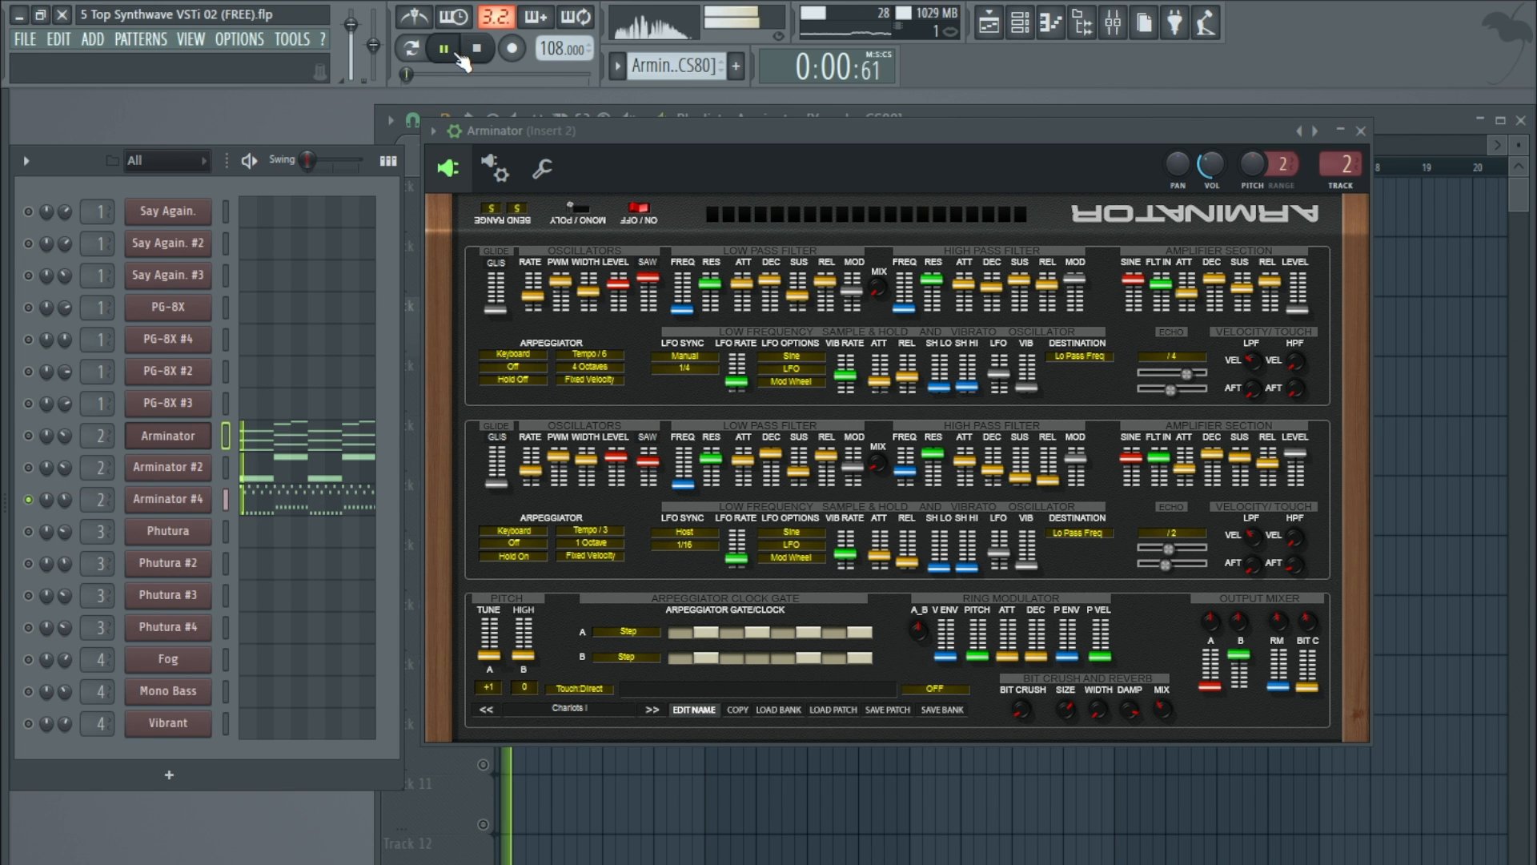
{"action": "left_click", "coordinate": [413, 48]}
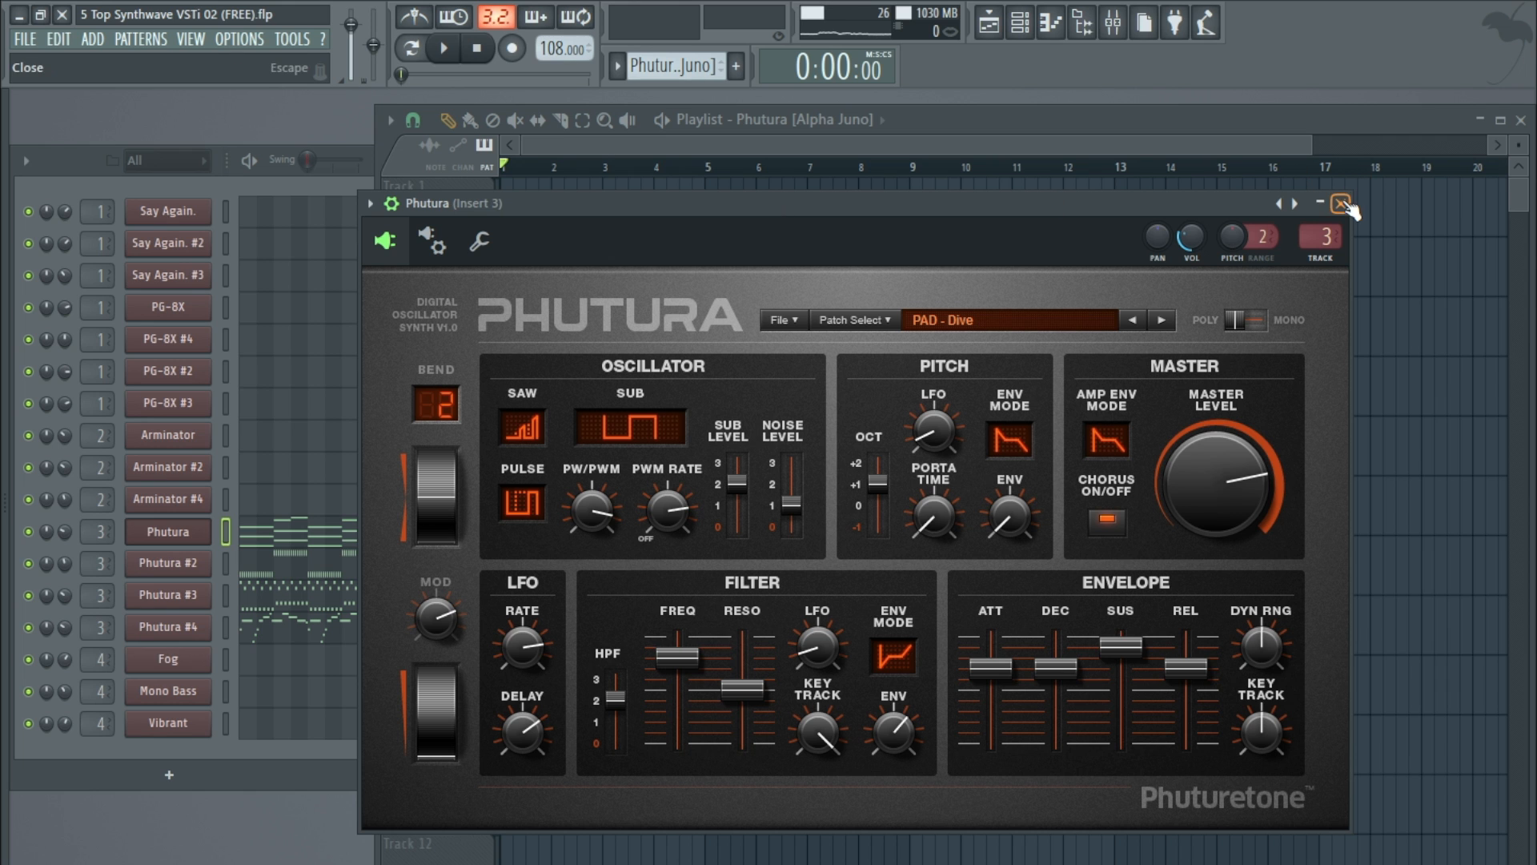
Step: Close the Phutura synth window, keeping its PAD - Dive preset, back to the playlist
{"action": "left_click", "coordinate": [1340, 204]}
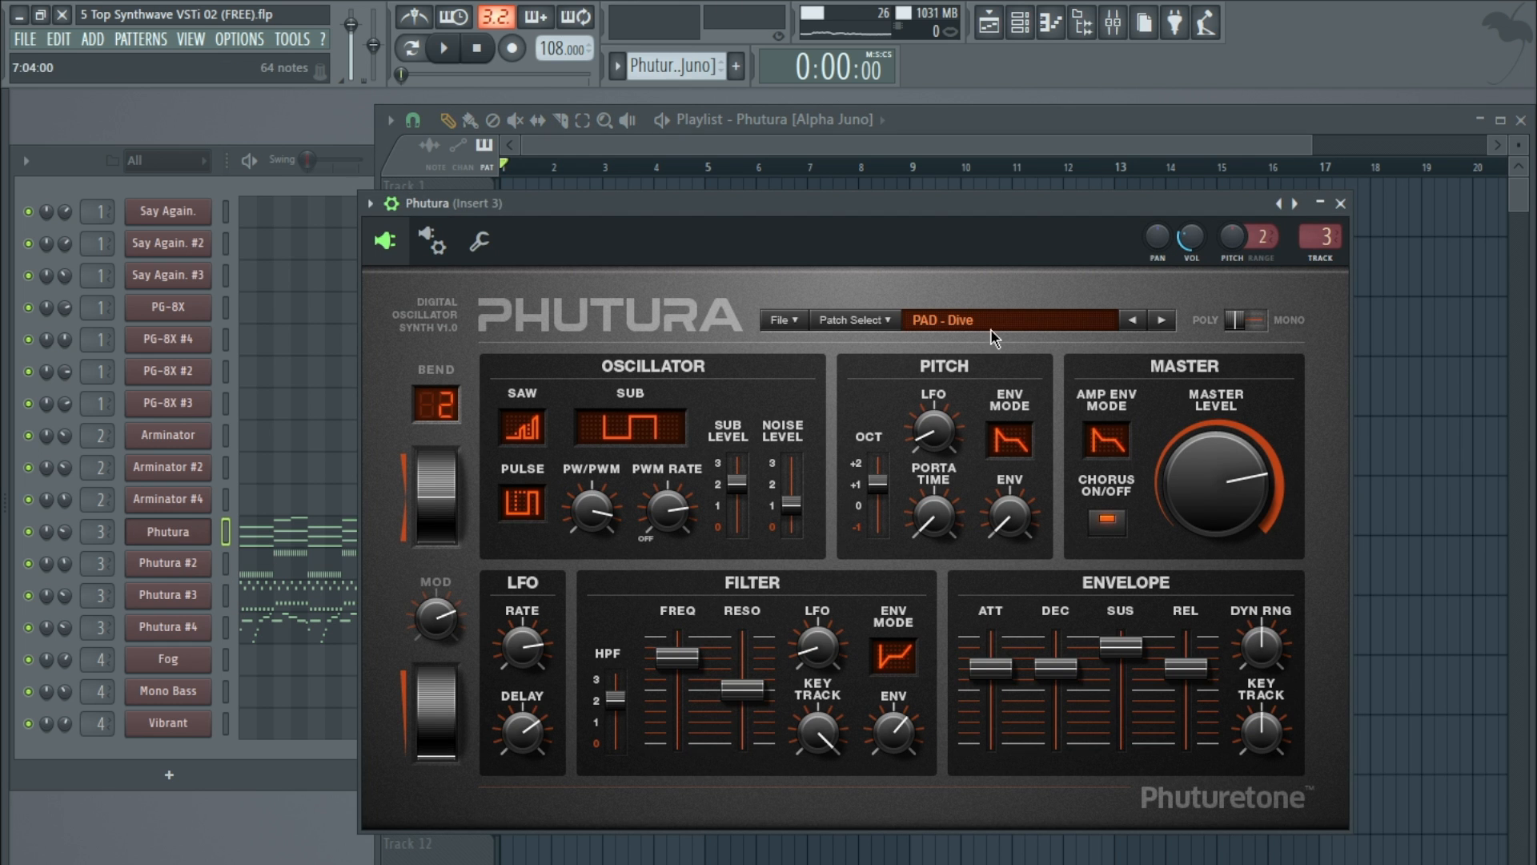
{"action": "left_click", "coordinate": [1339, 204]}
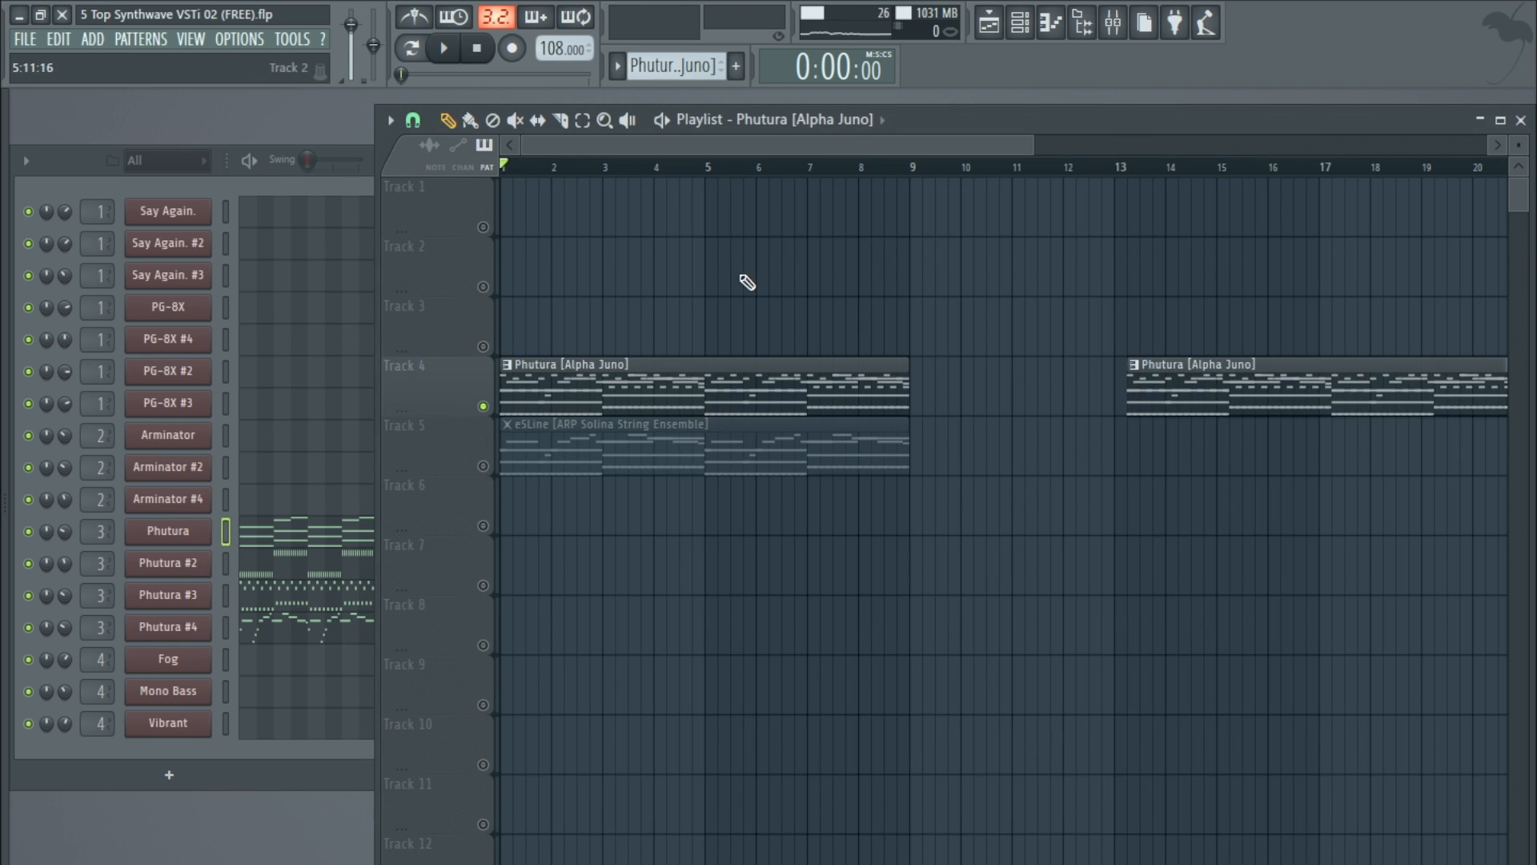
Step: Play through the Phutura and eSLine clips, then stop and return to the song start
{"action": "left_click", "coordinate": [442, 46]}
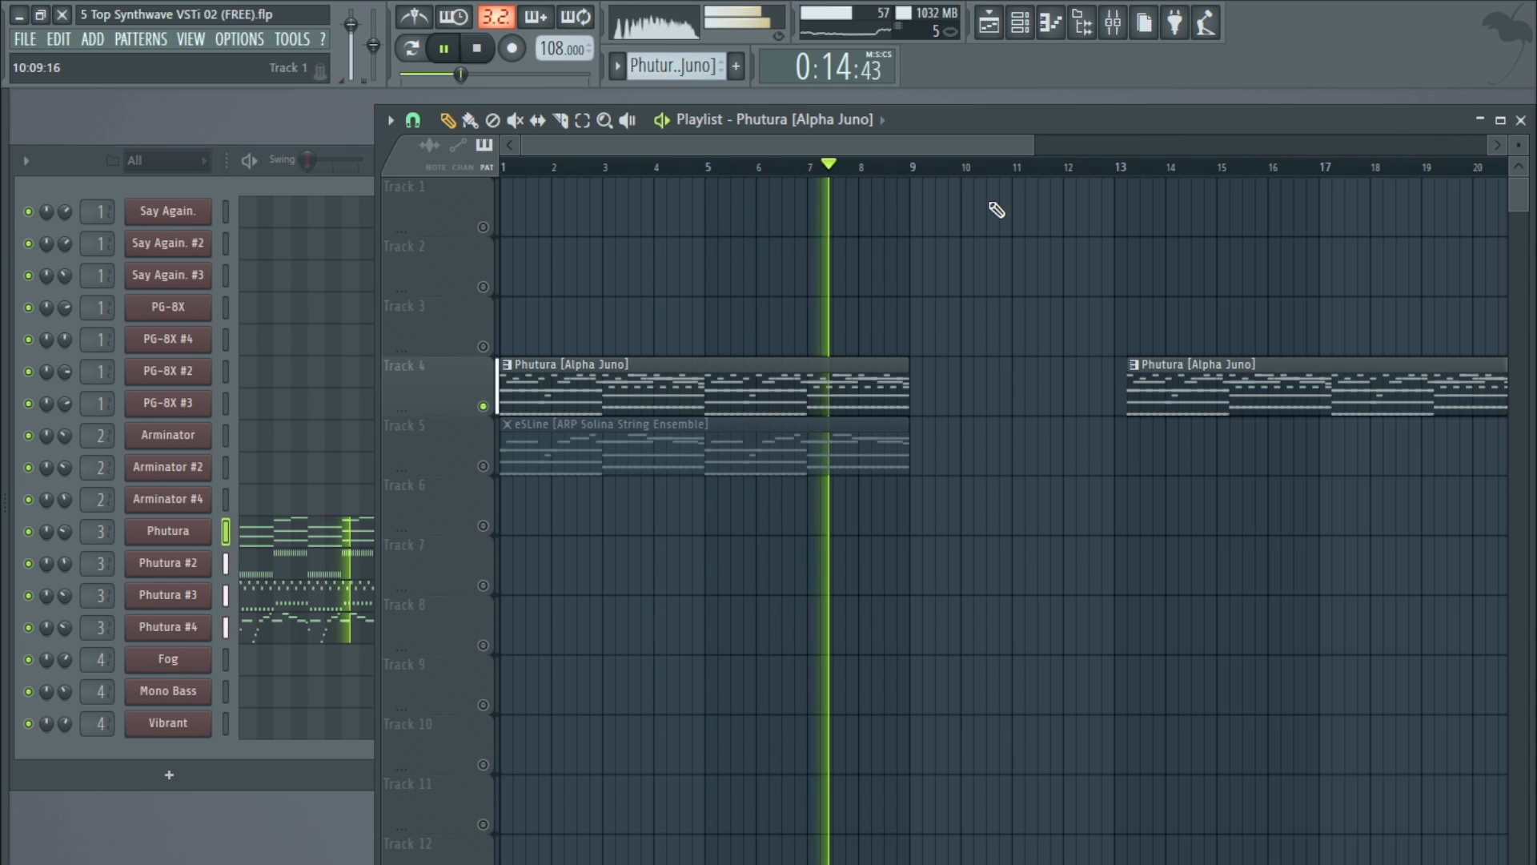
{"action": "left_click", "coordinate": [510, 48]}
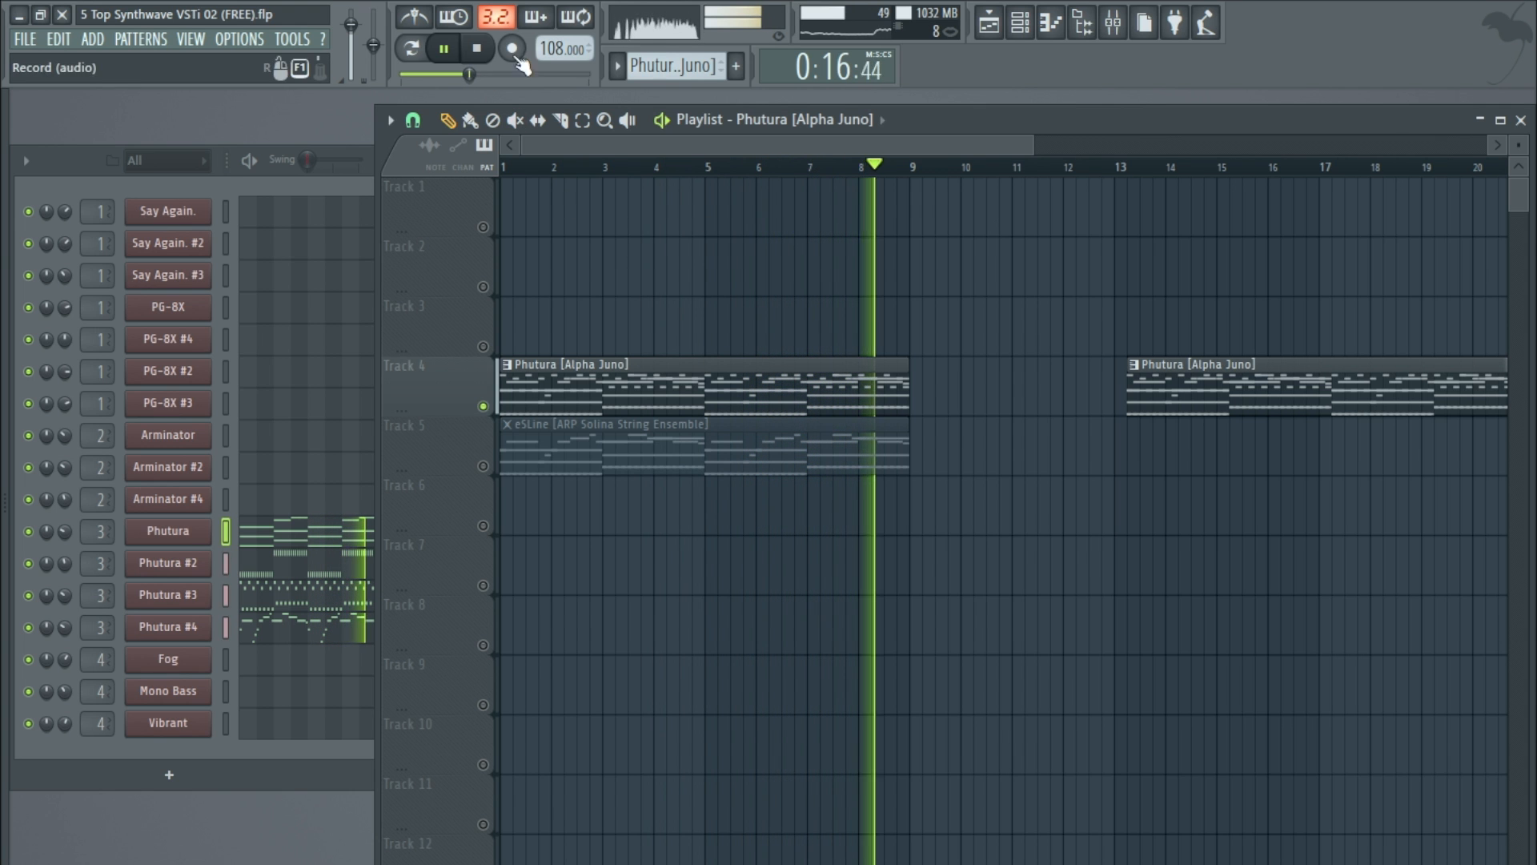
{"action": "left_click", "coordinate": [442, 48]}
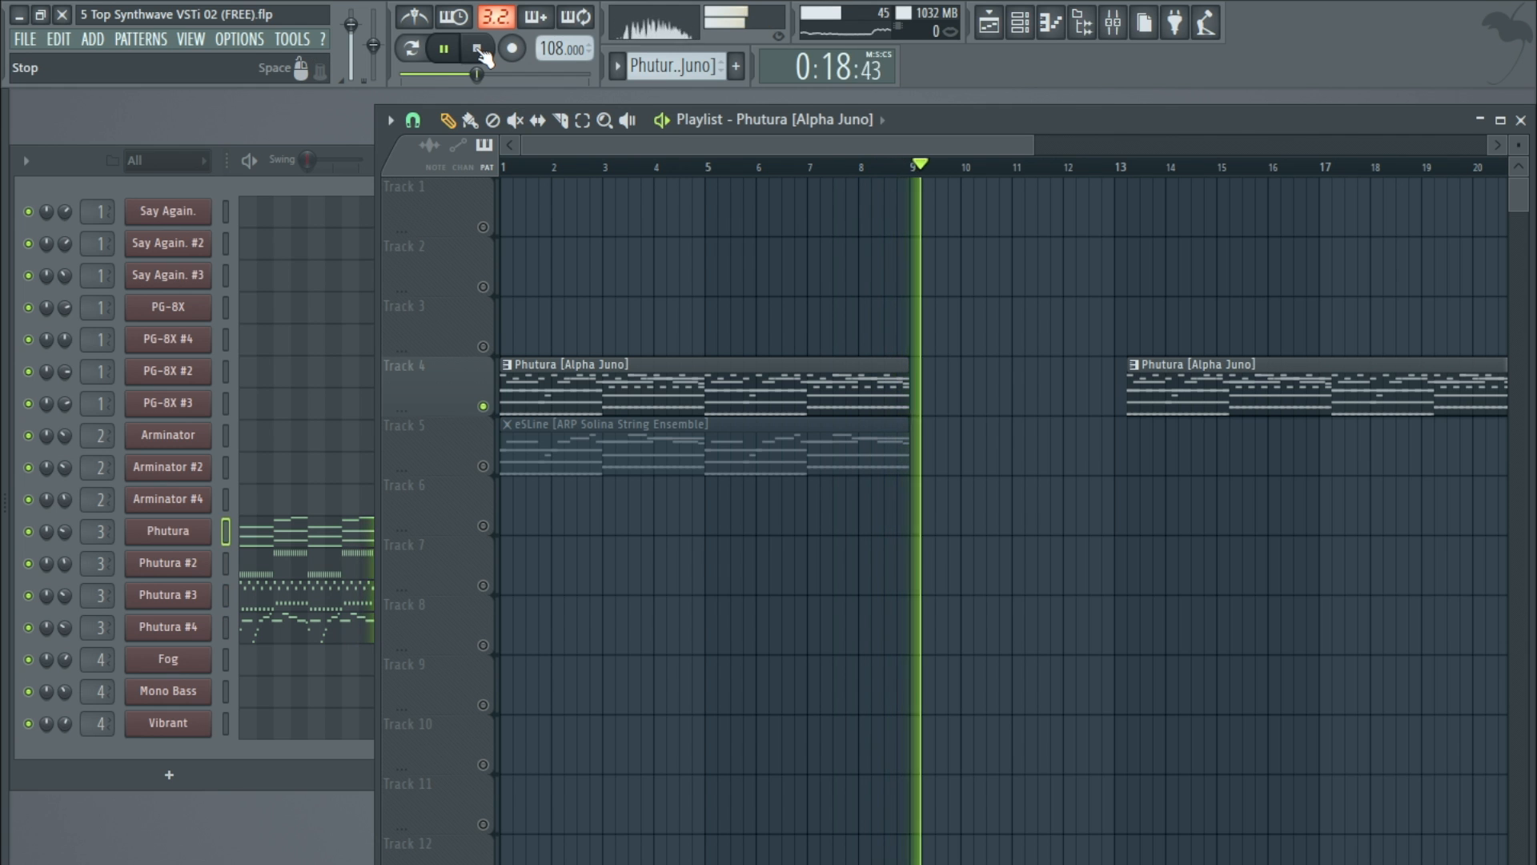
{"action": "left_click", "coordinate": [477, 48]}
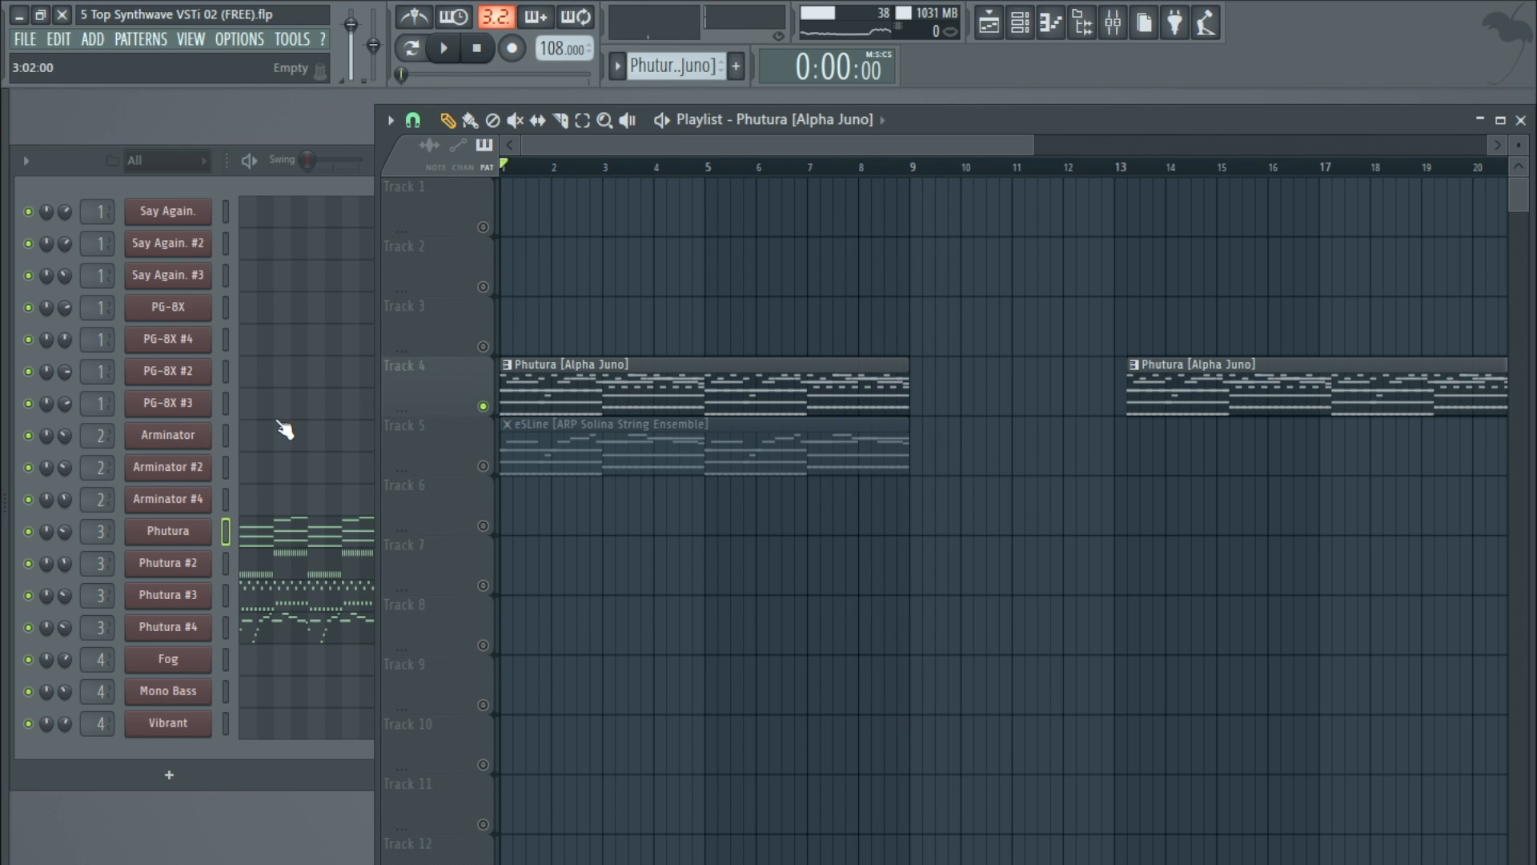
Step: Browse the Phutura patch list and show Phutura #4's sustained chords in the piano roll
{"action": "double_click", "coordinate": [166, 530]}
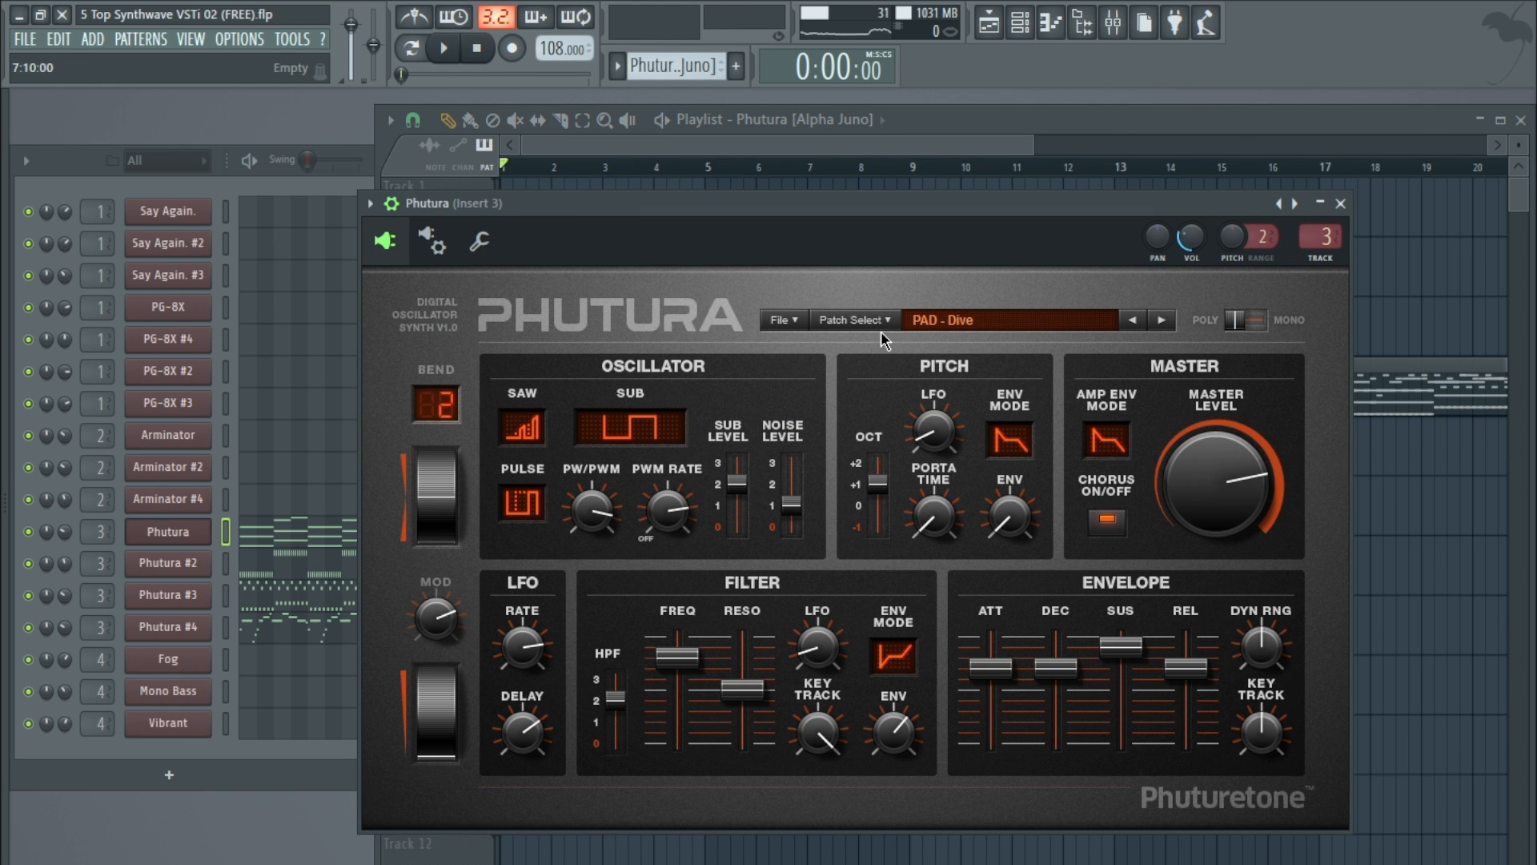
{"action": "left_click", "coordinate": [166, 562]}
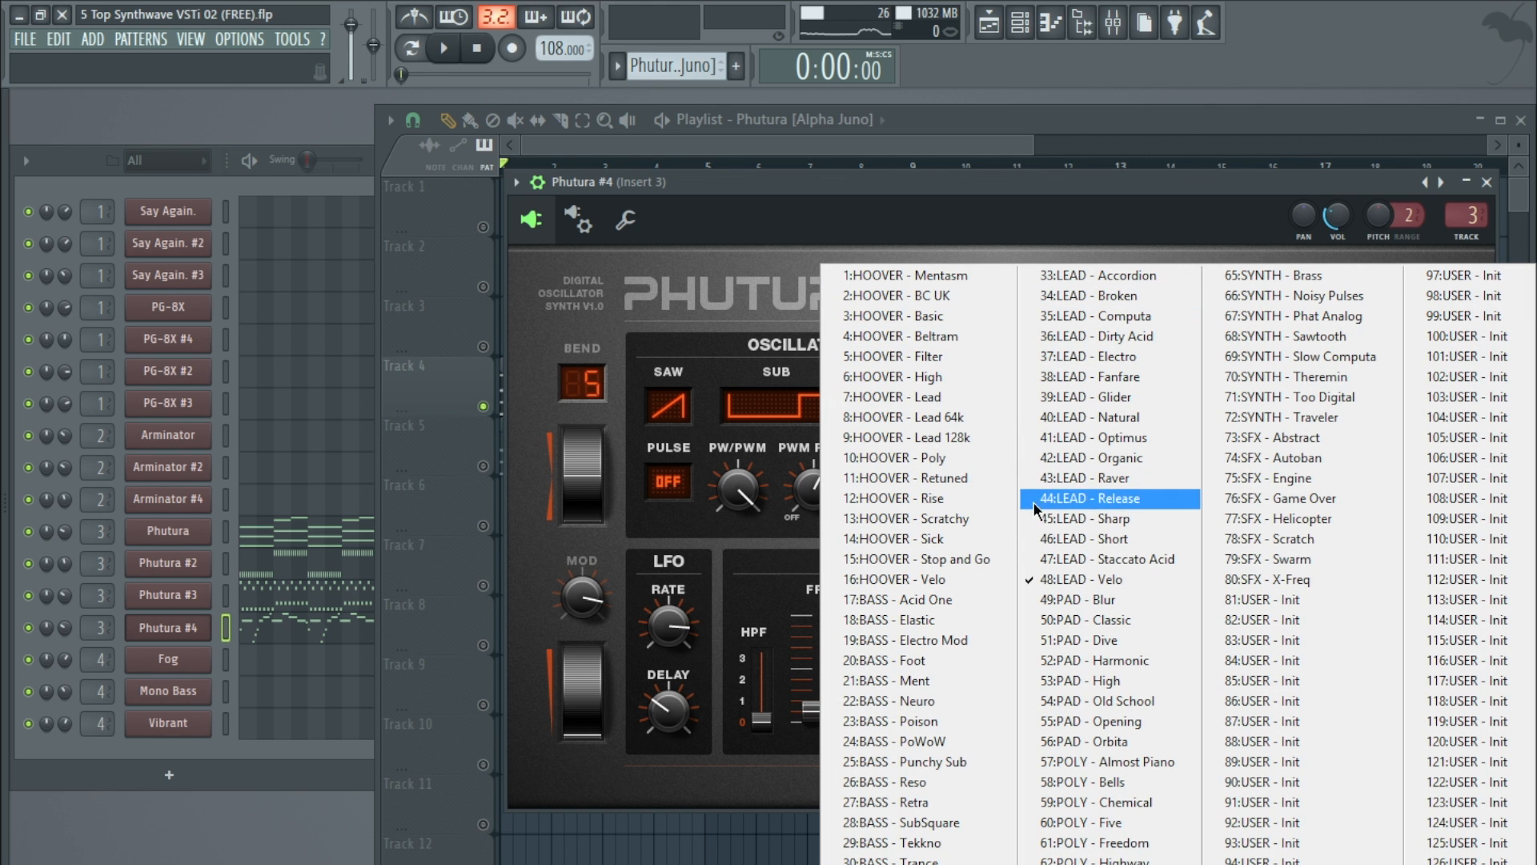
{"action": "left_click", "coordinate": [906, 274]}
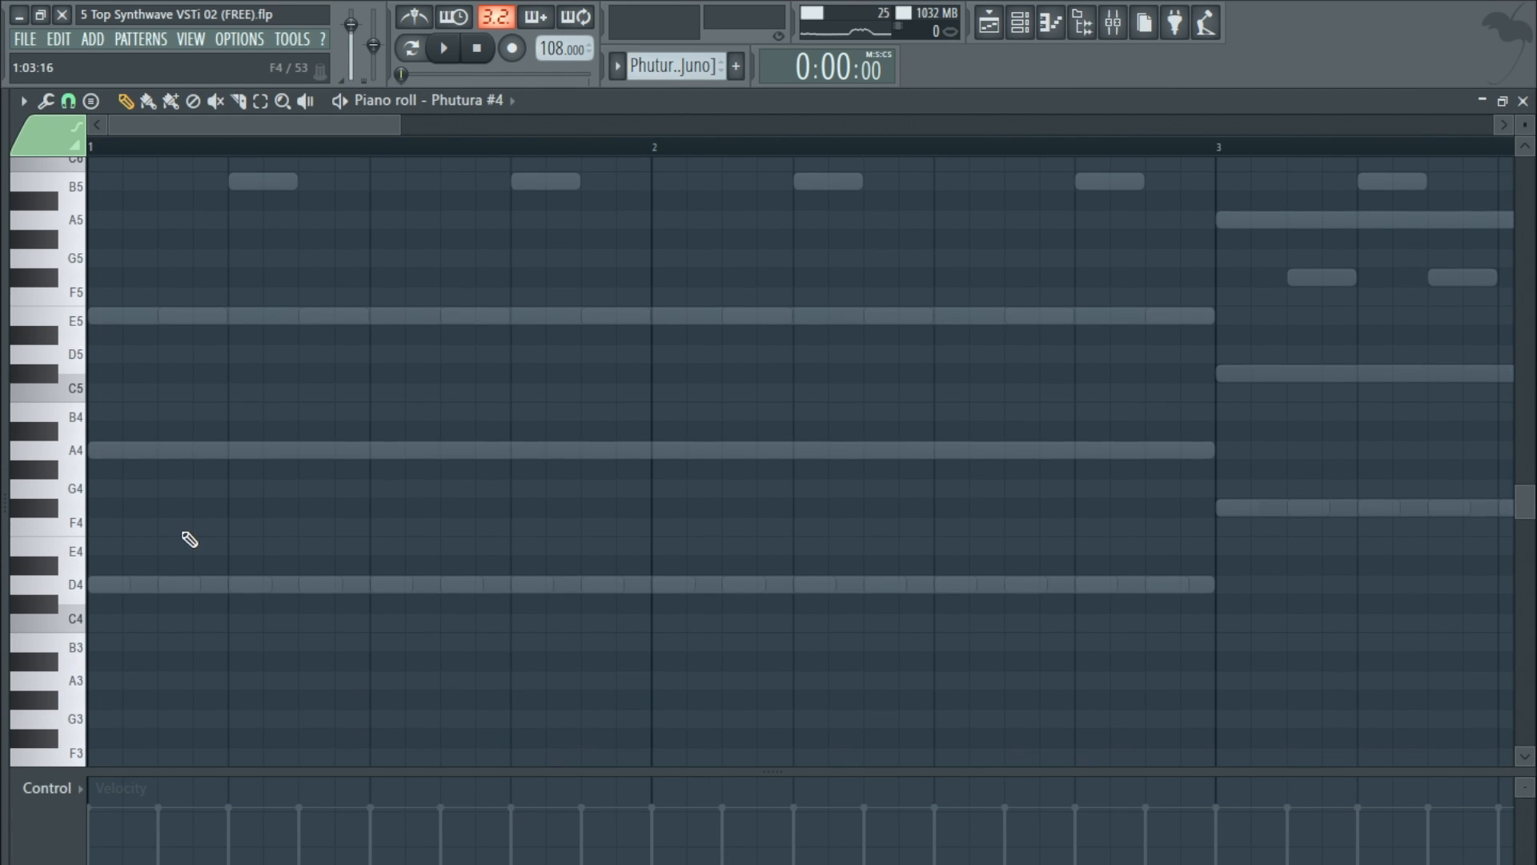
Step: Draw a long C5 note and shorter C5 notes in Phutura #4's pattern and play it
{"action": "left_click", "coordinate": [116, 393]}
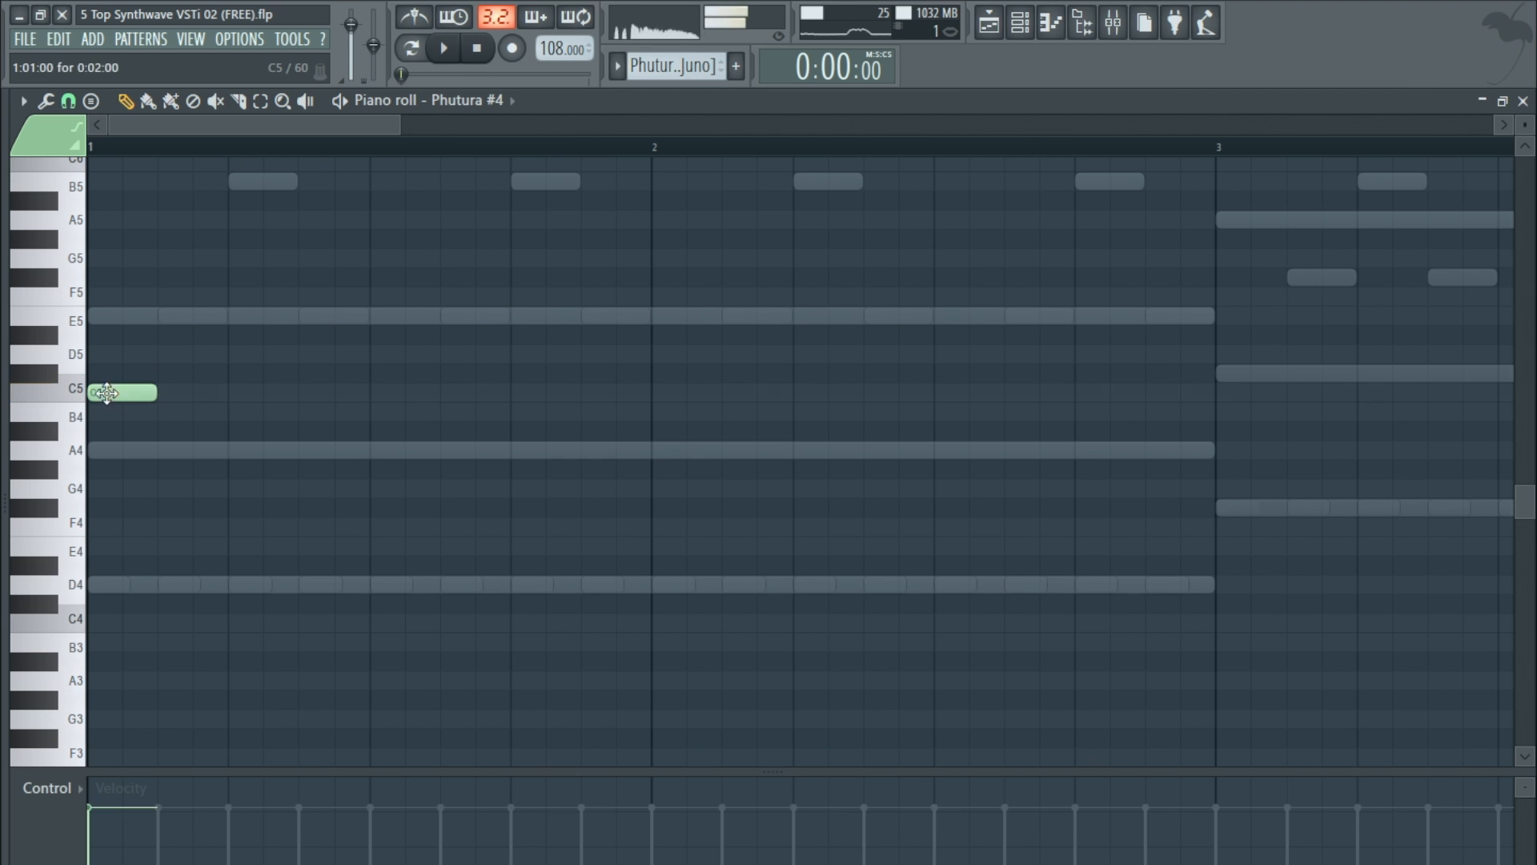
{"action": "left_click_drag", "start_coordinate": [138, 393], "coordinate": [647, 392]}
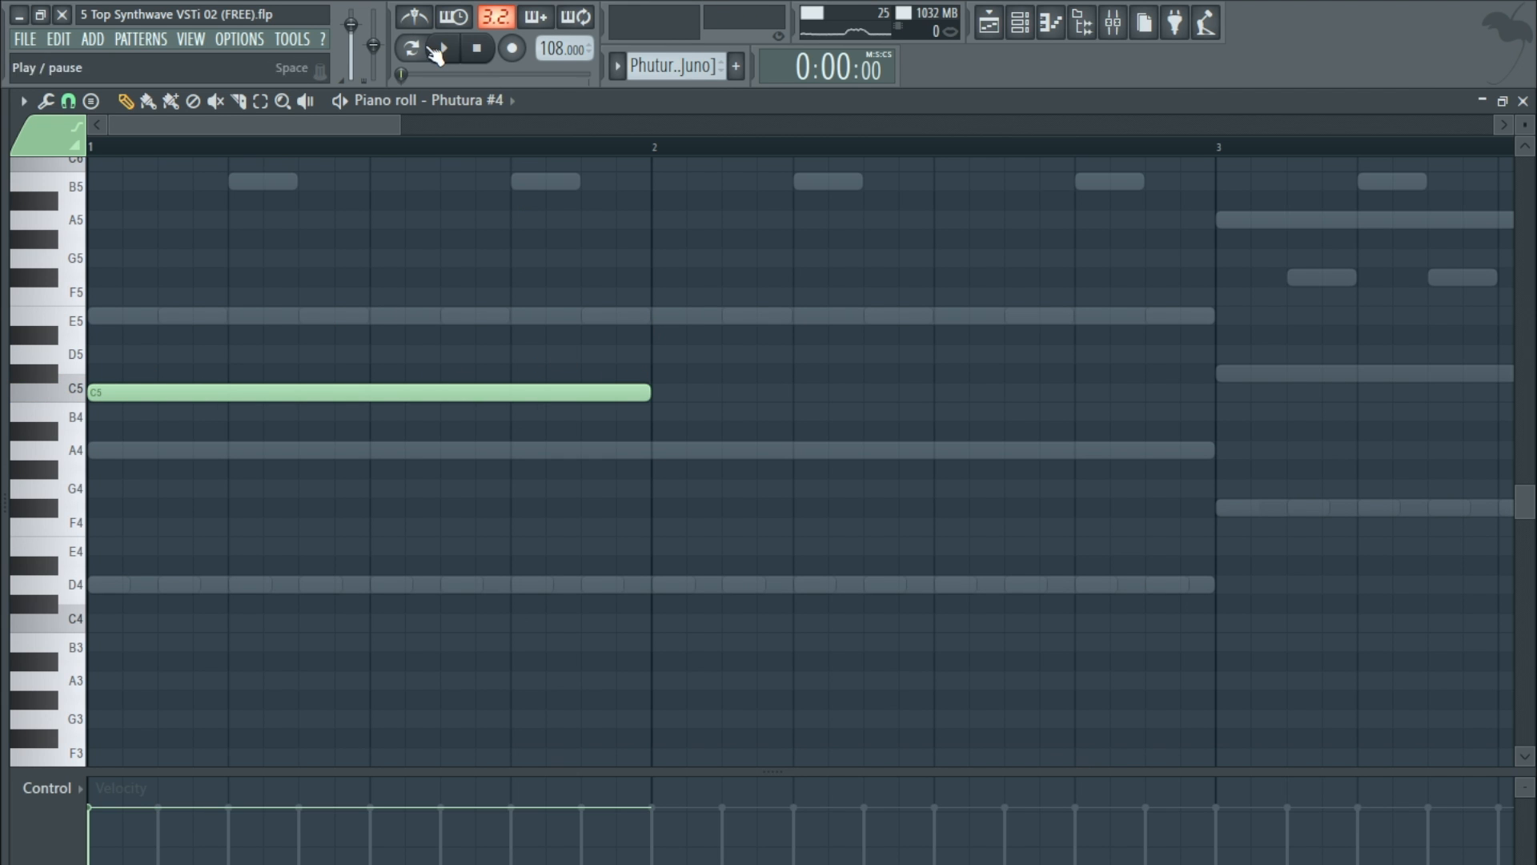
{"action": "left_click", "coordinate": [412, 47]}
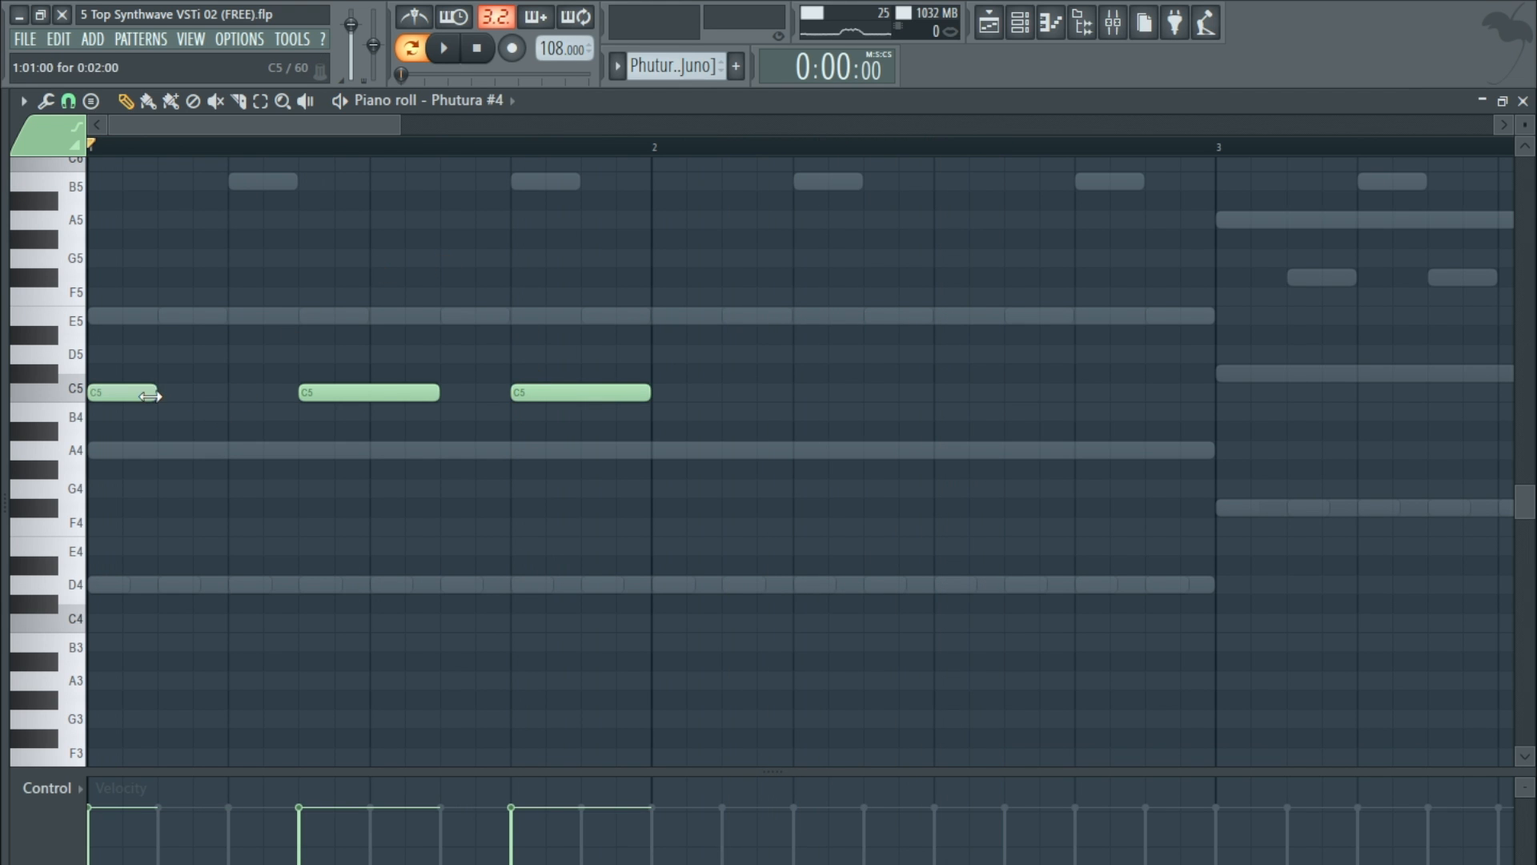
{"action": "left_click", "coordinate": [226, 392]}
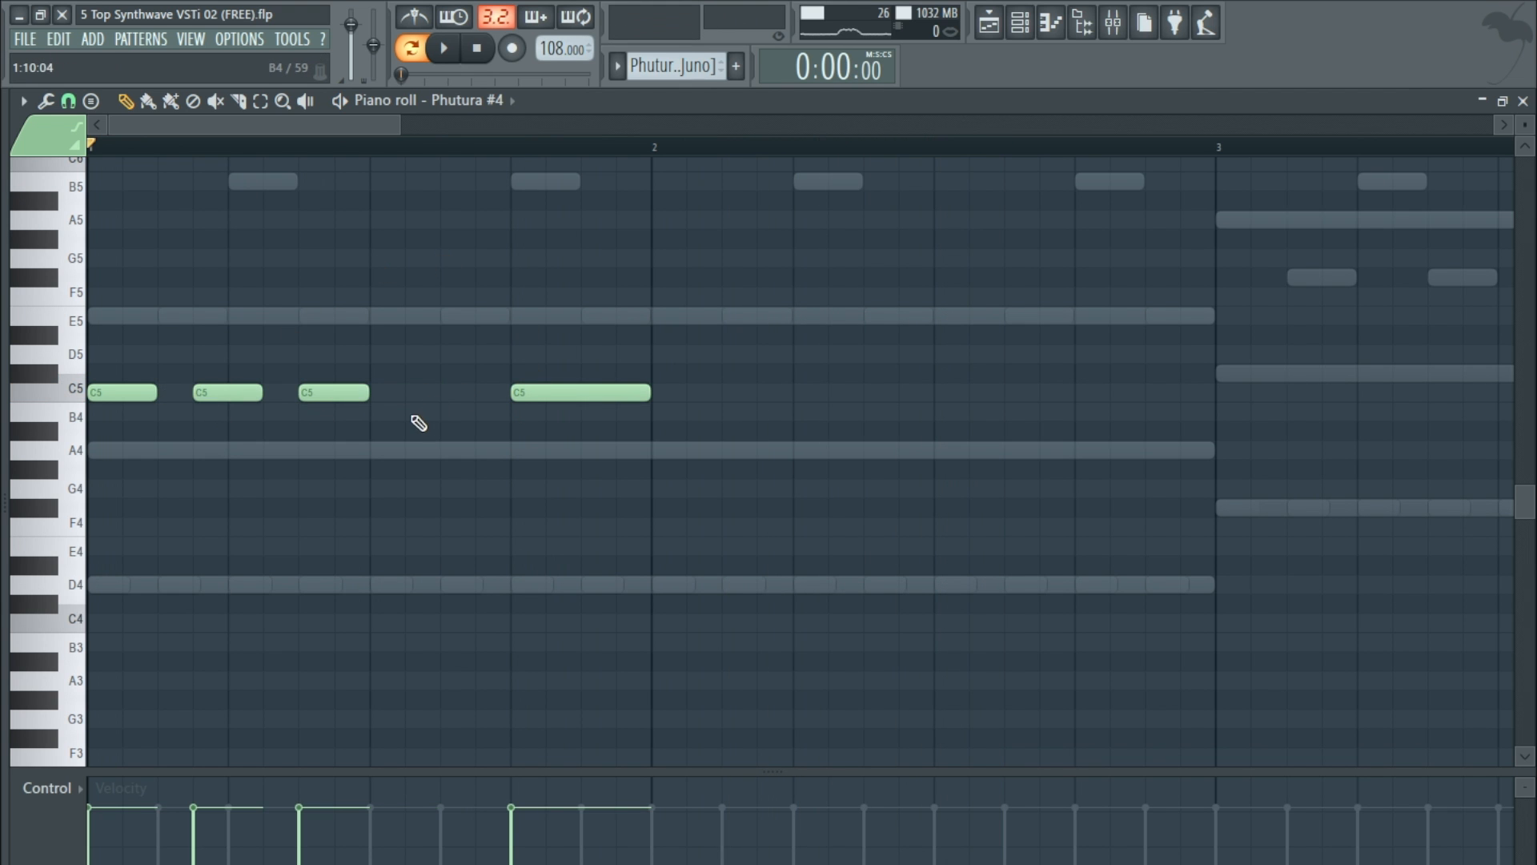
{"action": "left_click", "coordinate": [438, 412]}
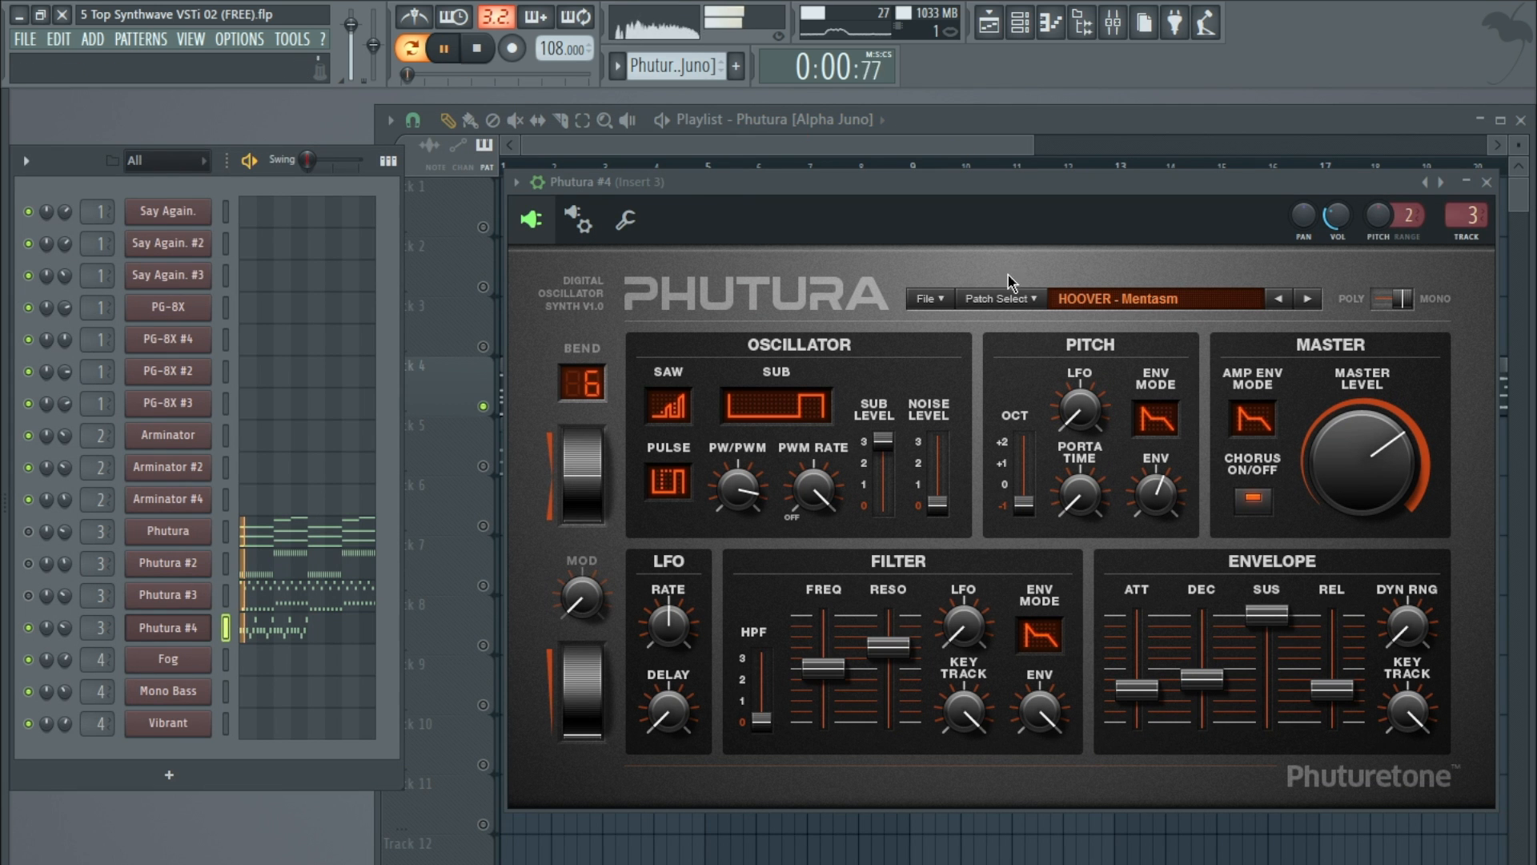
Step: Step through six HOOVER presets on Phutura #4 while playing, ending on HOOVER - Rise, then close it
{"action": "left_click", "coordinate": [1308, 297]}
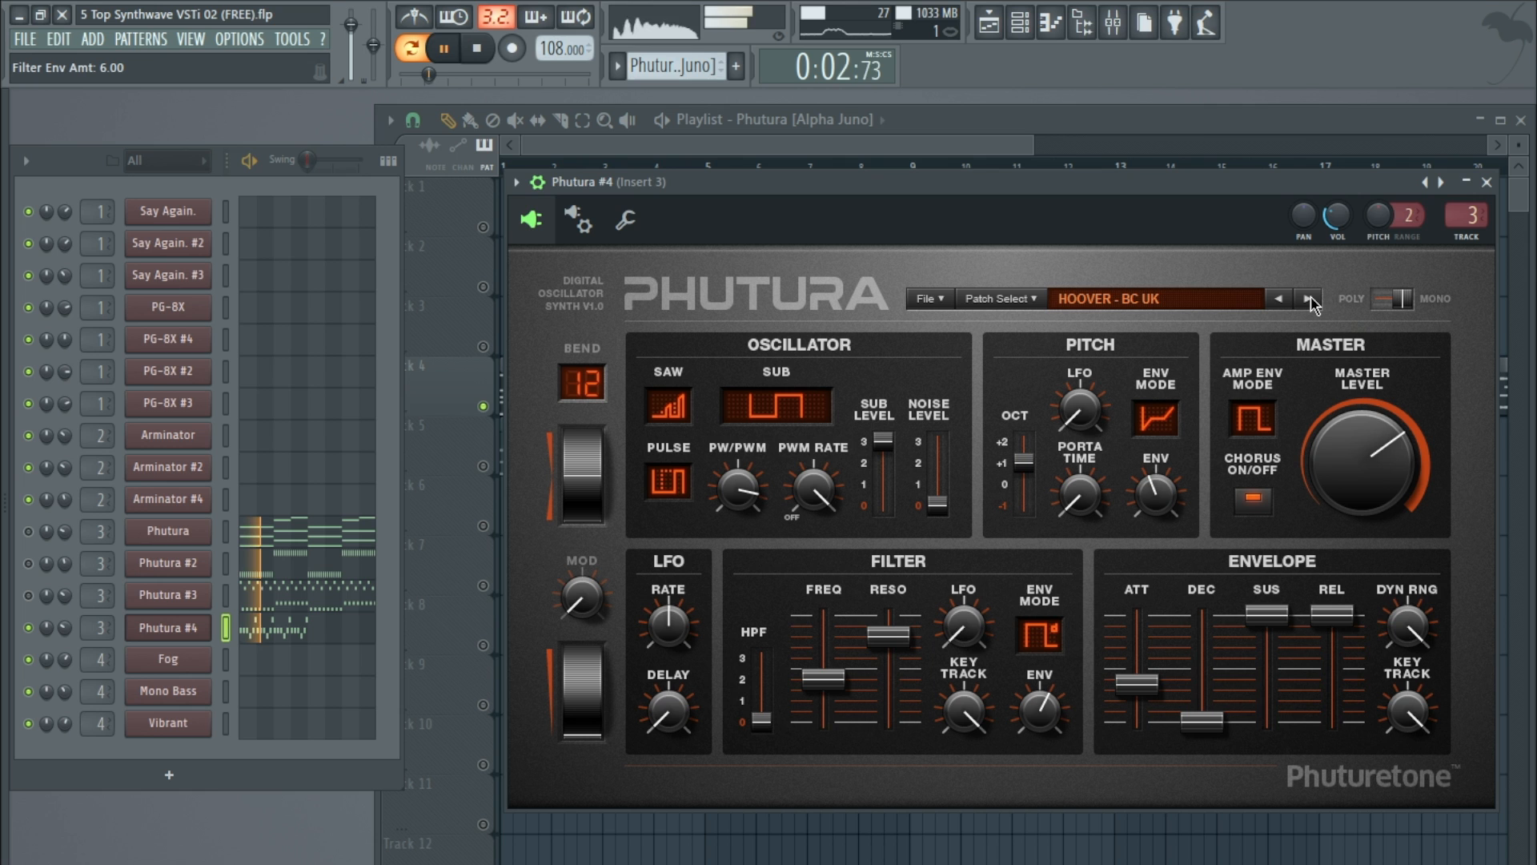
{"action": "left_click", "coordinate": [1309, 298]}
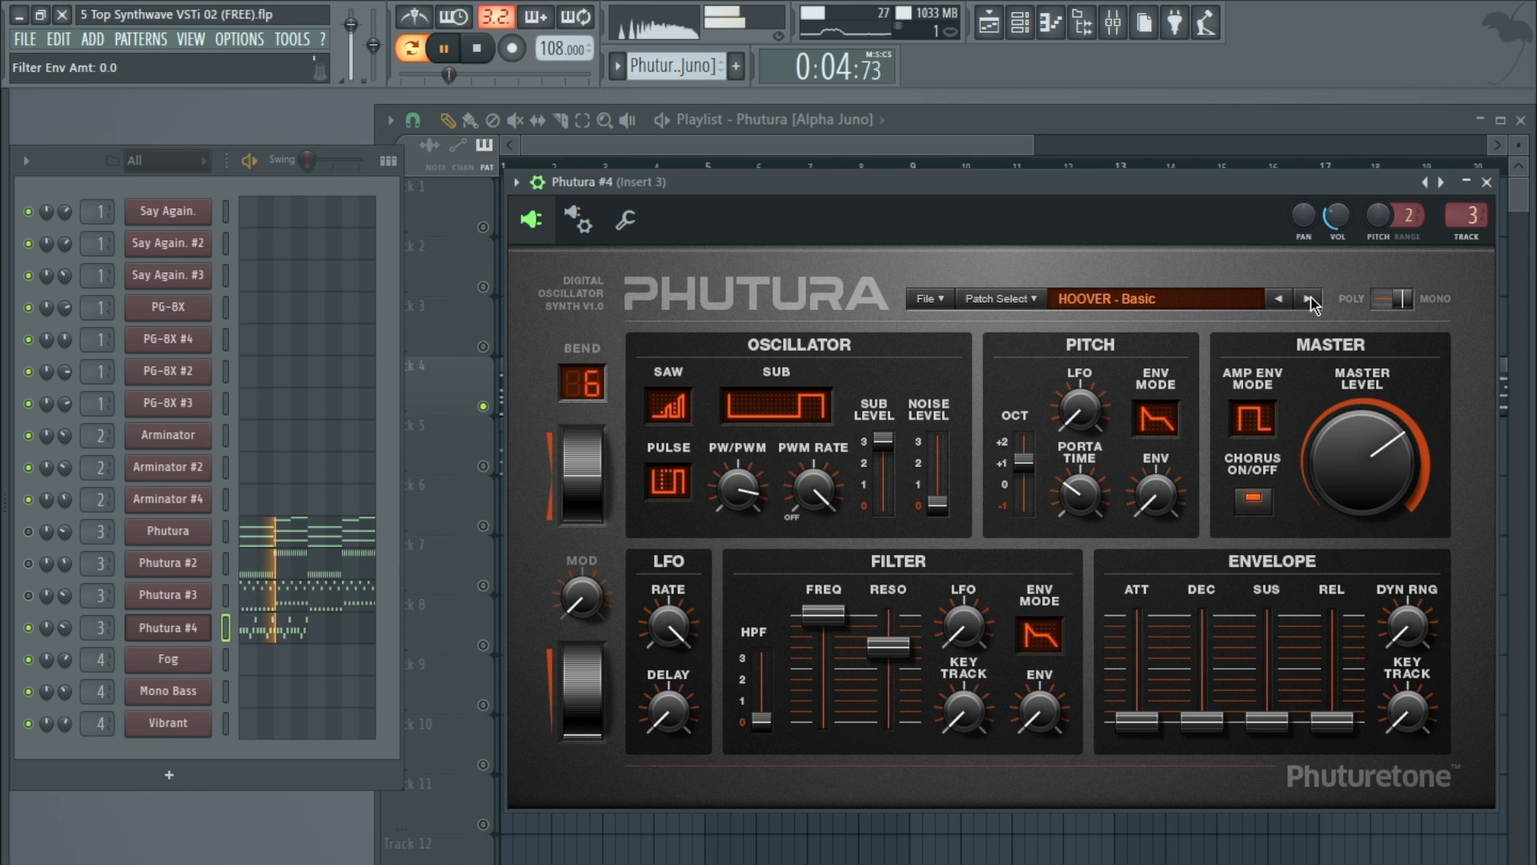
{"action": "left_click", "coordinate": [1309, 297]}
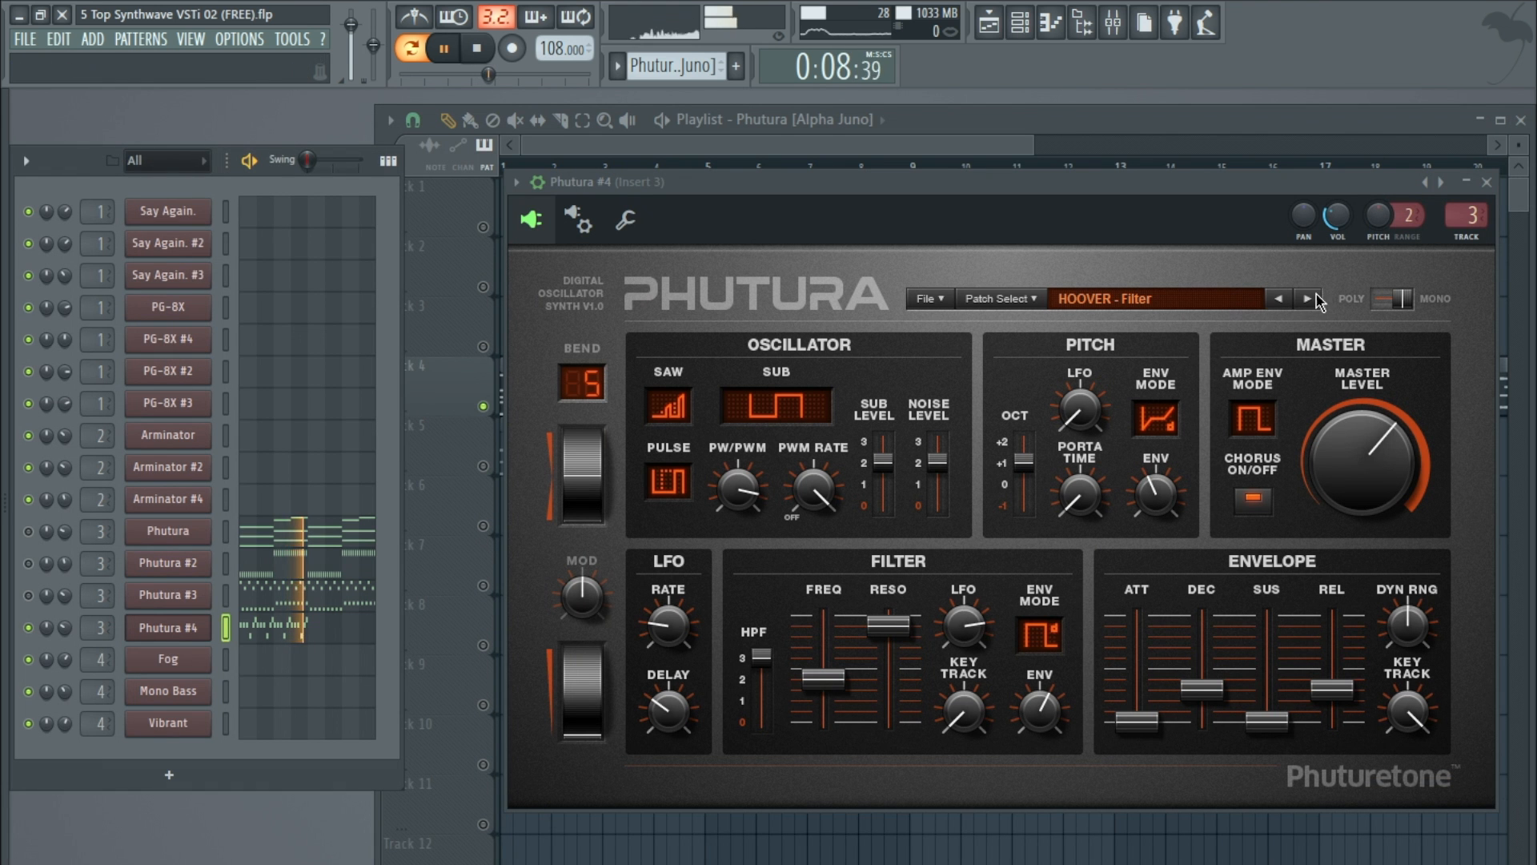
{"action": "left_click", "coordinate": [1308, 298]}
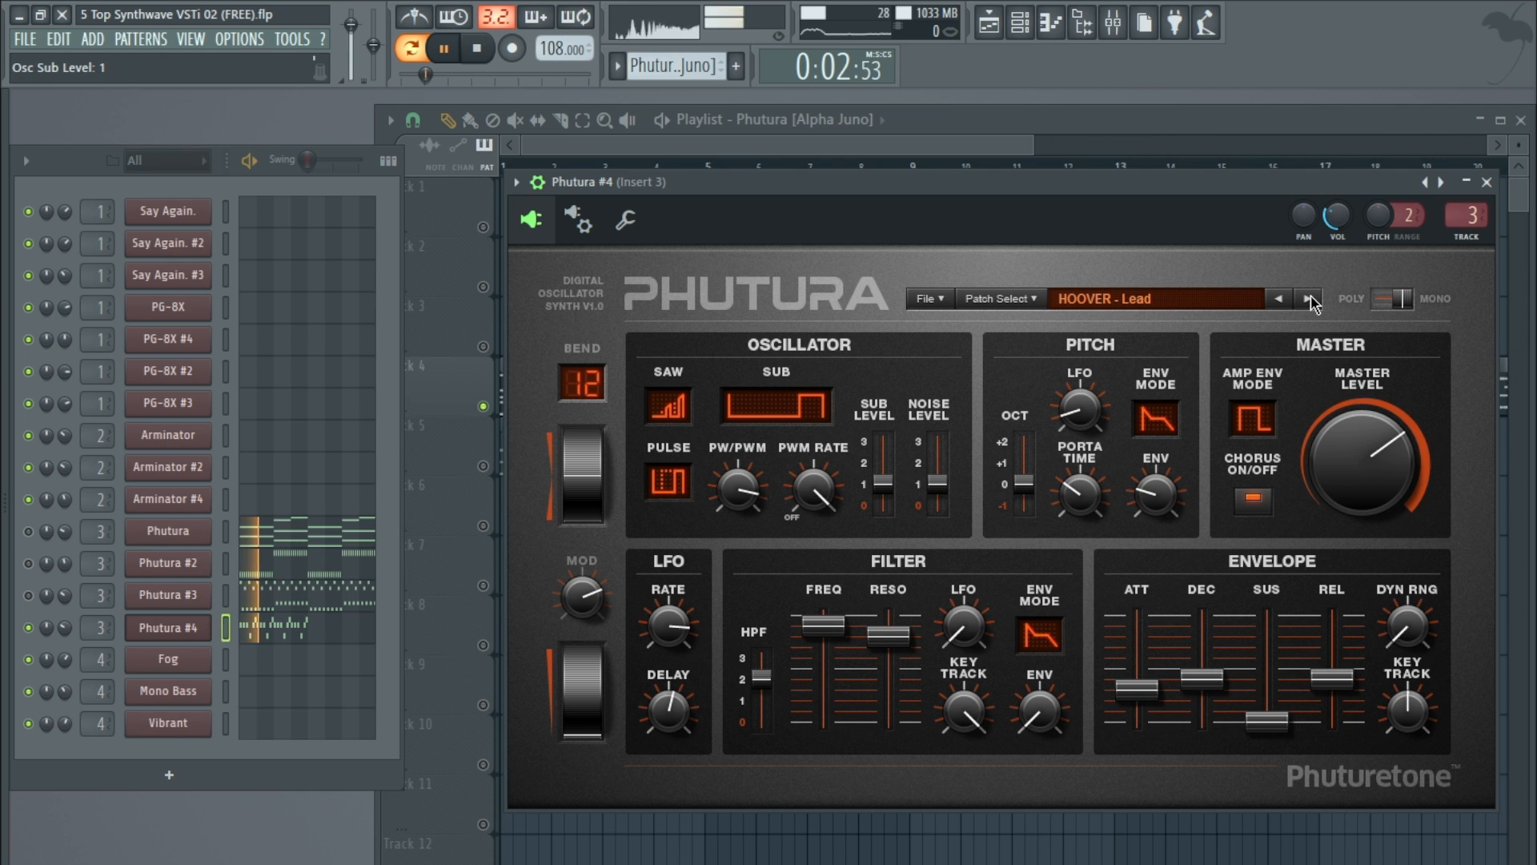
{"action": "left_click", "coordinate": [1308, 299]}
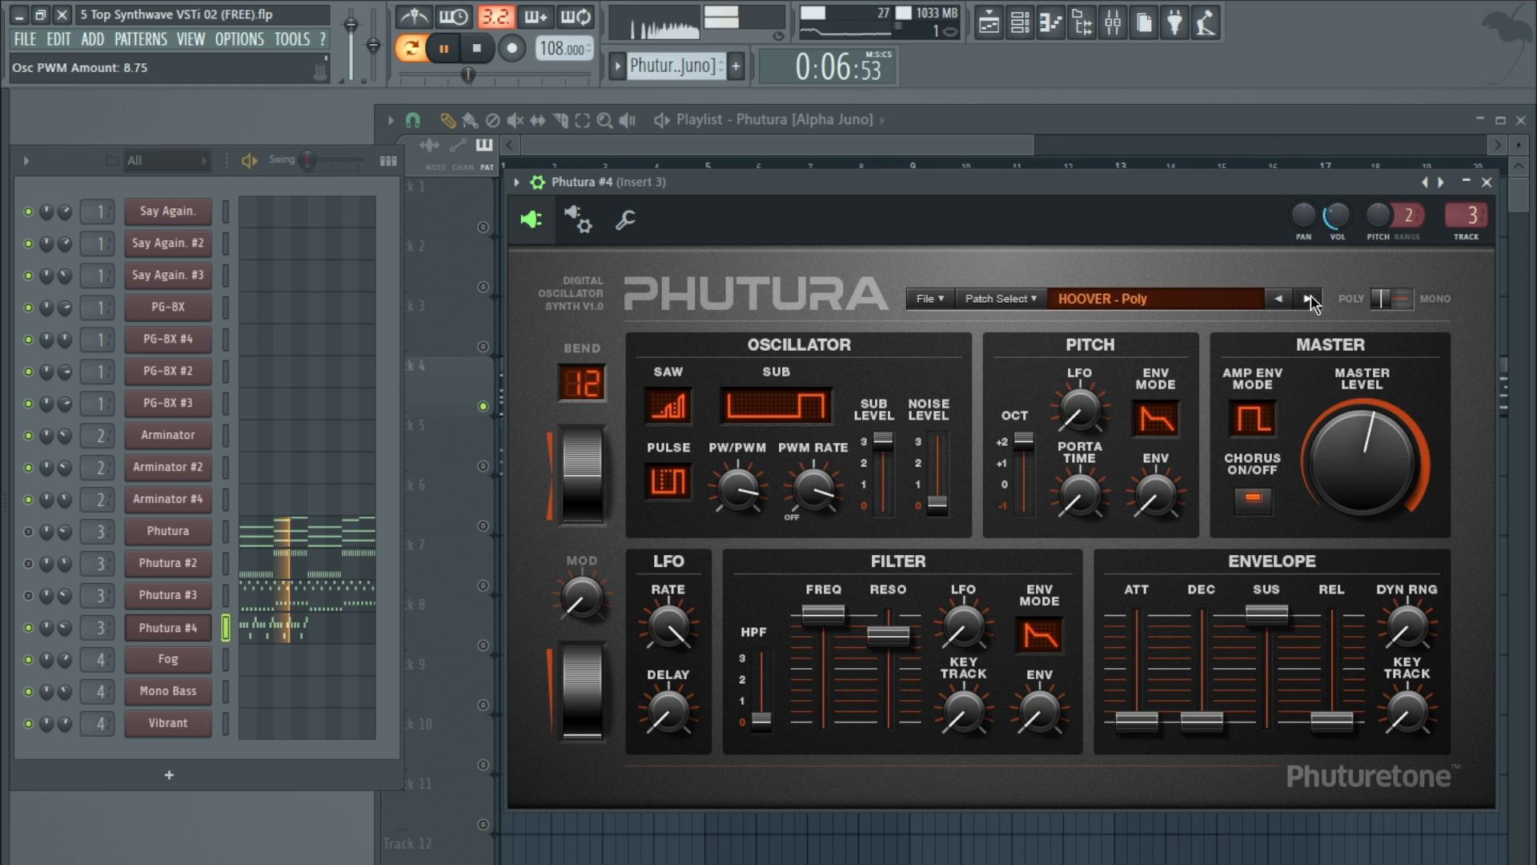
{"action": "left_click", "coordinate": [1308, 297]}
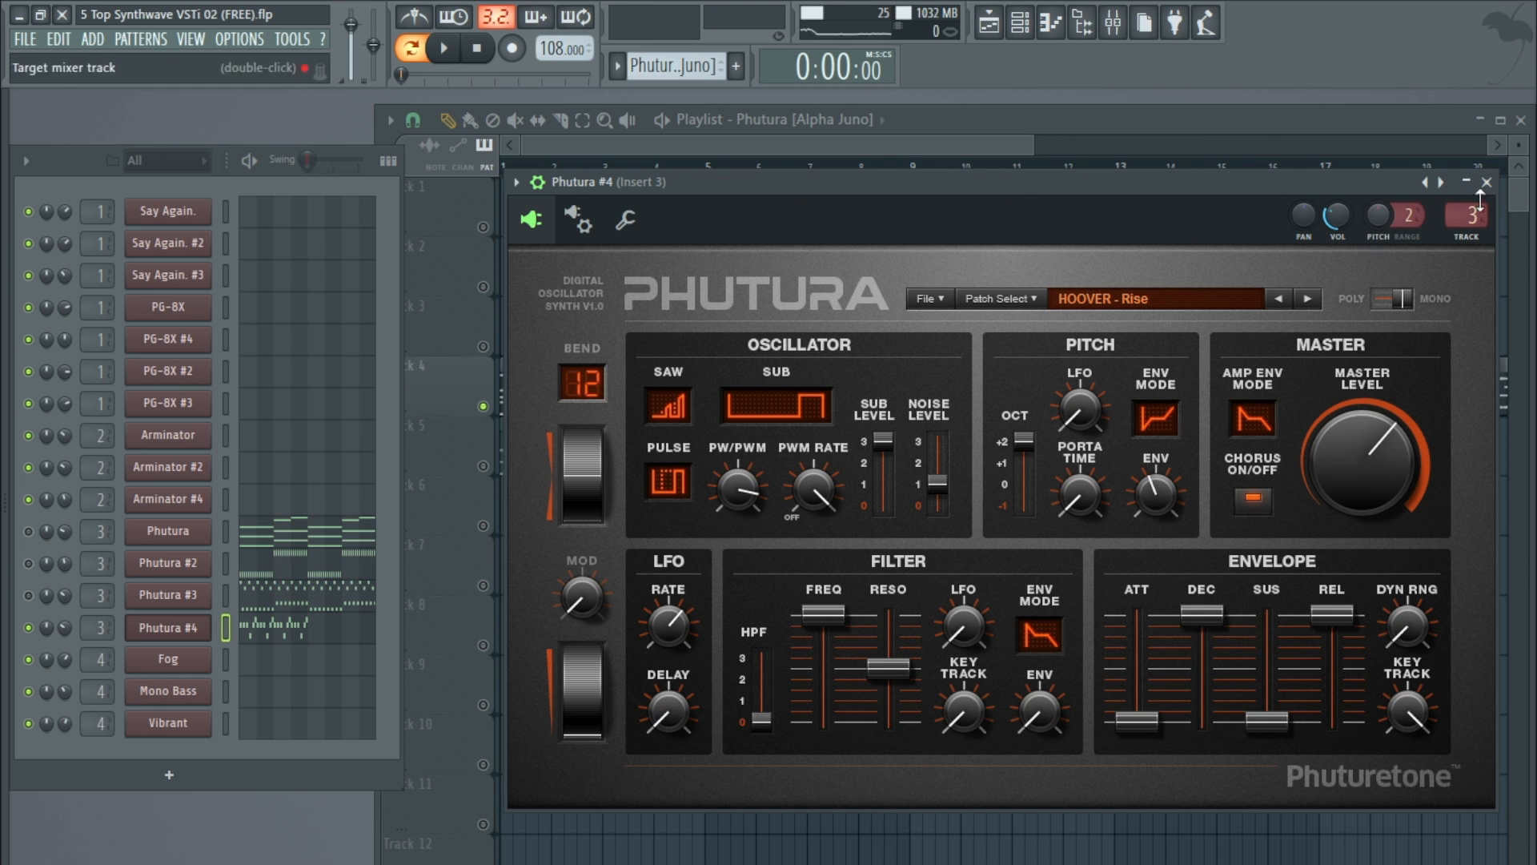
{"action": "left_click", "coordinate": [1485, 182]}
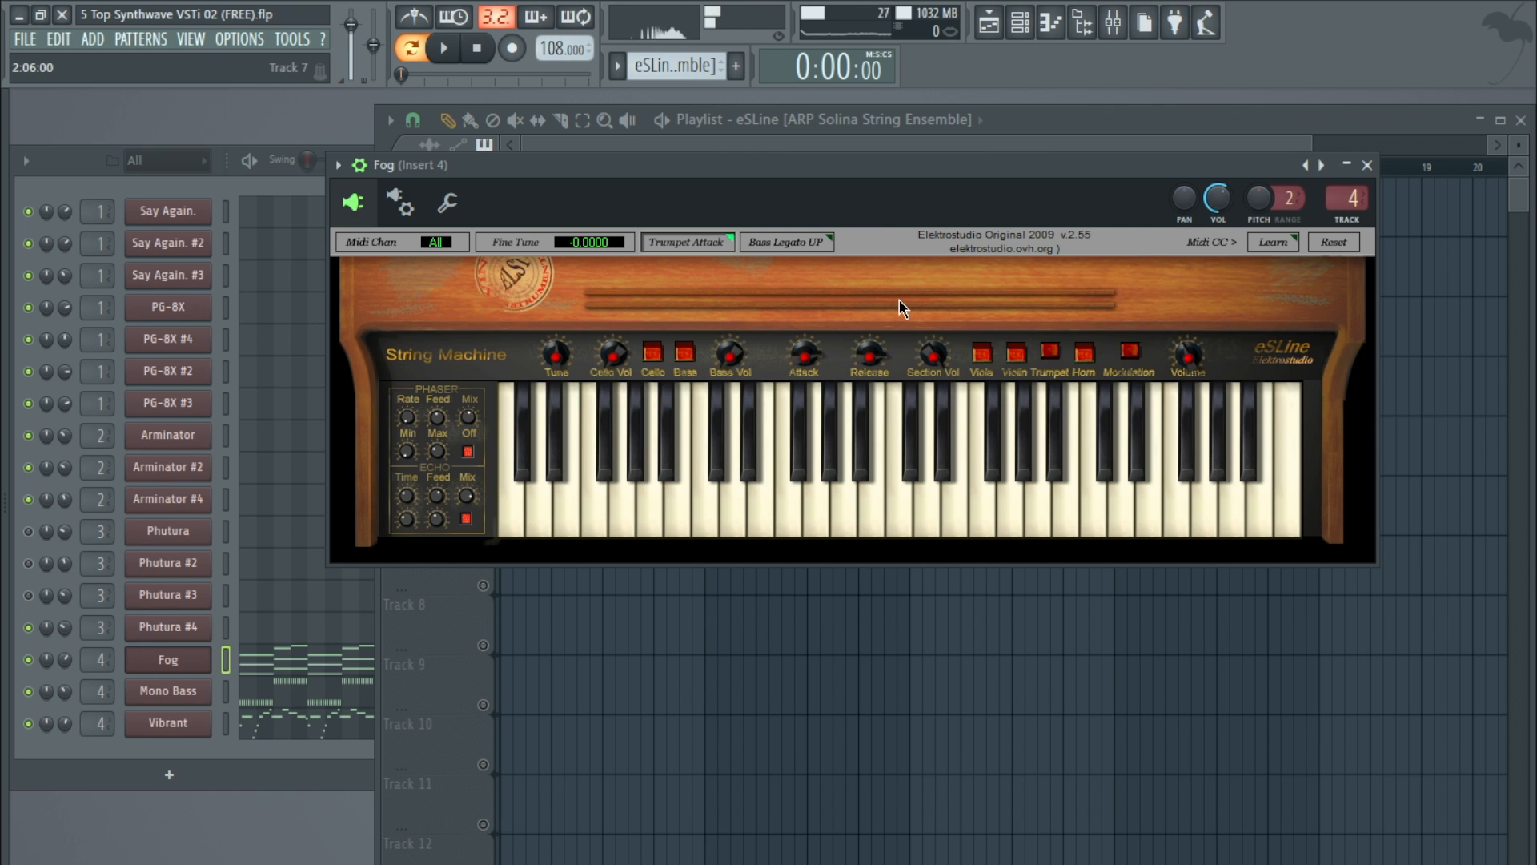
{"action": "mouse_move", "coordinate": [850, 351]}
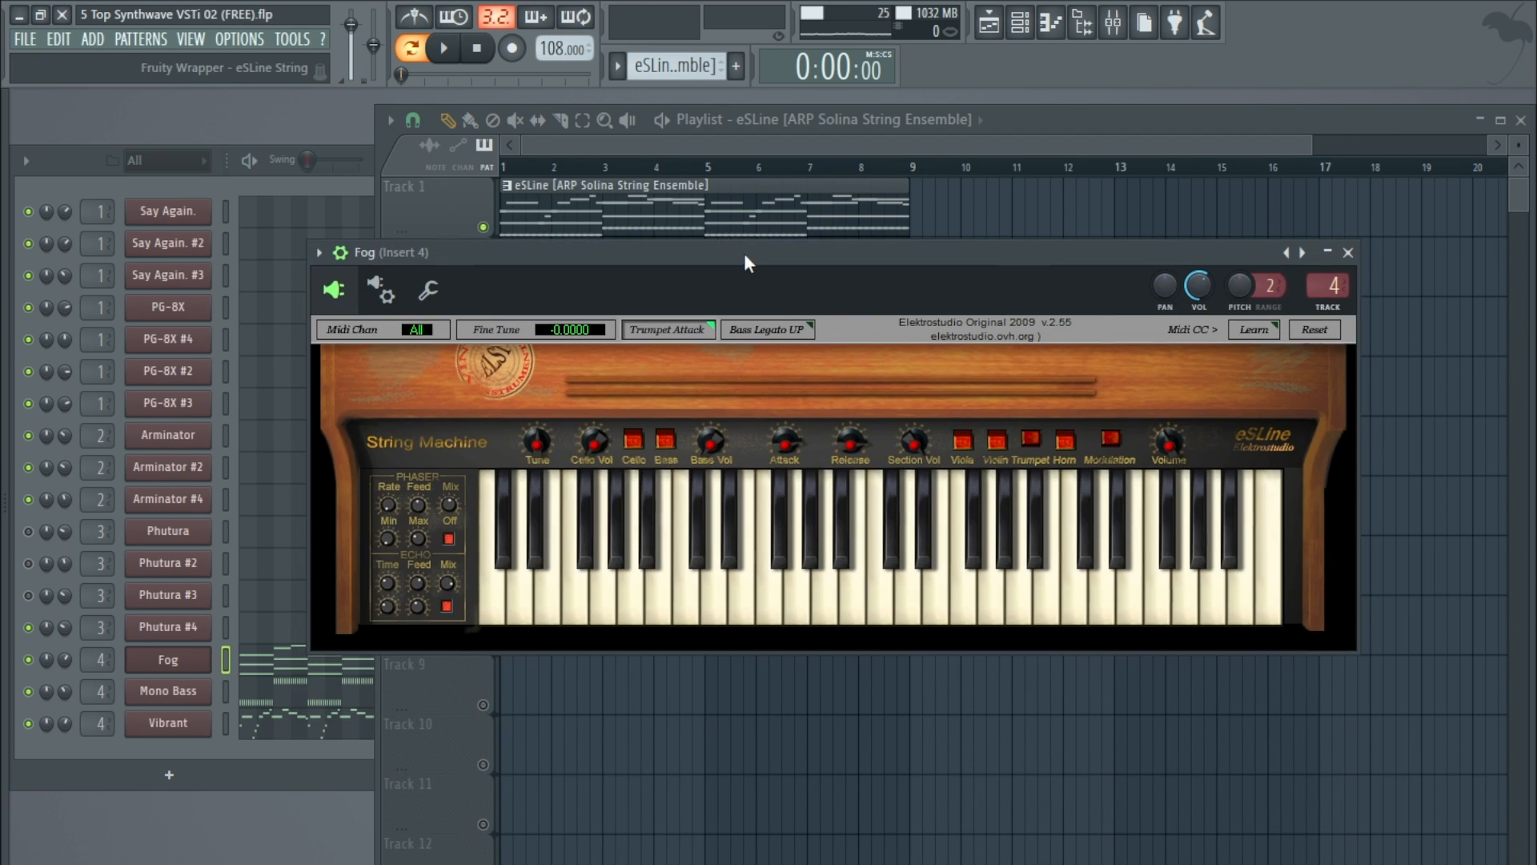
{"action": "mouse_move", "coordinate": [961, 544]}
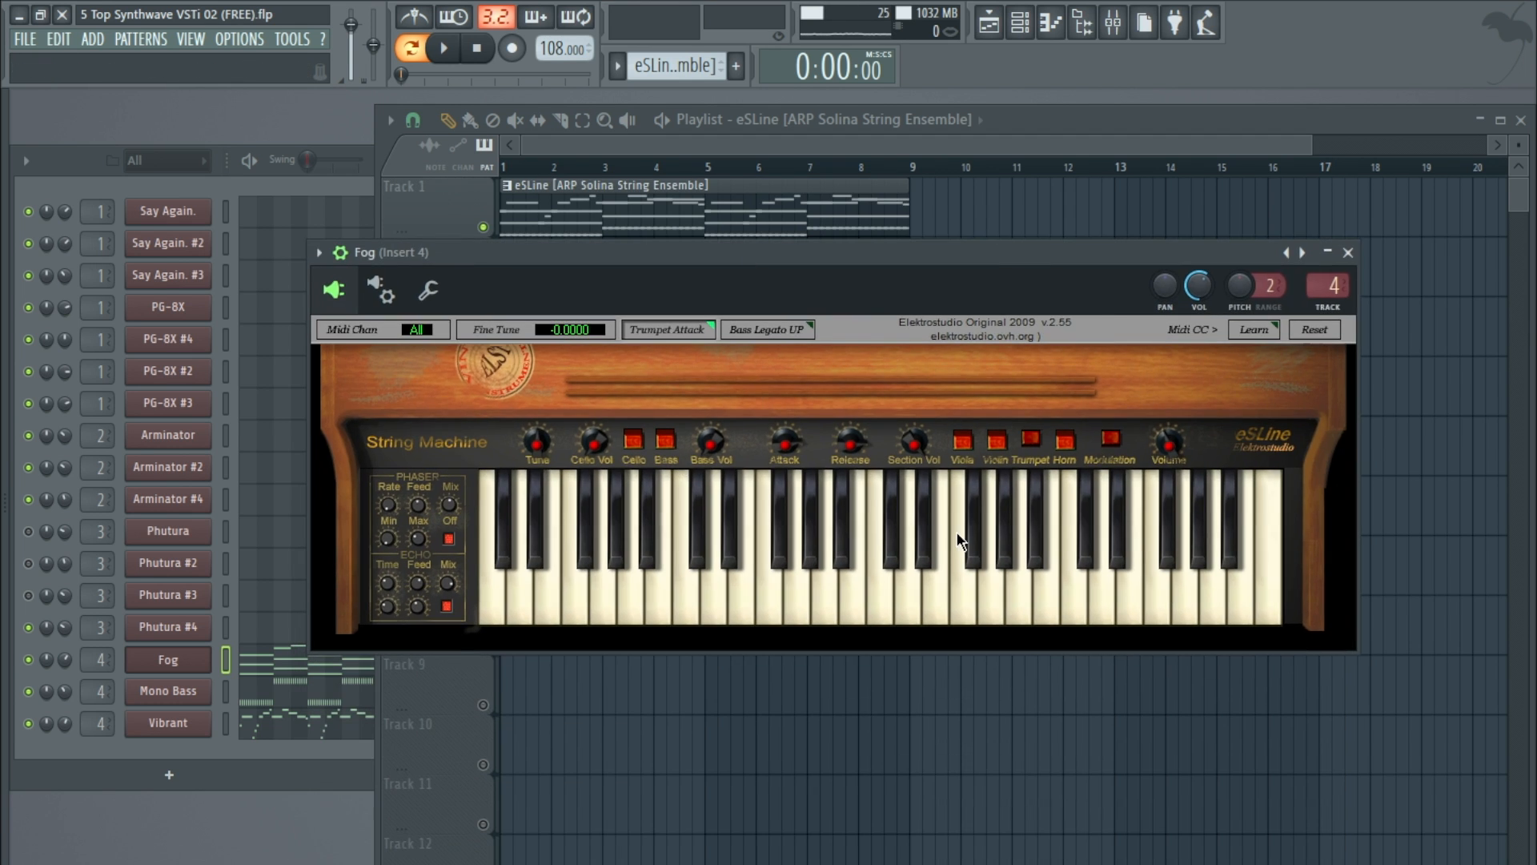
Step: Close the Fog channel's eSLine String Machine window
{"action": "left_click", "coordinate": [1346, 251]}
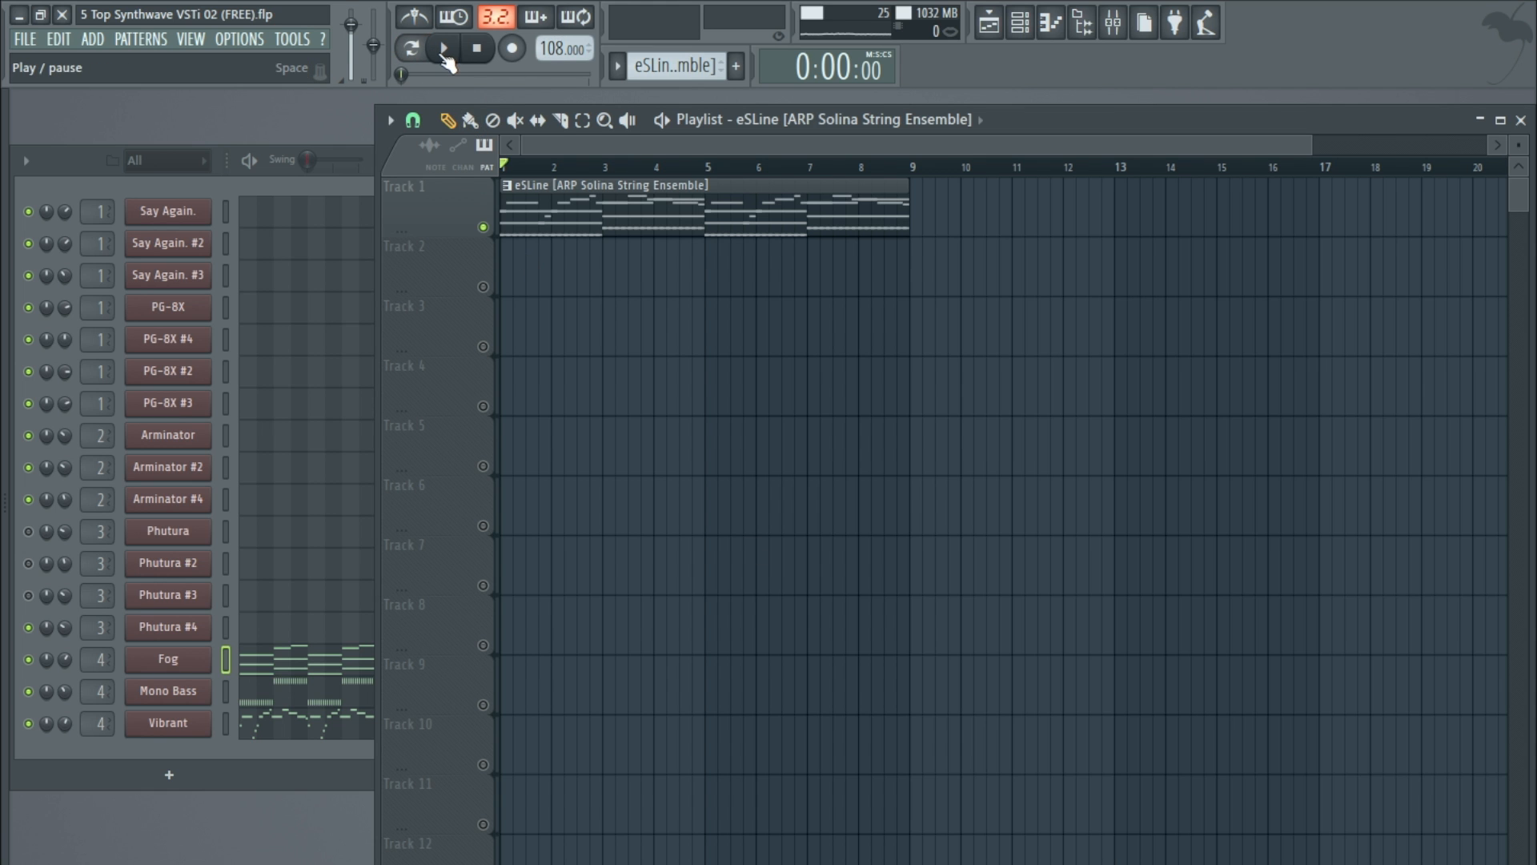
Step: Play the eSLine string pattern from the transport
{"action": "left_click", "coordinate": [442, 48]}
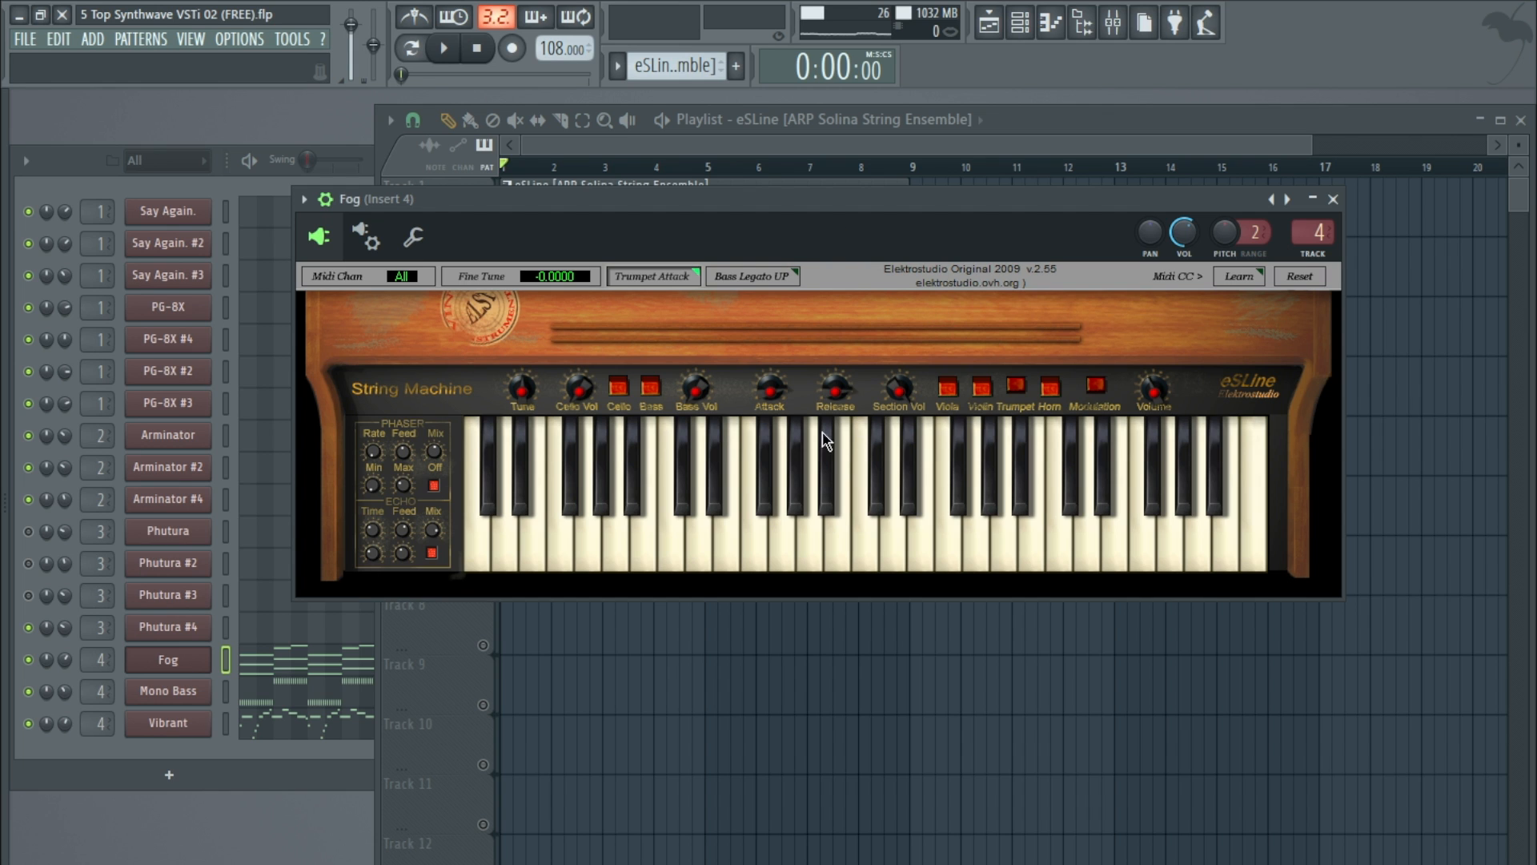
{"action": "mouse_move", "coordinate": [943, 474]}
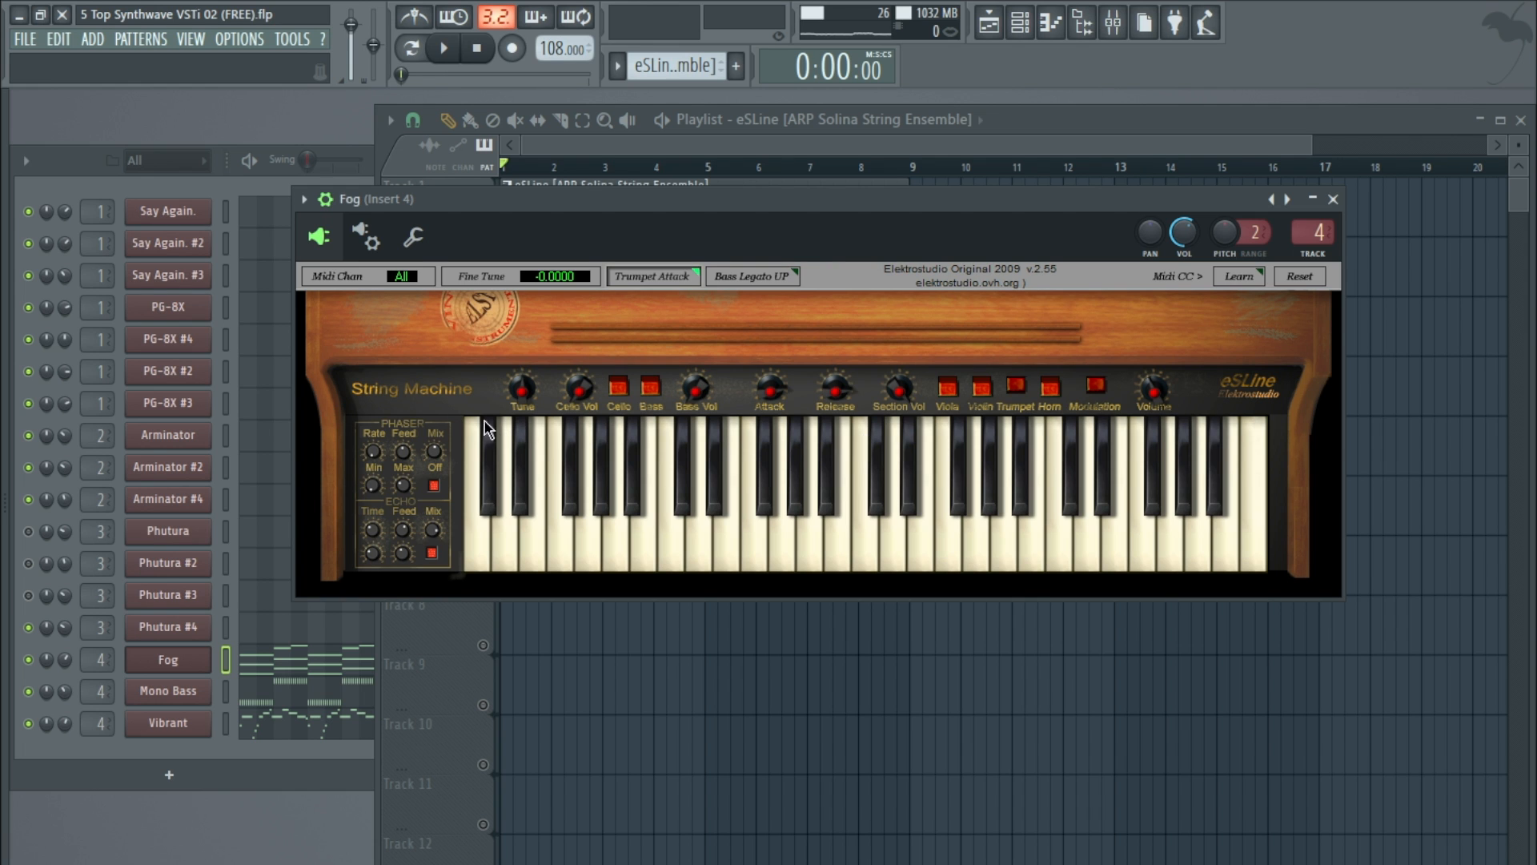
{"action": "mouse_move", "coordinate": [588, 514]}
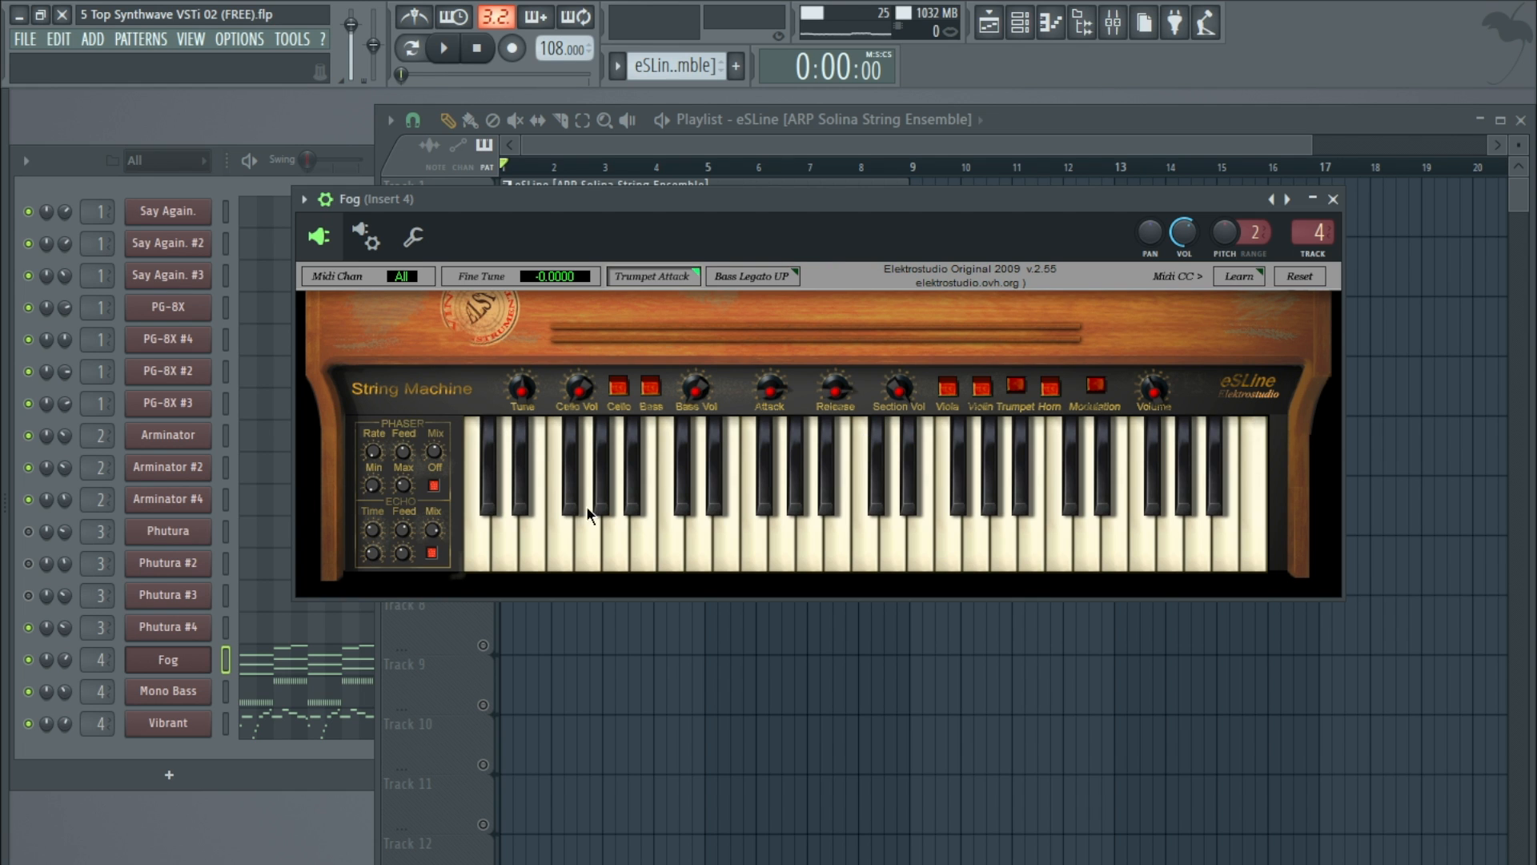
Step: Audition two notes on the eSLine on-screen keyboard
{"action": "left_click", "coordinate": [794, 465]}
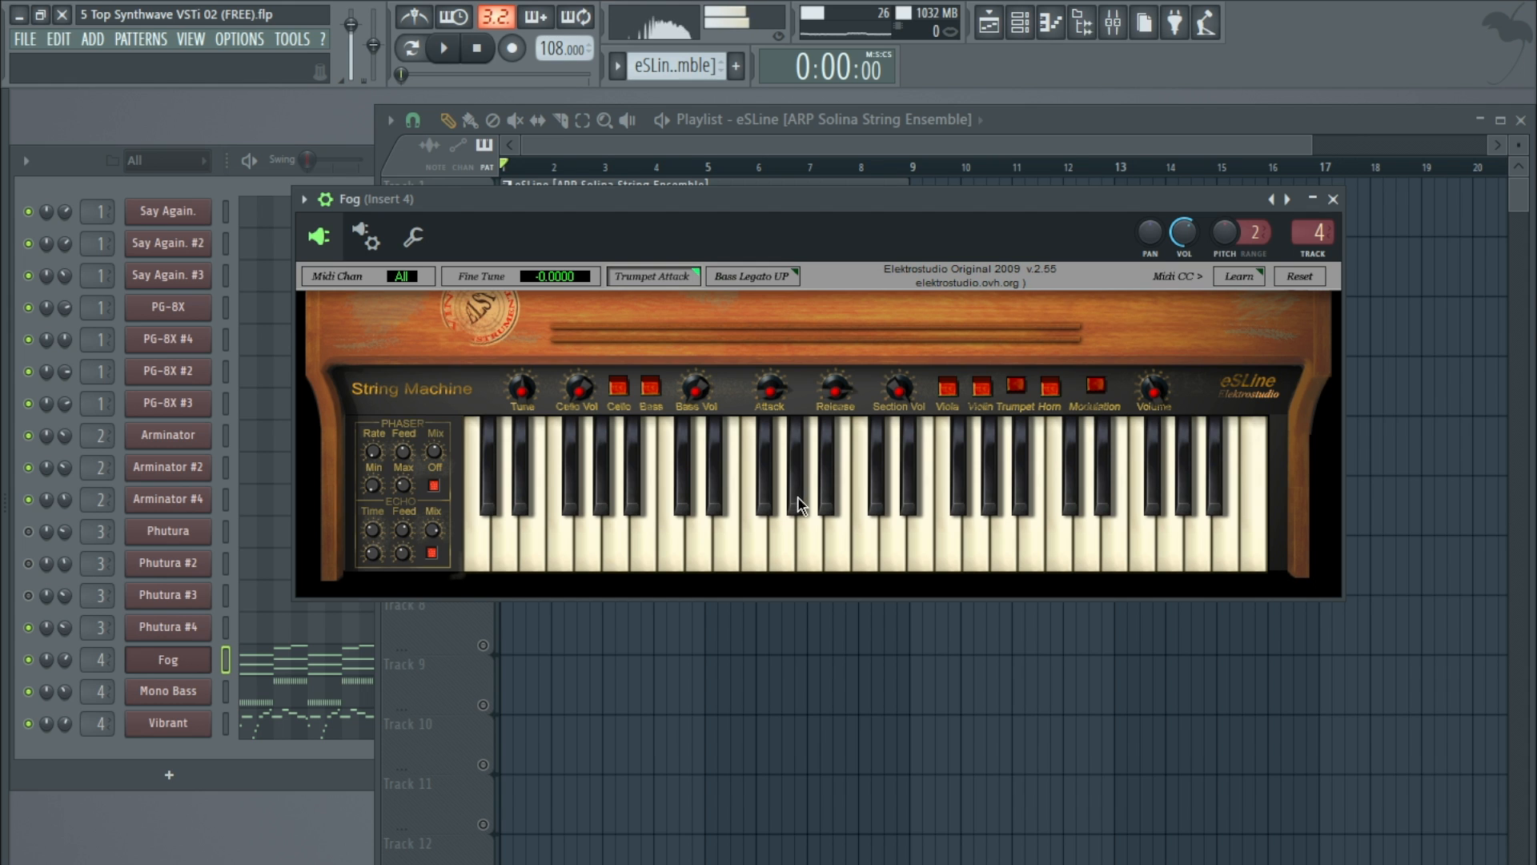
{"action": "left_click", "coordinate": [730, 530]}
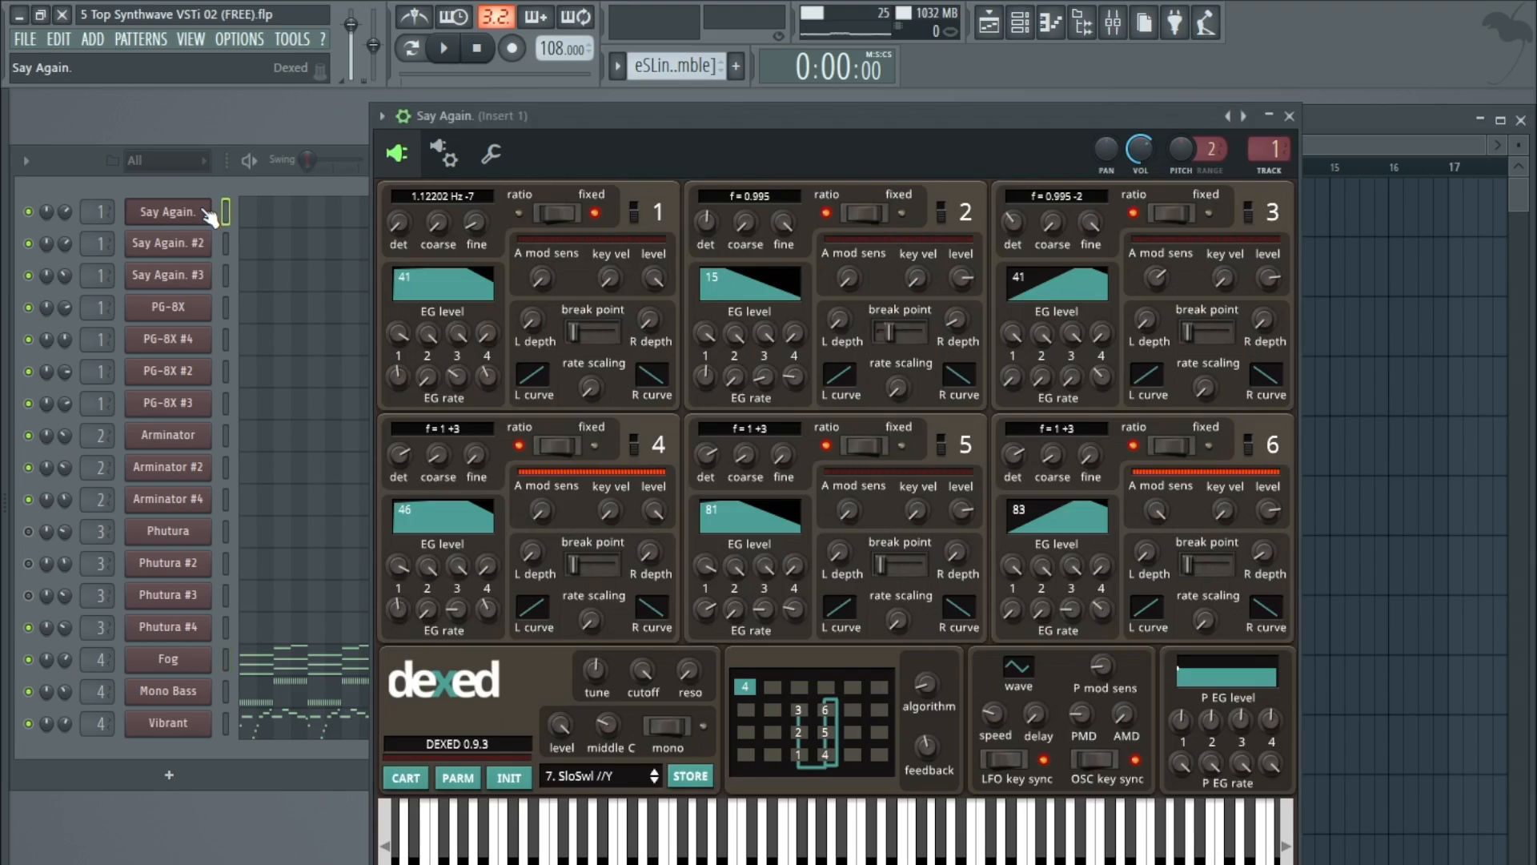
Step: Bring up the PG-8X channel's synth with its 4 SYNTH STRINGS program
{"action": "left_click", "coordinate": [166, 307]}
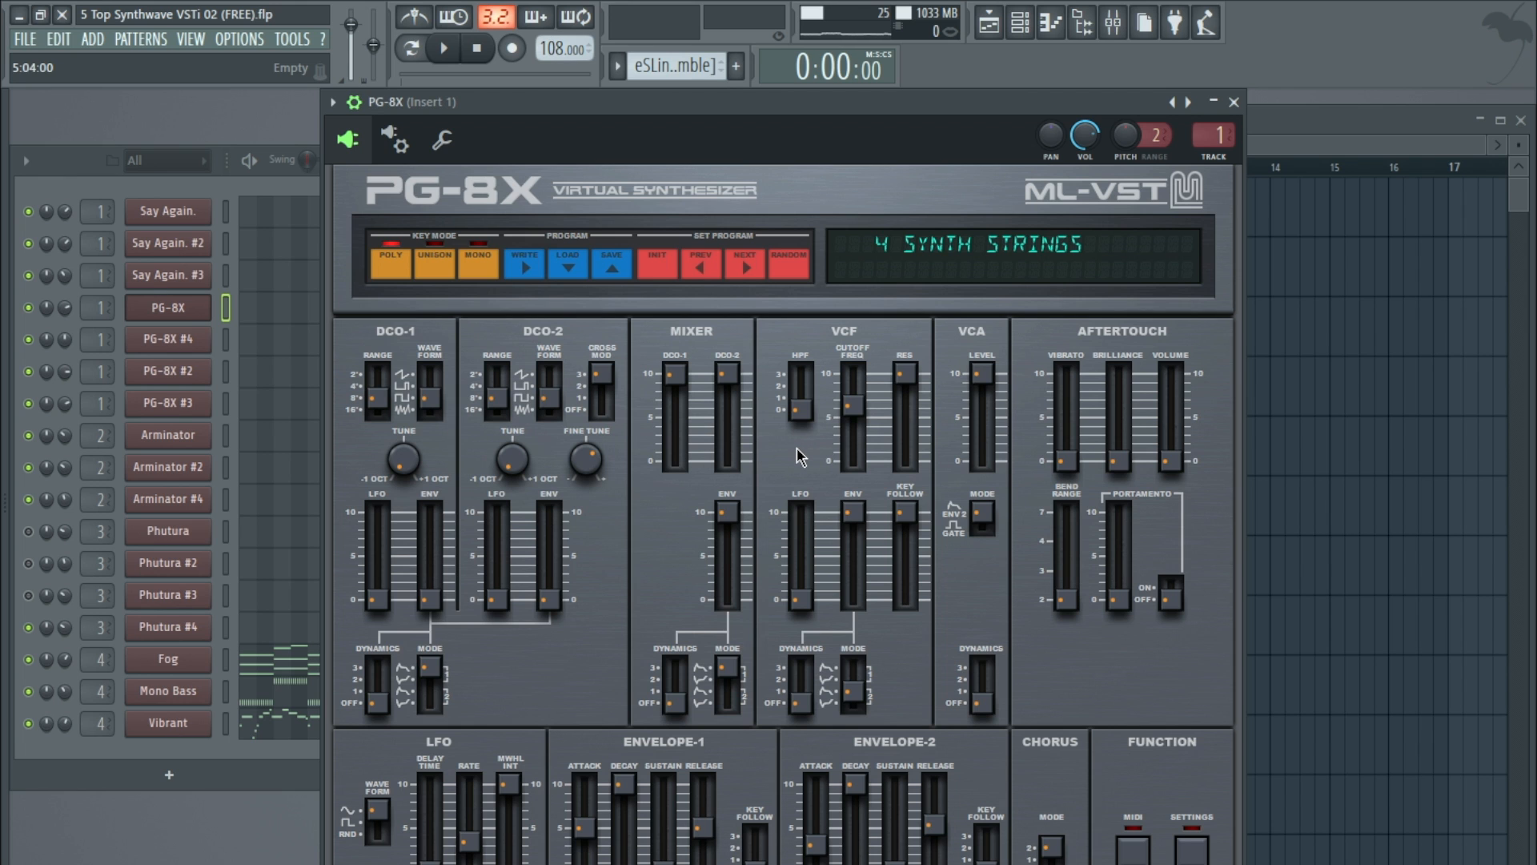
{"action": "left_click_drag", "start_coordinate": [674, 451], "coordinate": [674, 378]}
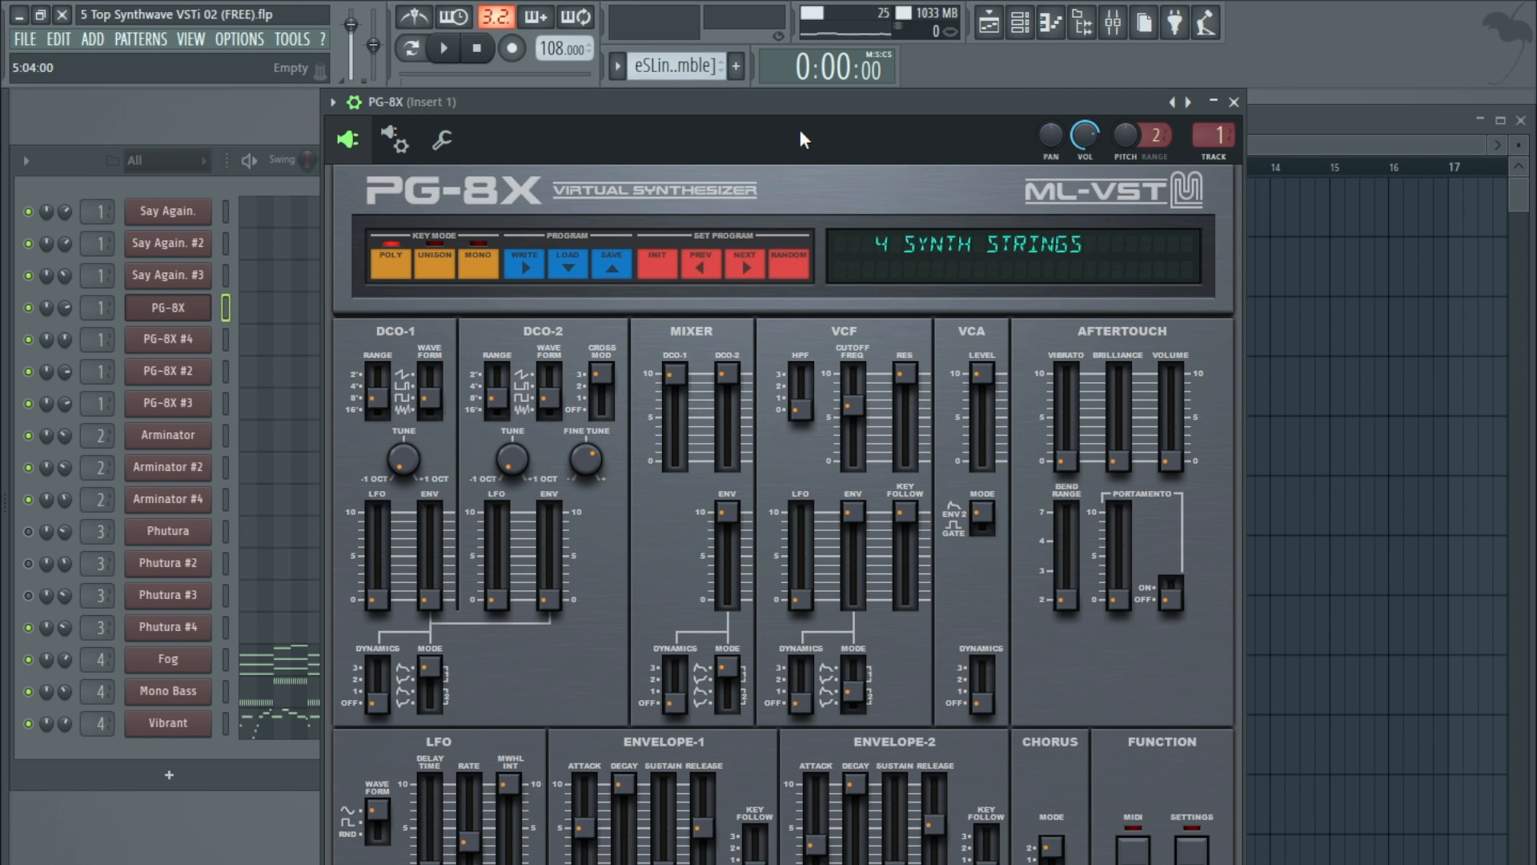
{"action": "mouse_move", "coordinate": [693, 129]}
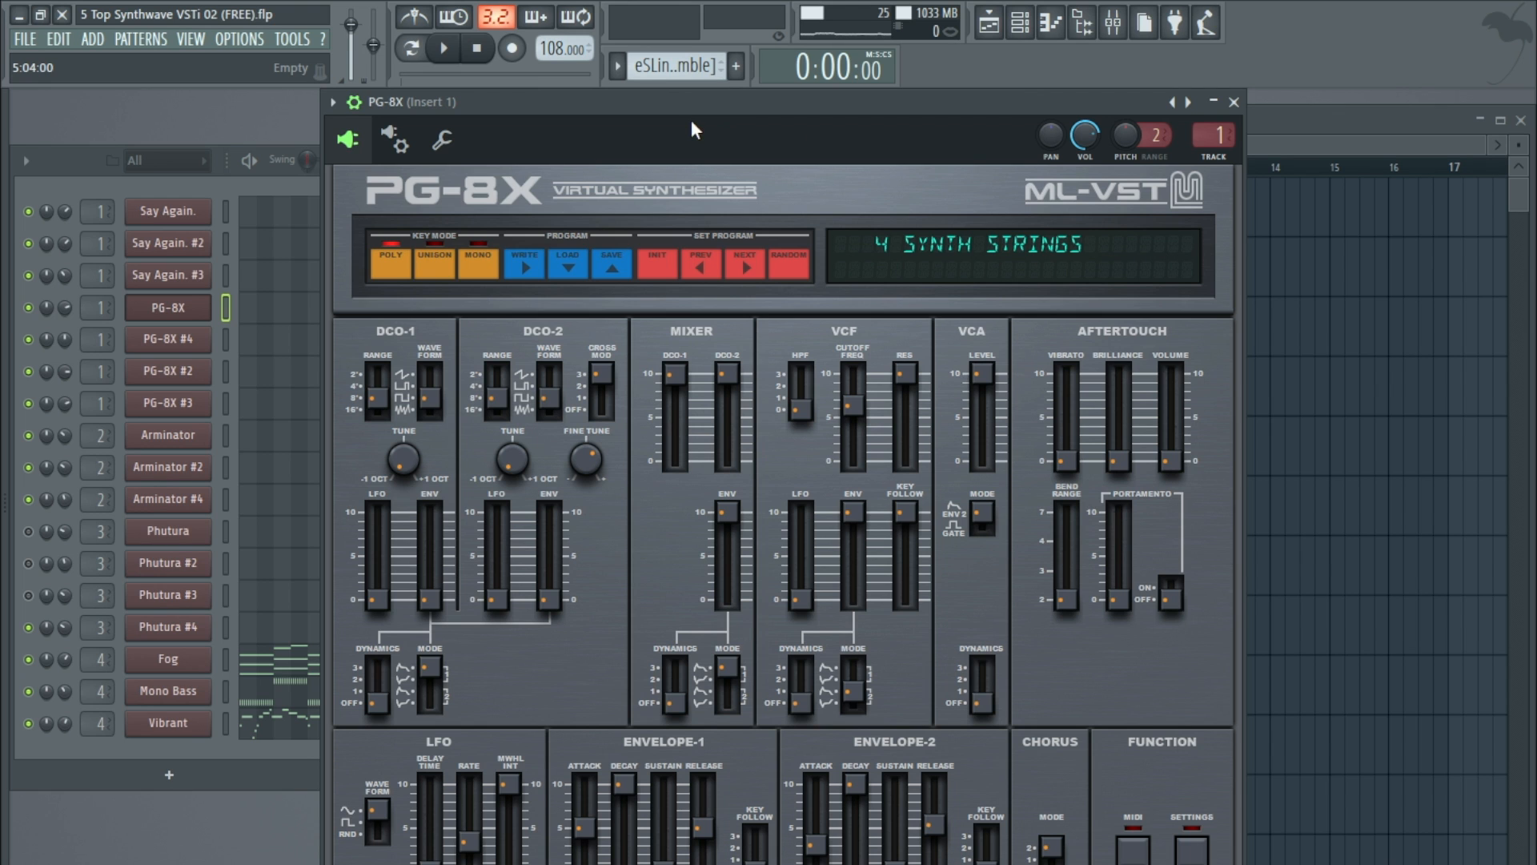
{"action": "mouse_move", "coordinate": [700, 136]}
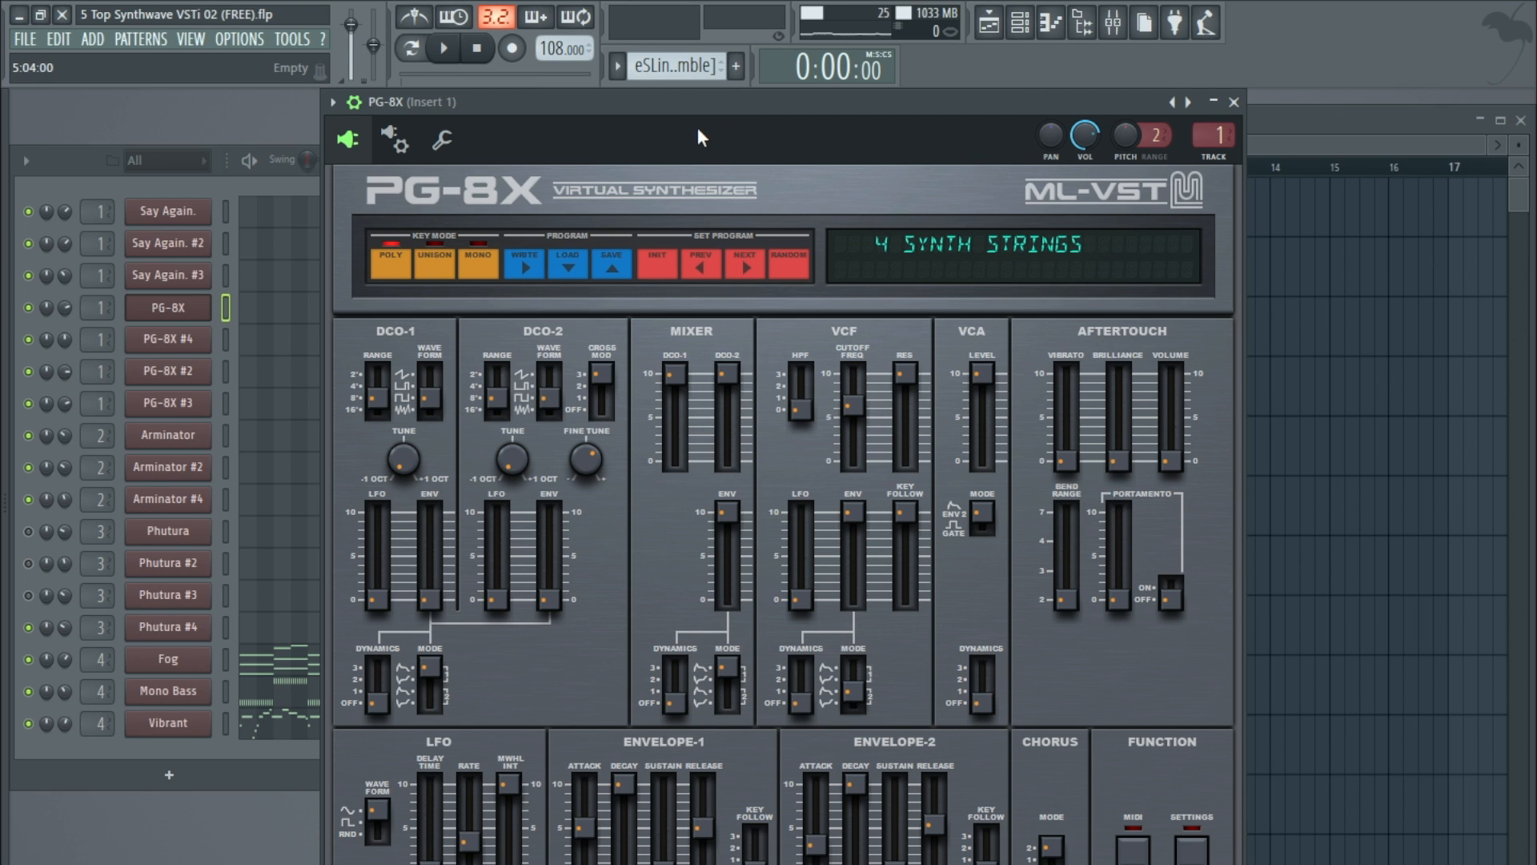